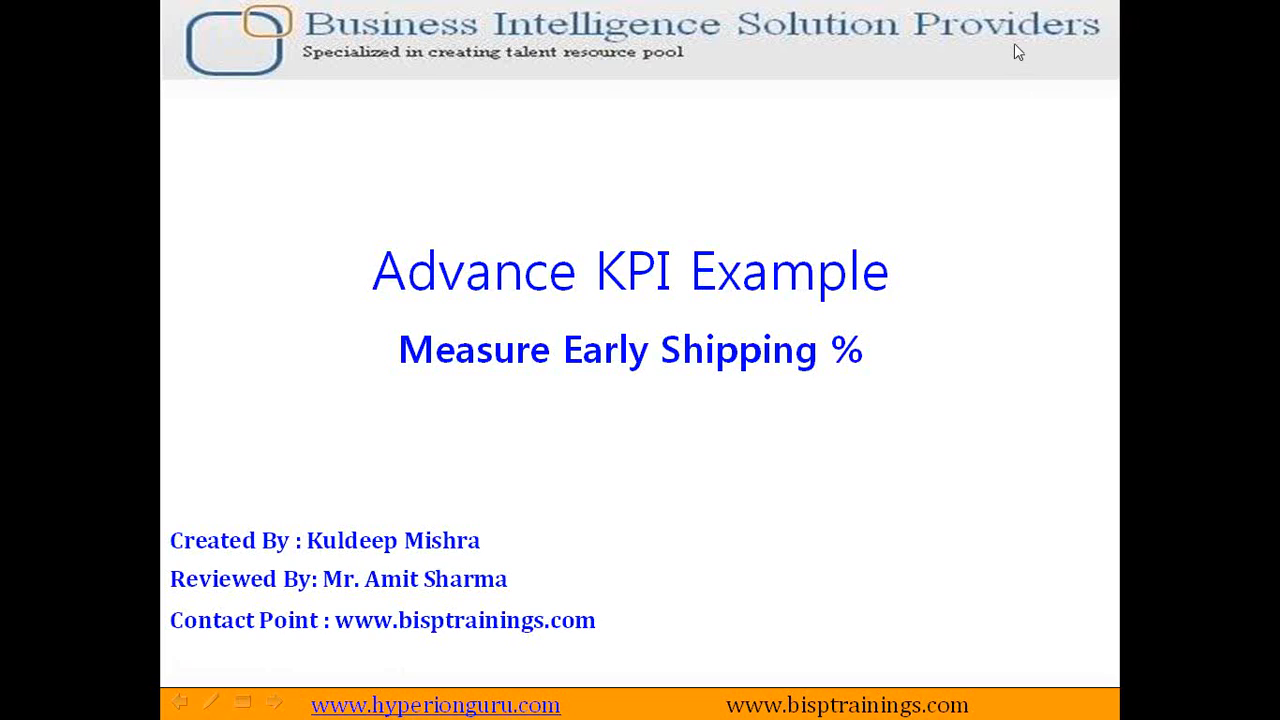
mouse_move(1030, 292)
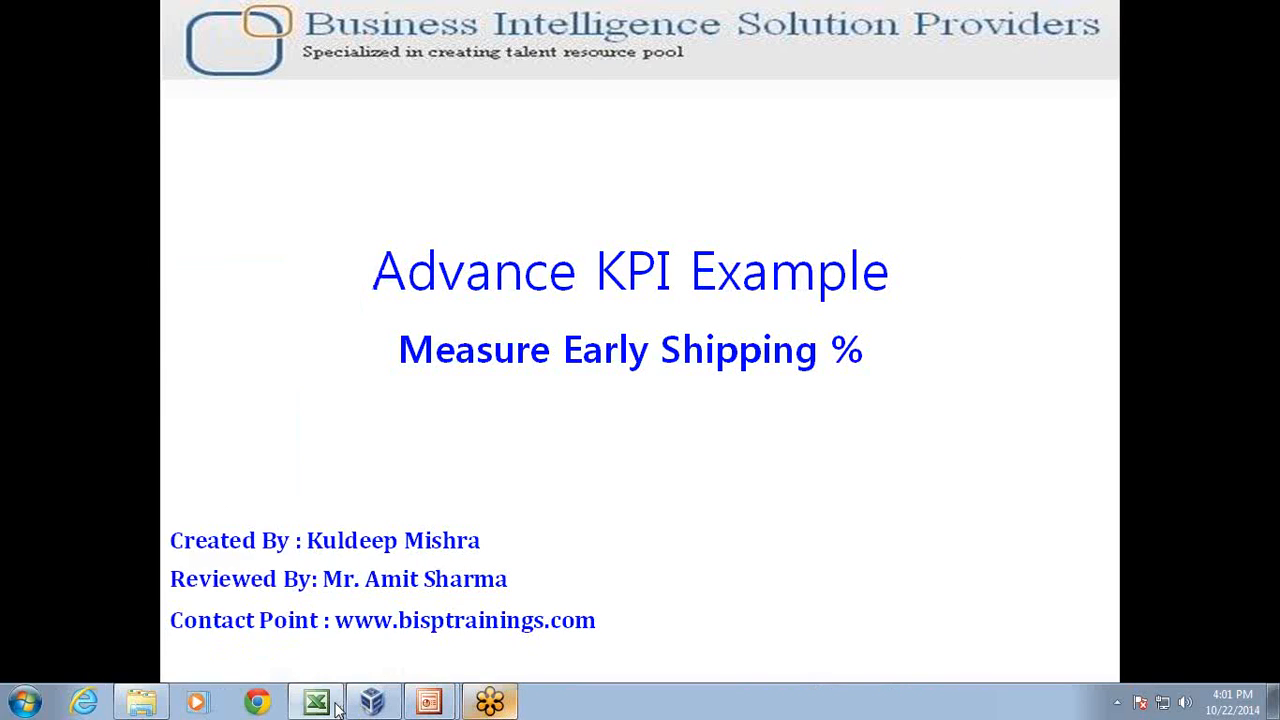
Switch to the Advanced_KPIs workbook and highlight the Early Shipping %, Target and Month columns
left_click(316, 700)
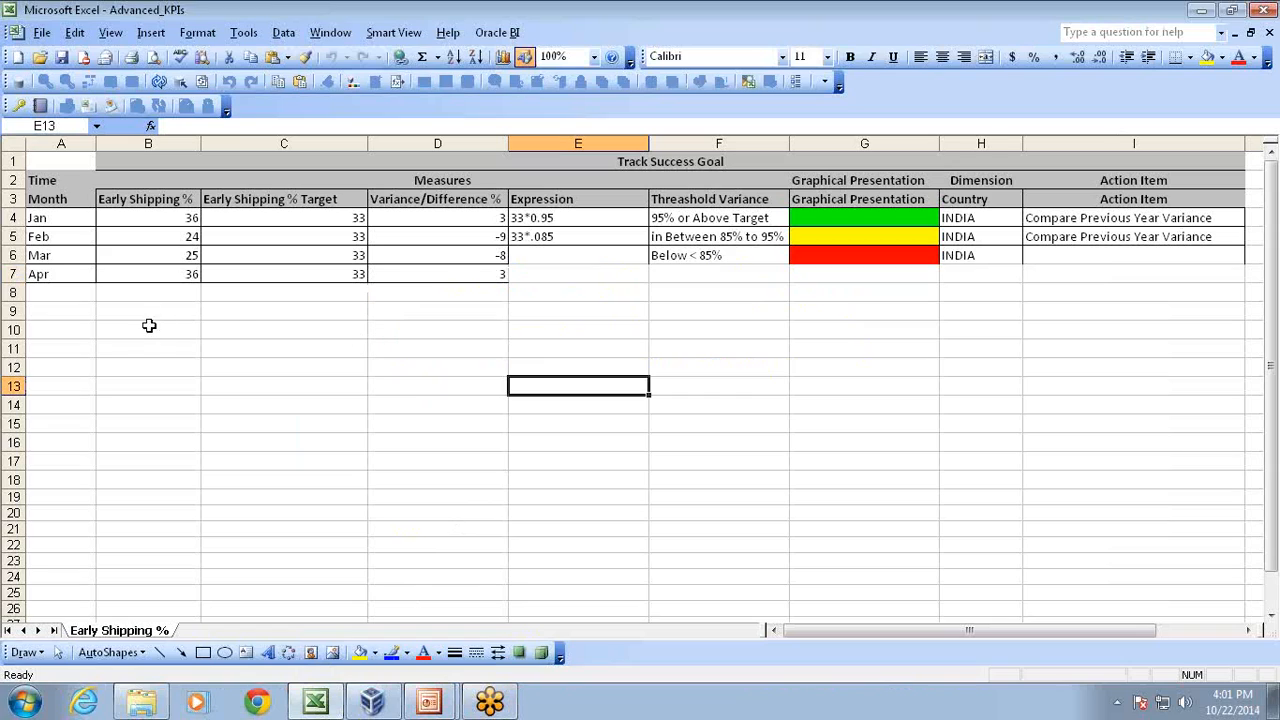
left_click(148, 348)
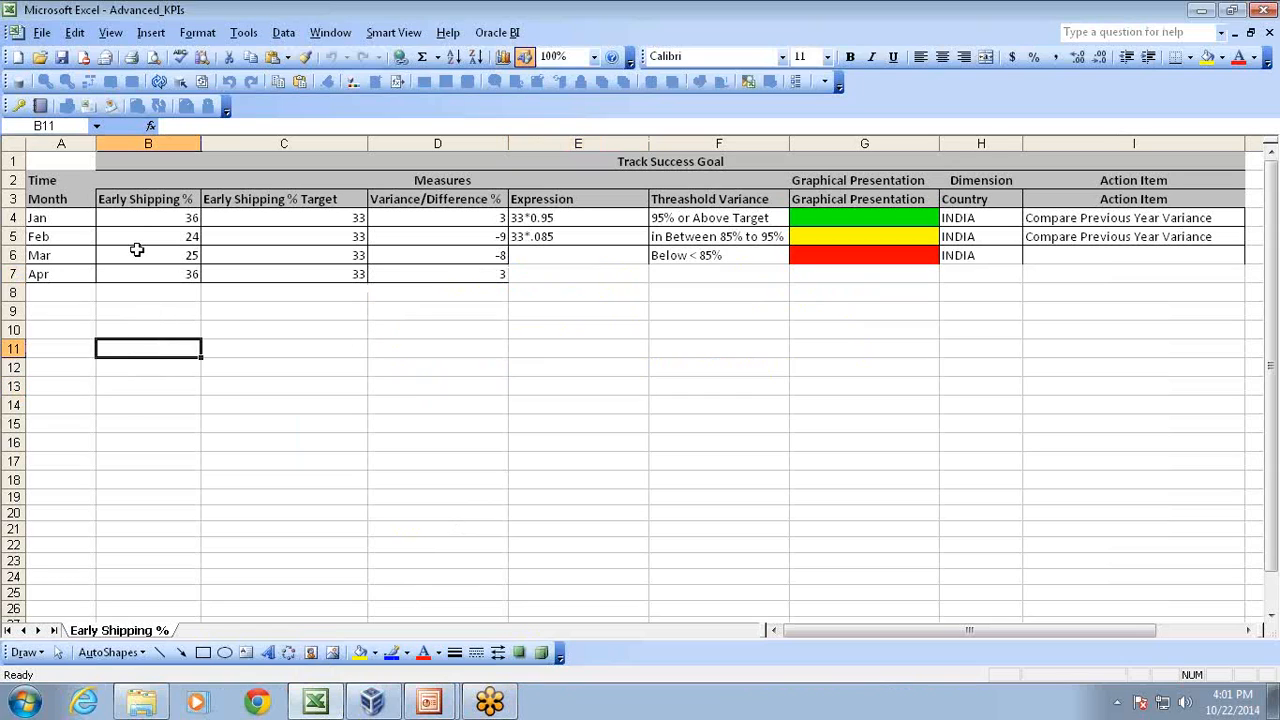
left_click(284, 348)
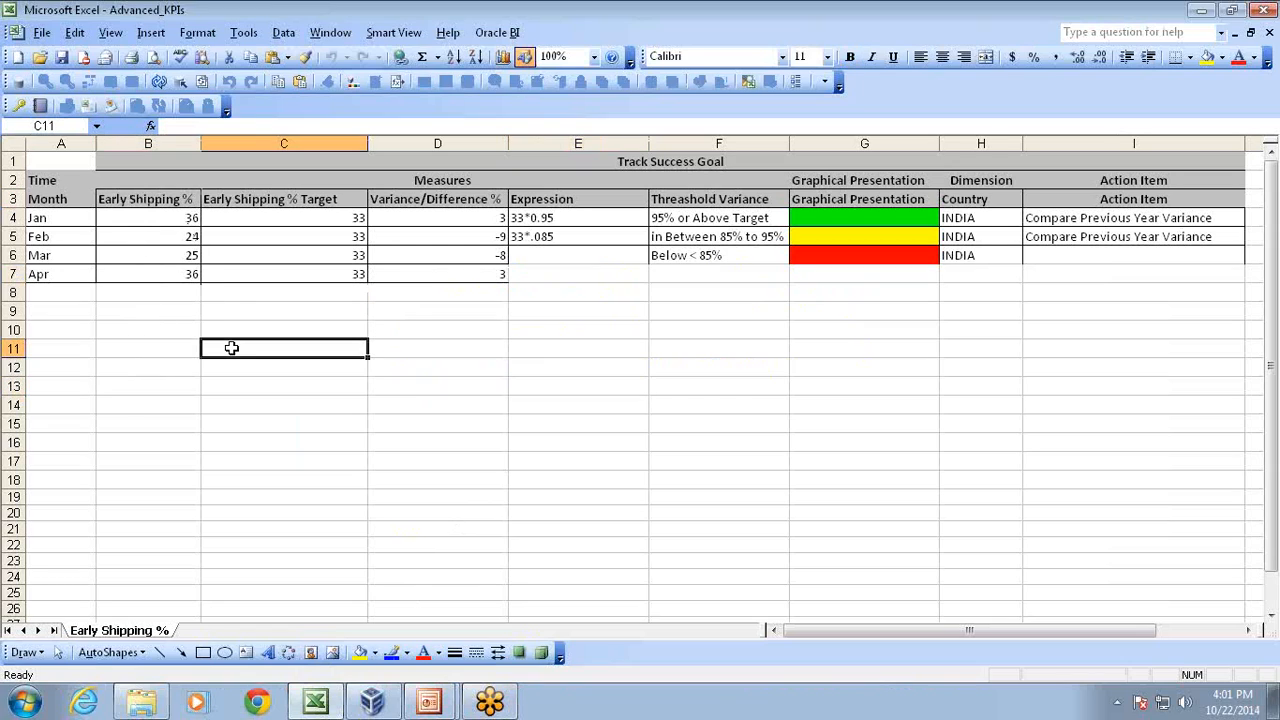
left_click(148, 217)
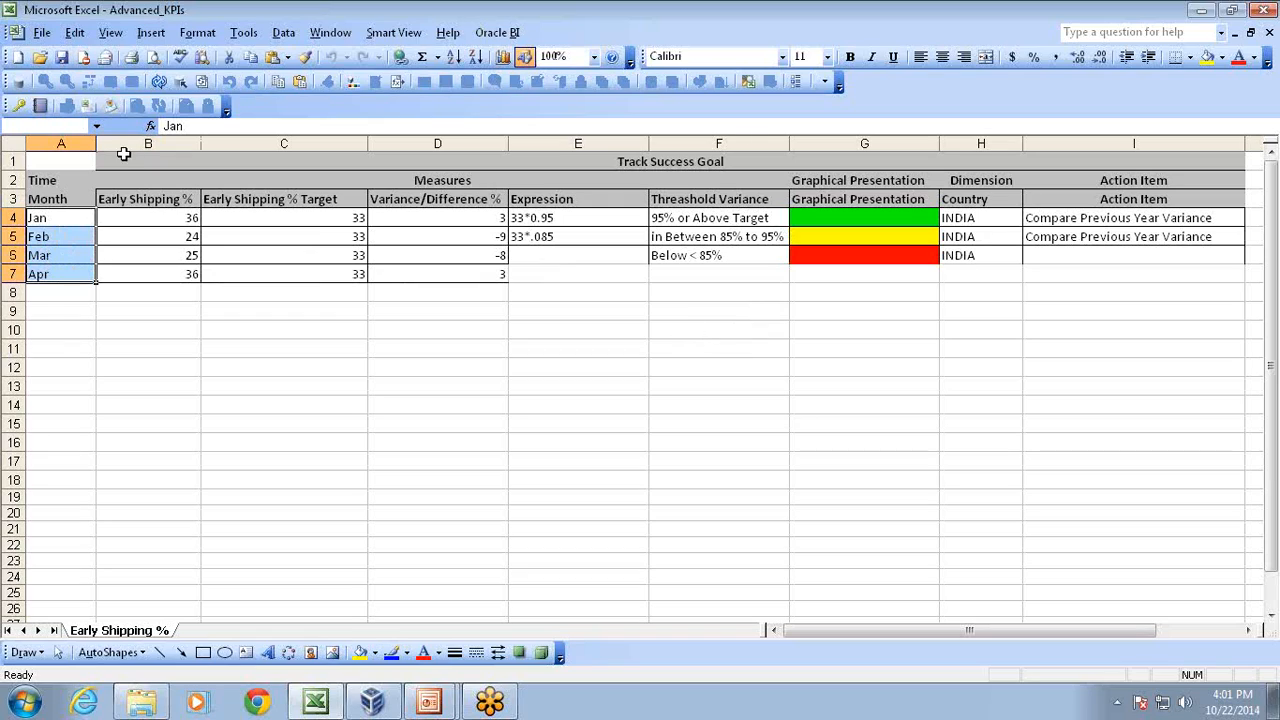
Select the January shipping and target cells and the variance results to trace the variance formula
left_click(148, 199)
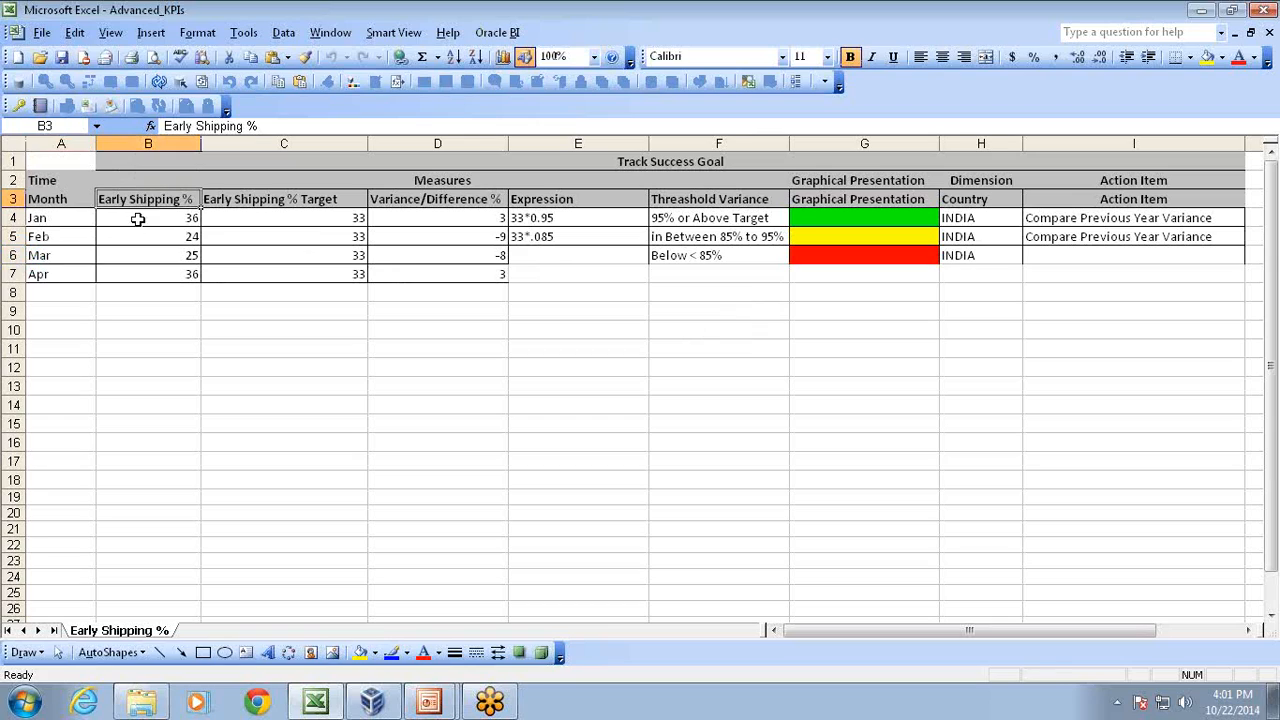
left_click_drag(148, 217, 148, 274)
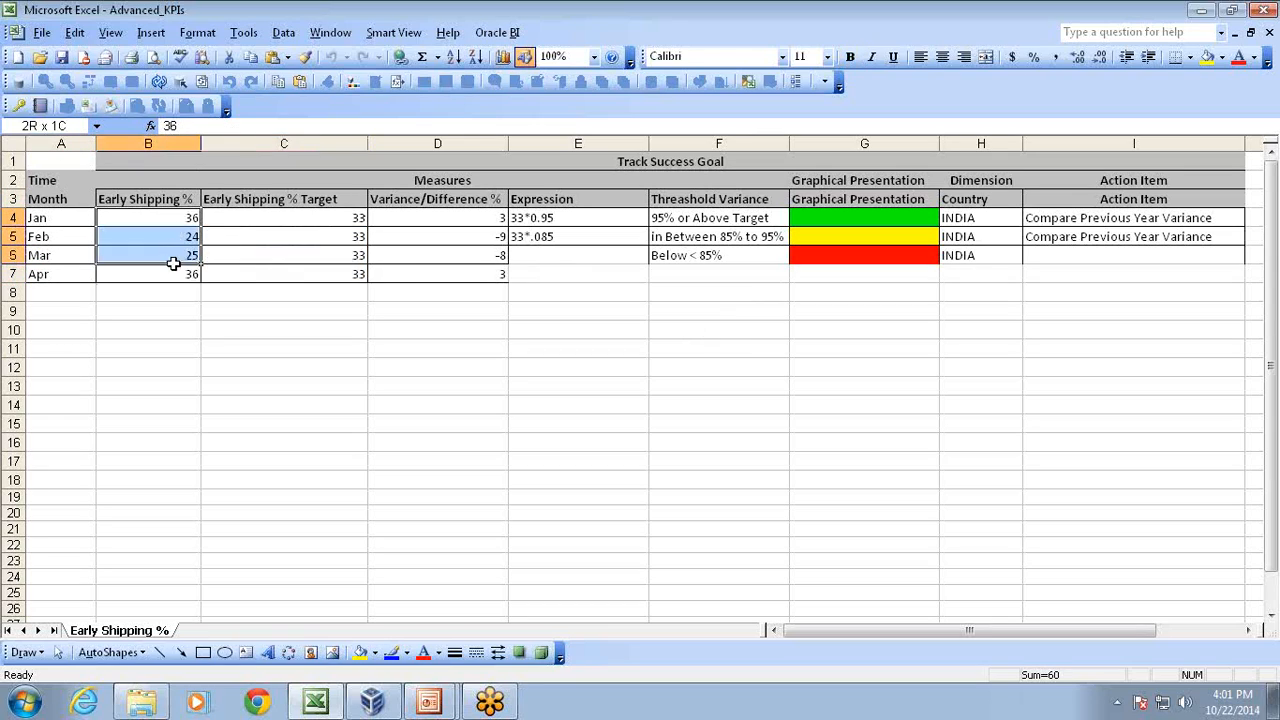
left_click(148, 217)
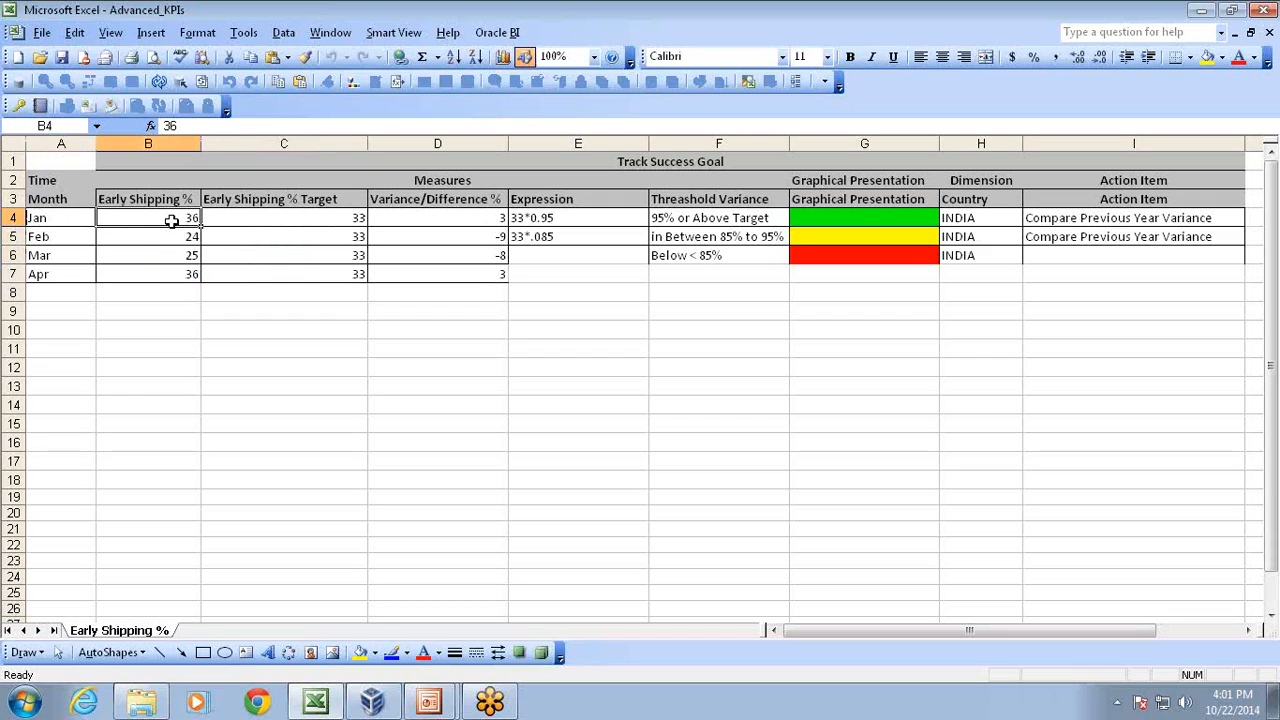
mouse_move(250, 218)
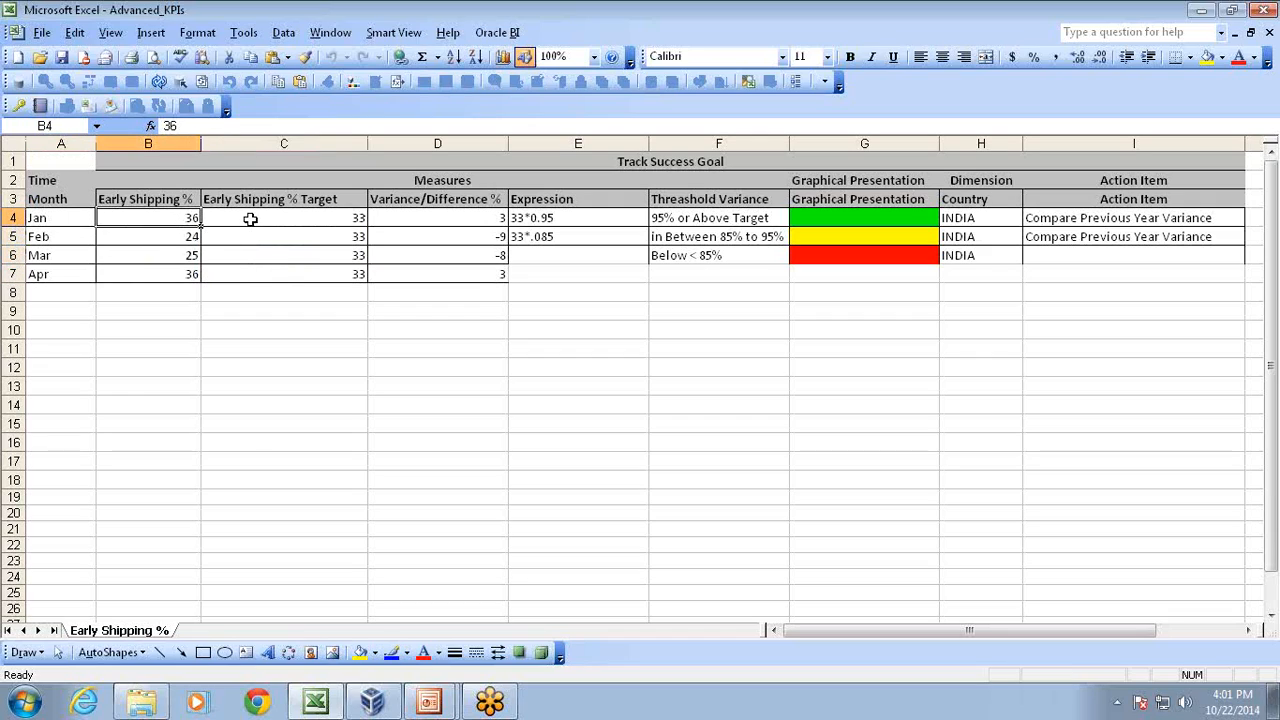
left_click(284, 217)
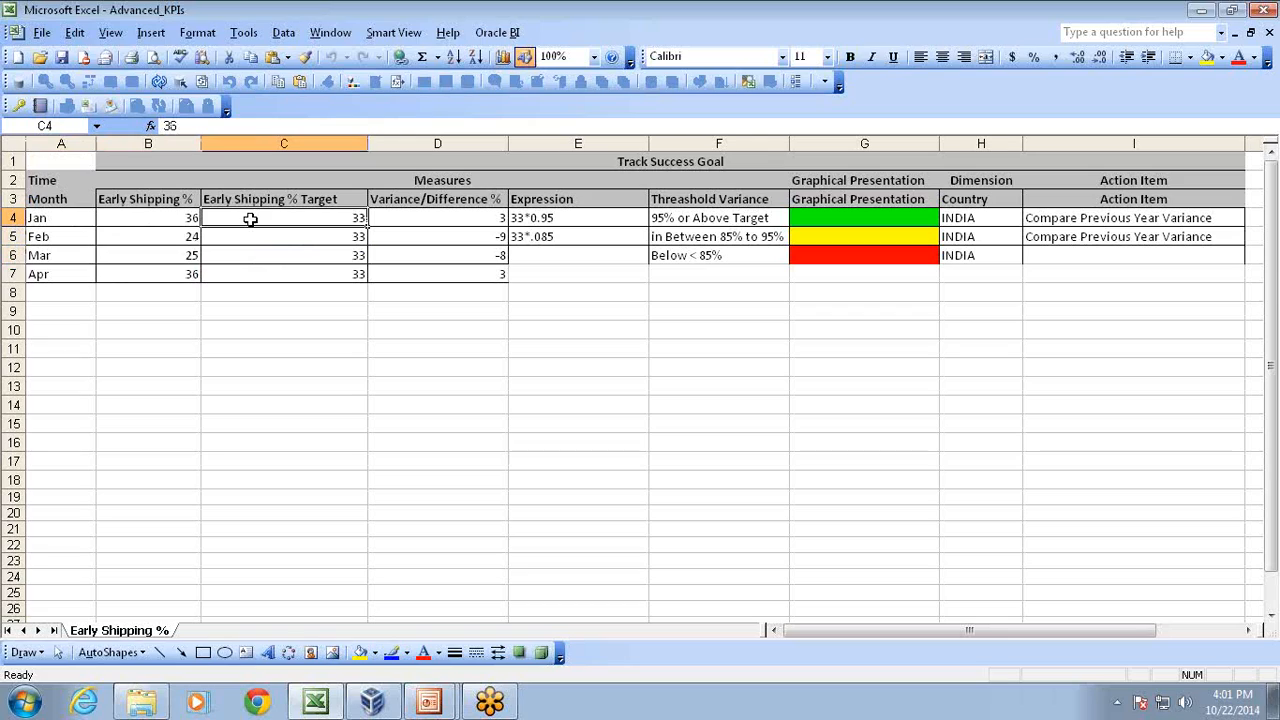
left_click(148, 217)
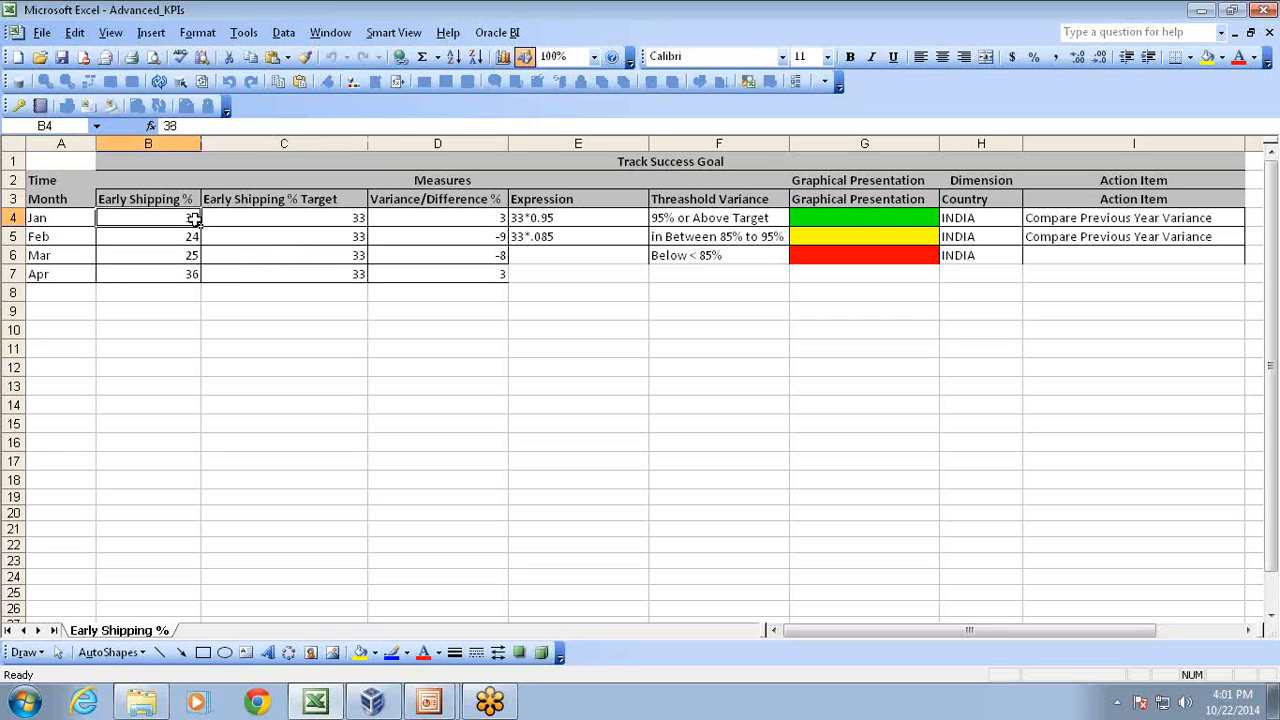
left_click(437, 217)
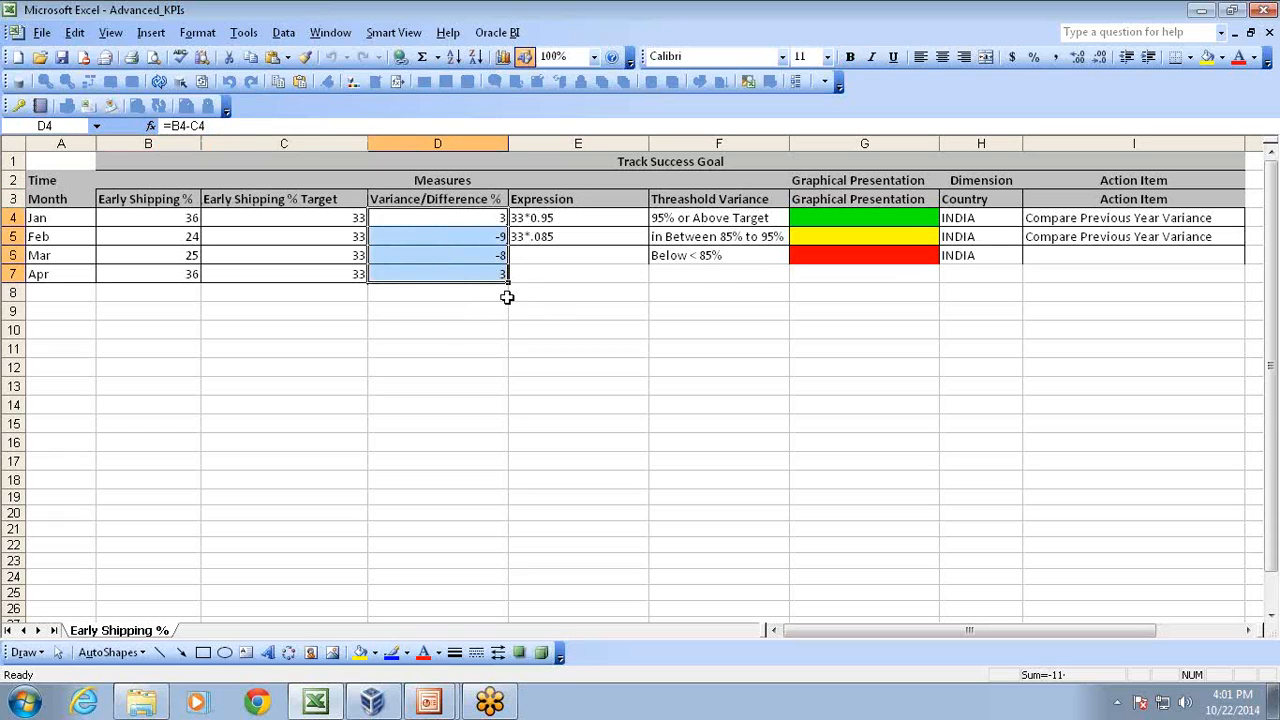
left_click(437, 311)
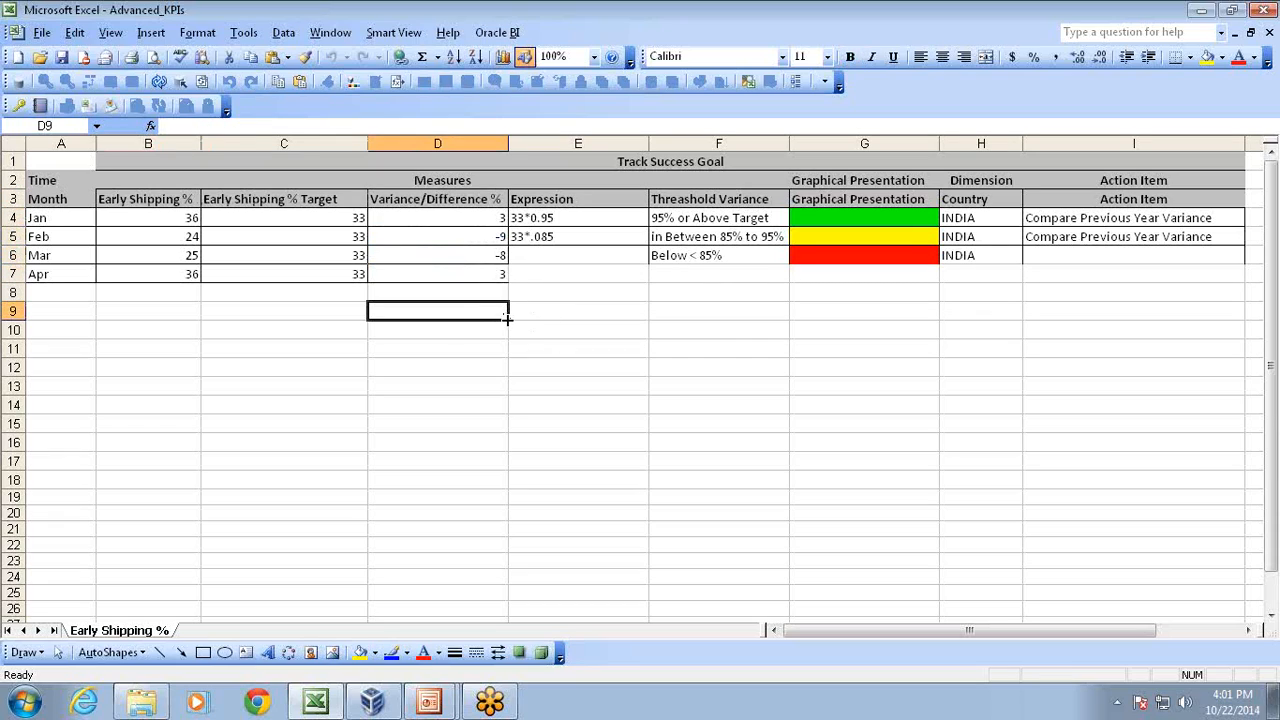
left_click(710, 198)
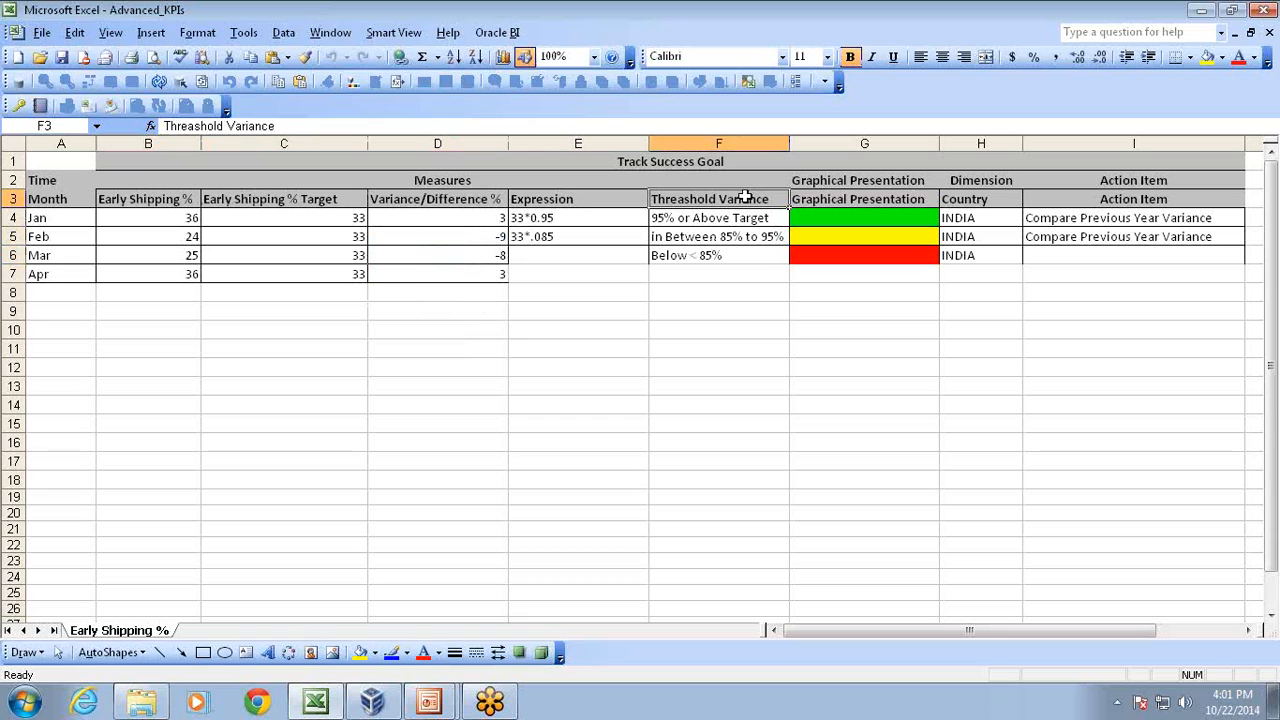
left_click(864, 217)
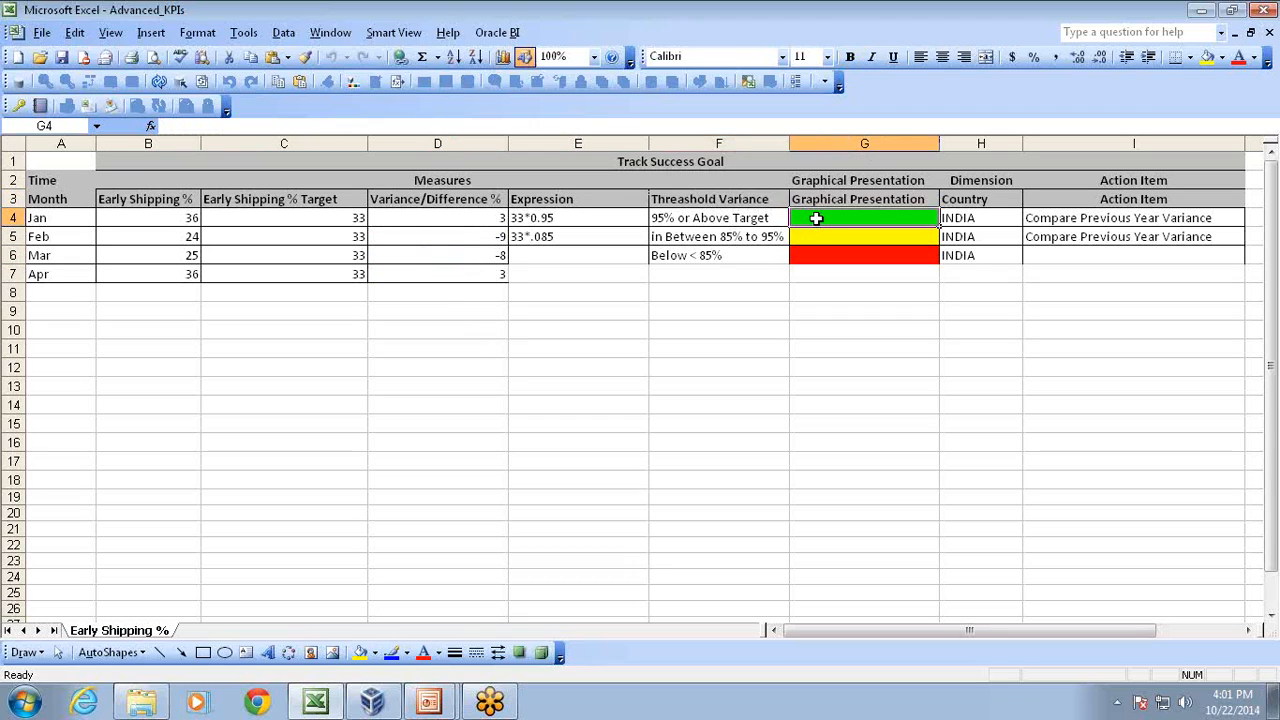
left_click(148, 236)
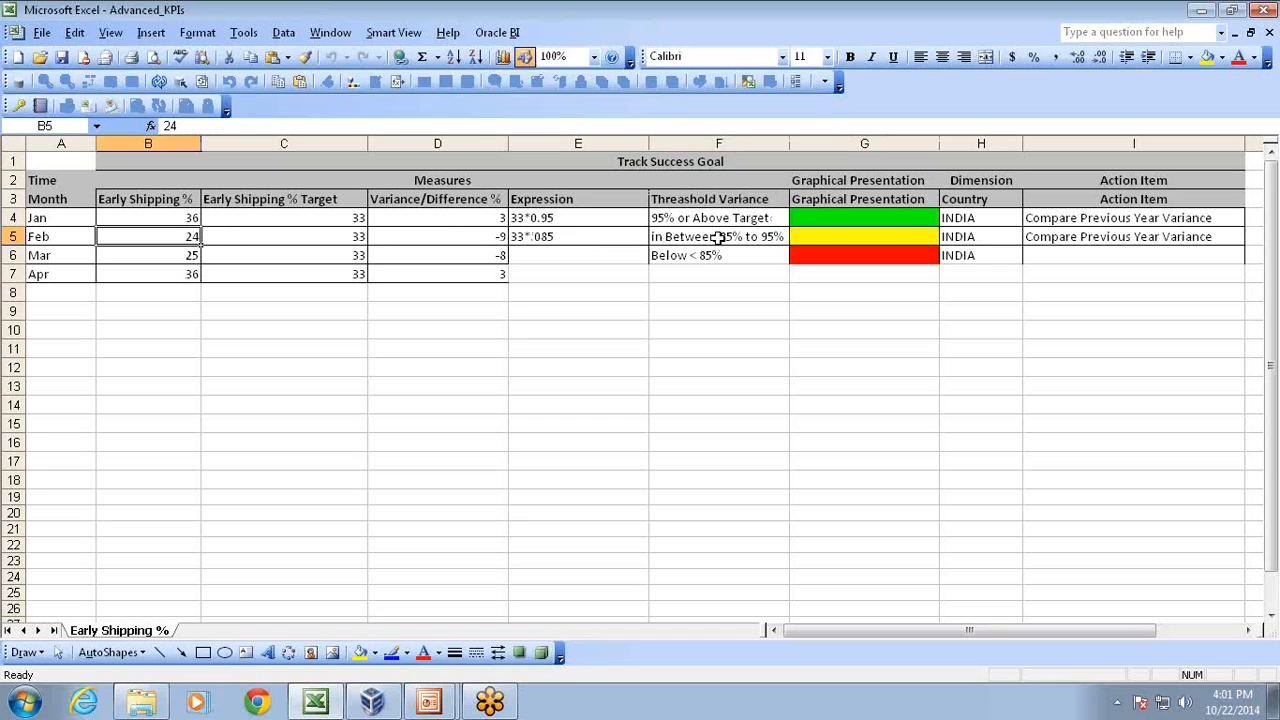
left_click(718, 217)
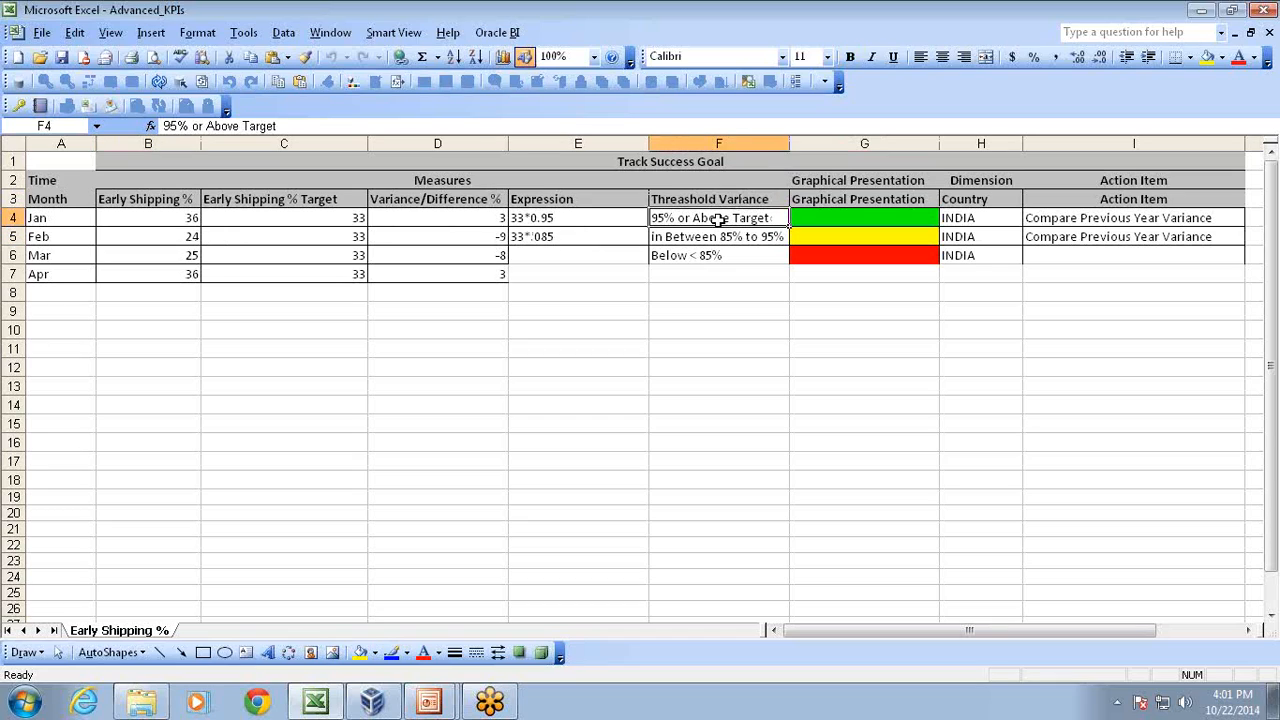
left_click(577, 217)
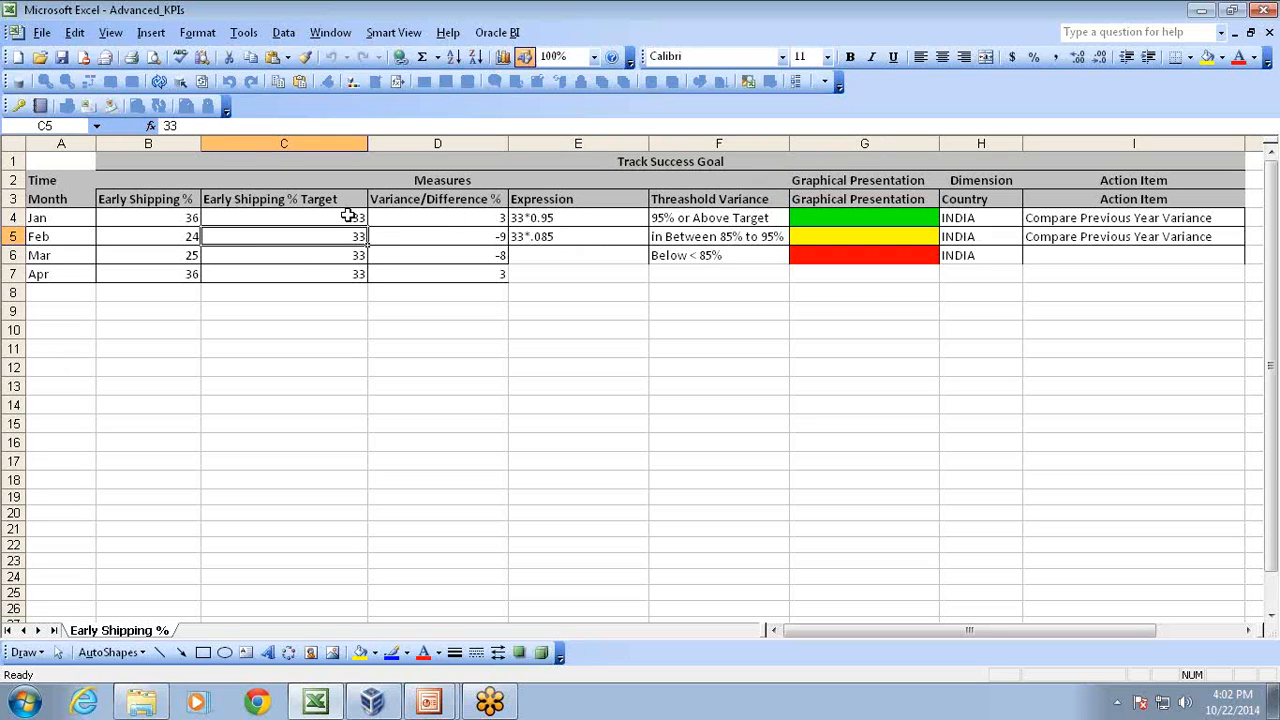
left_click(578, 217)
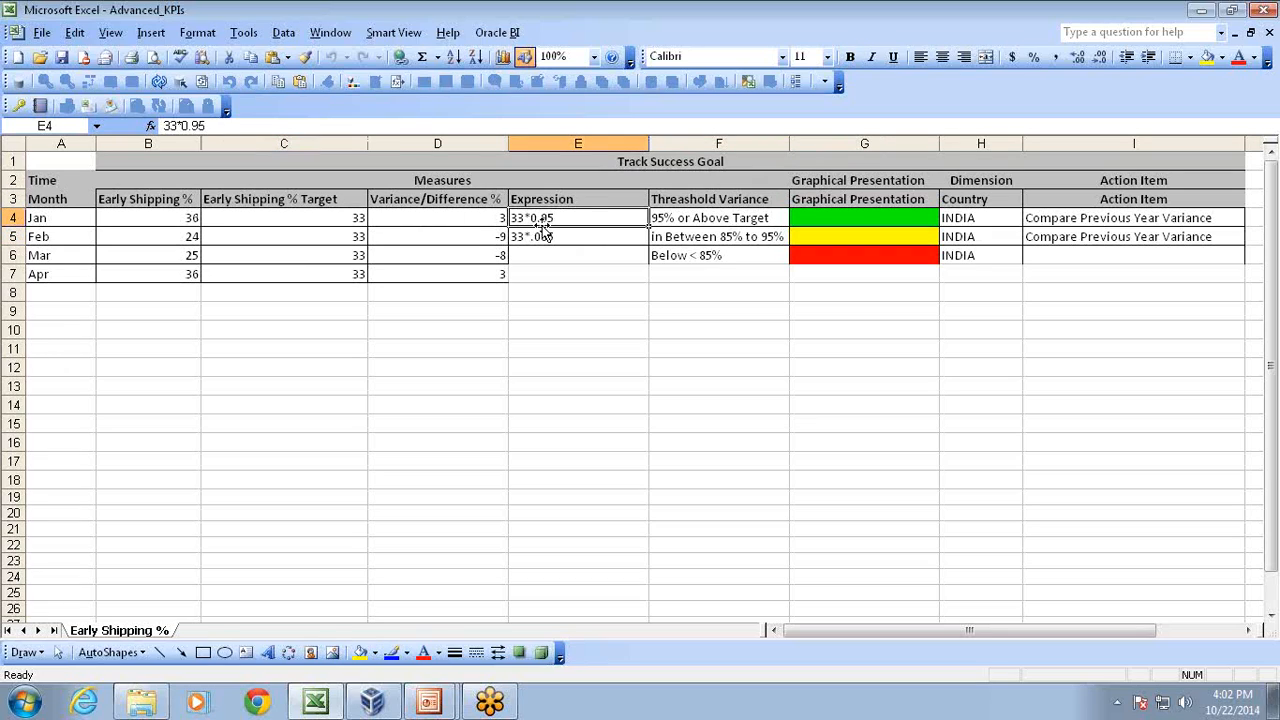
left_click(718, 217)
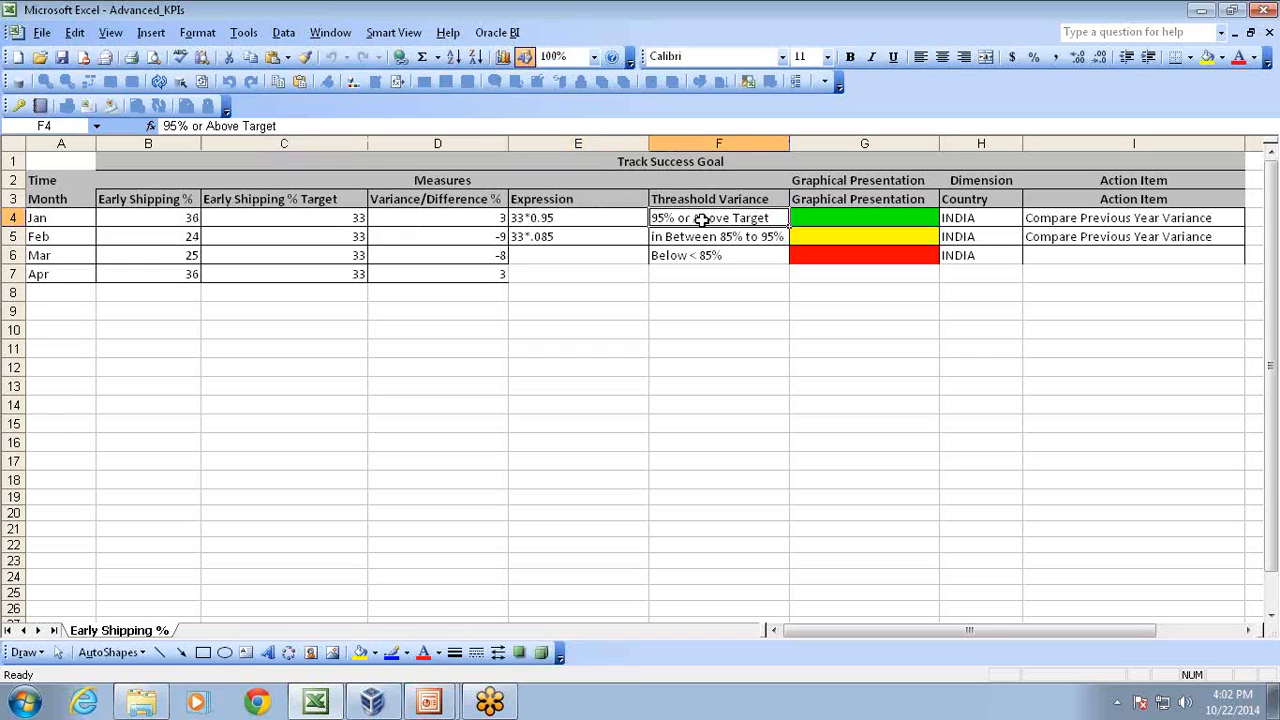
left_click(864, 217)
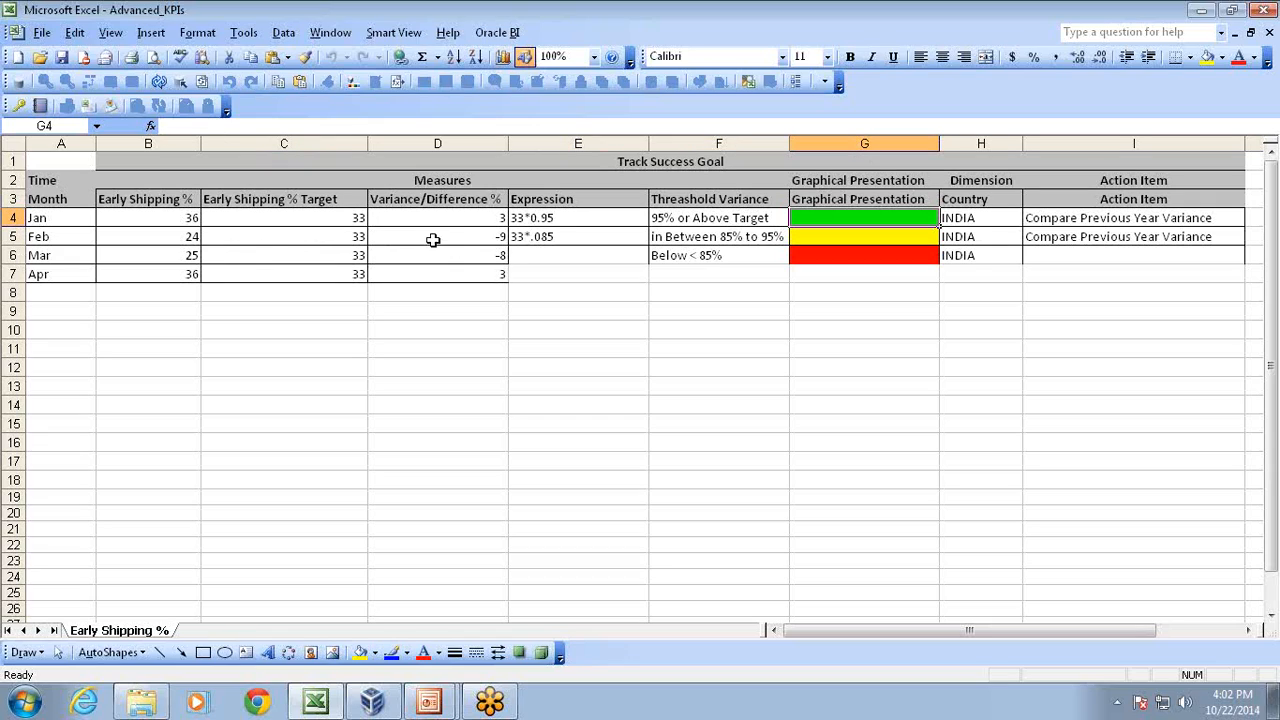
left_click(718, 236)
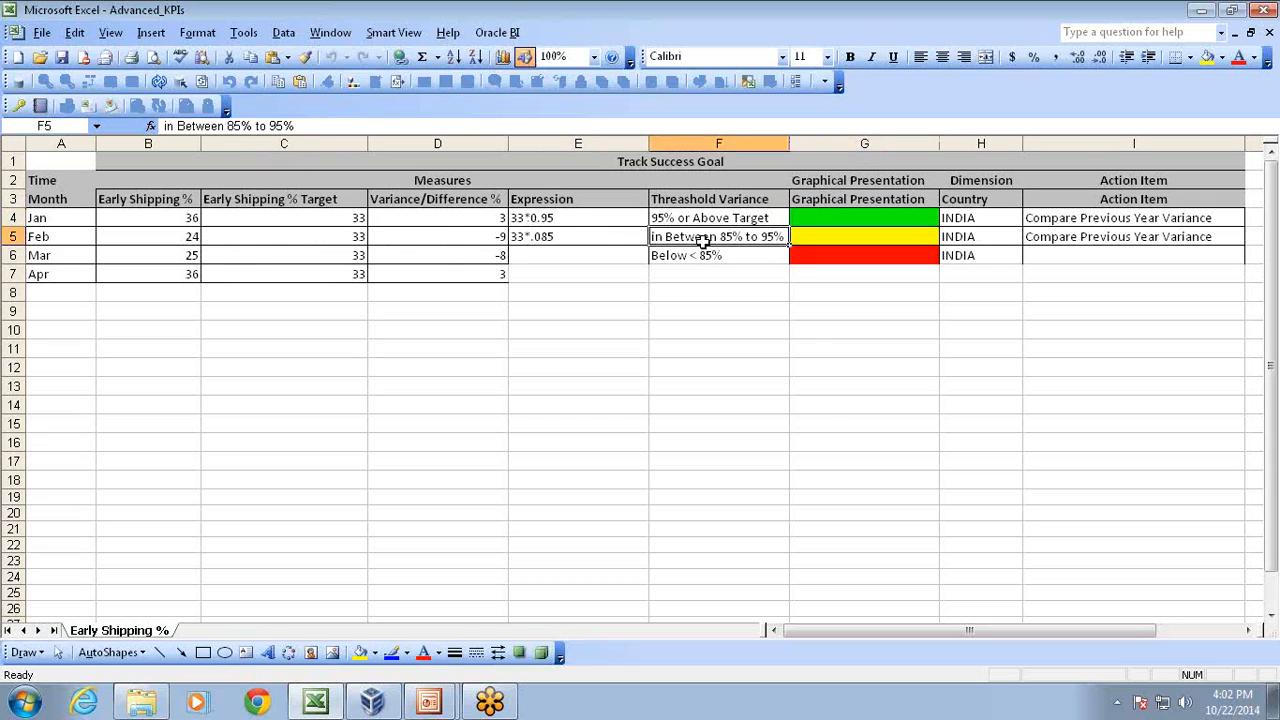
mouse_move(707, 237)
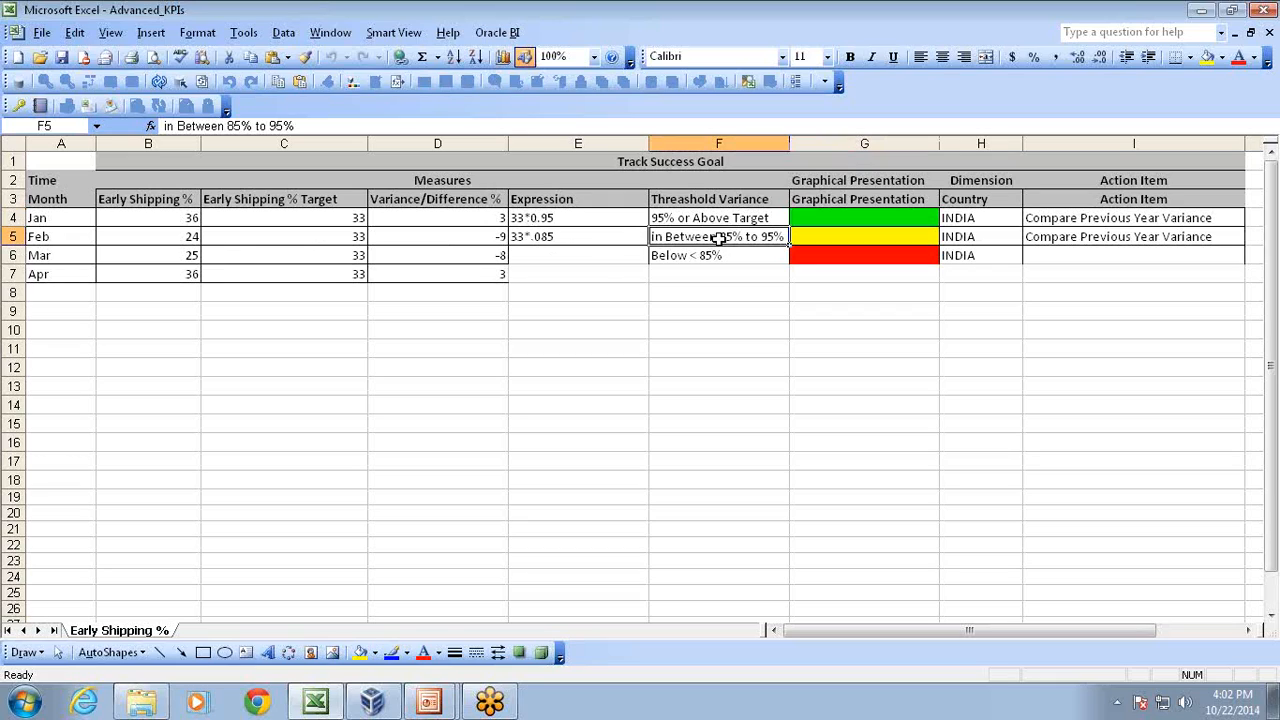
mouse_move(860, 248)
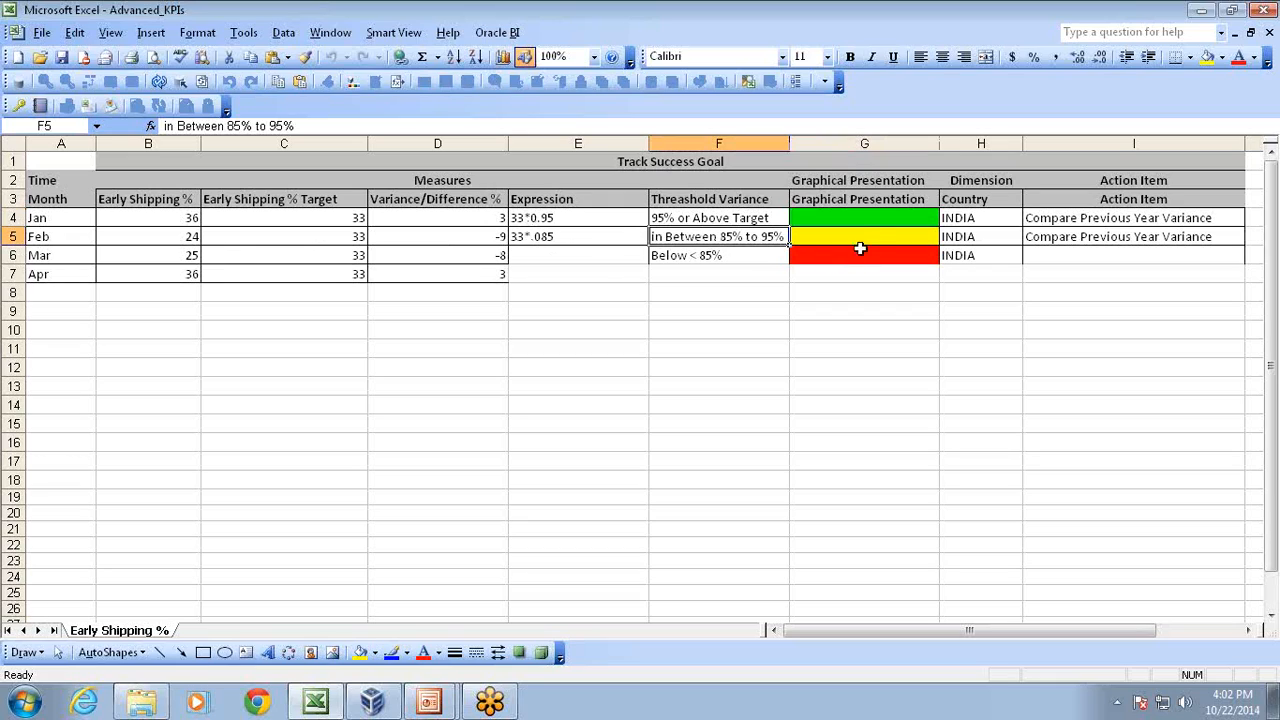
left_click(863, 236)
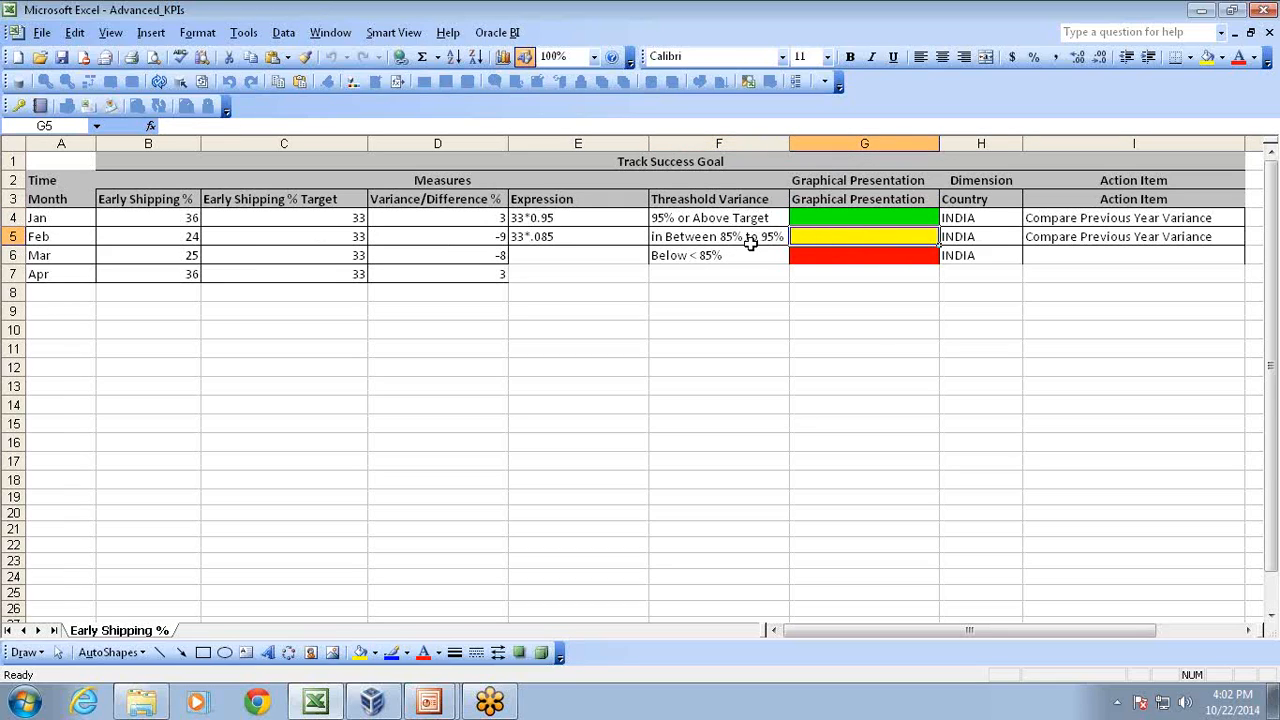
left_click(718, 255)
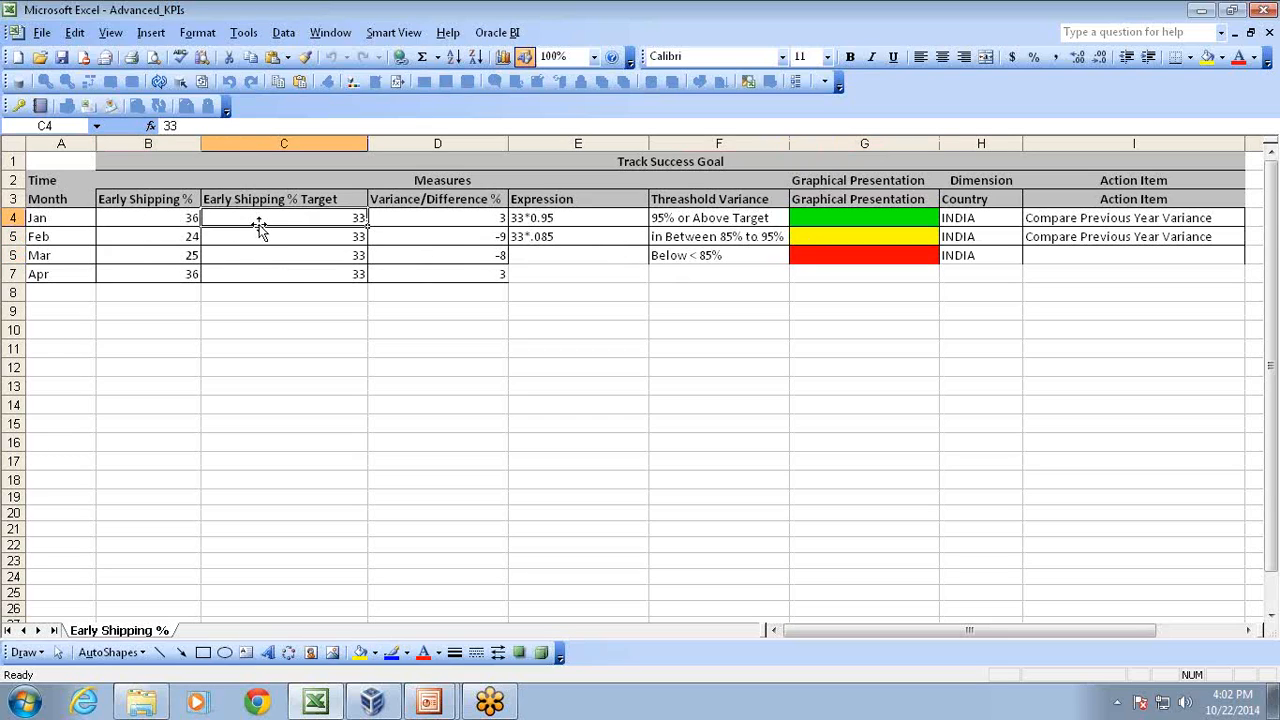
mouse_move(578, 212)
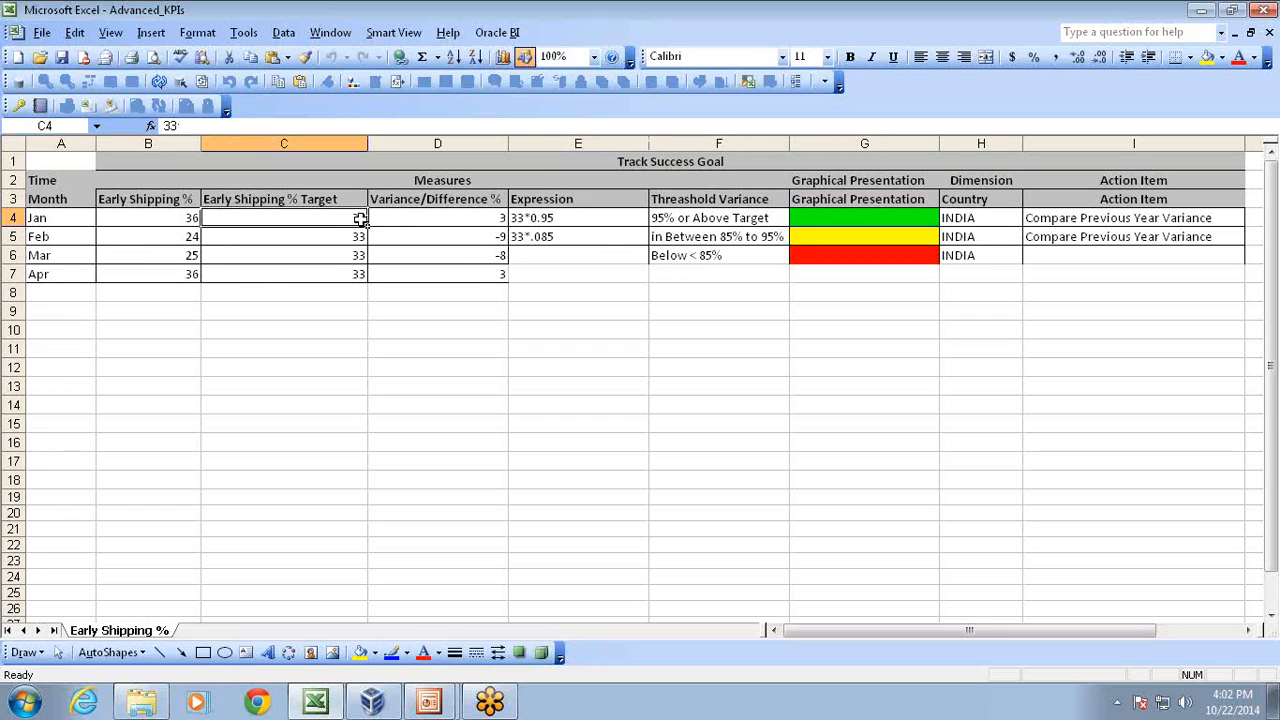
left_click(578, 217)
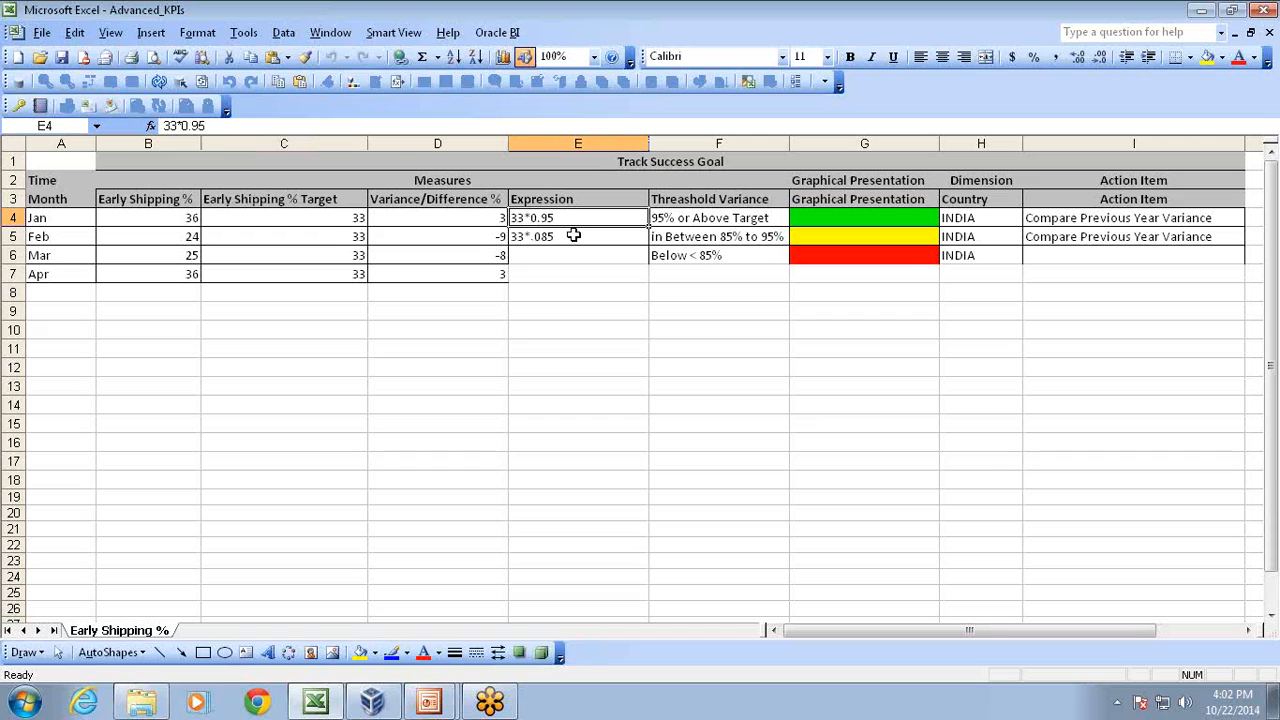
left_click(577, 236)
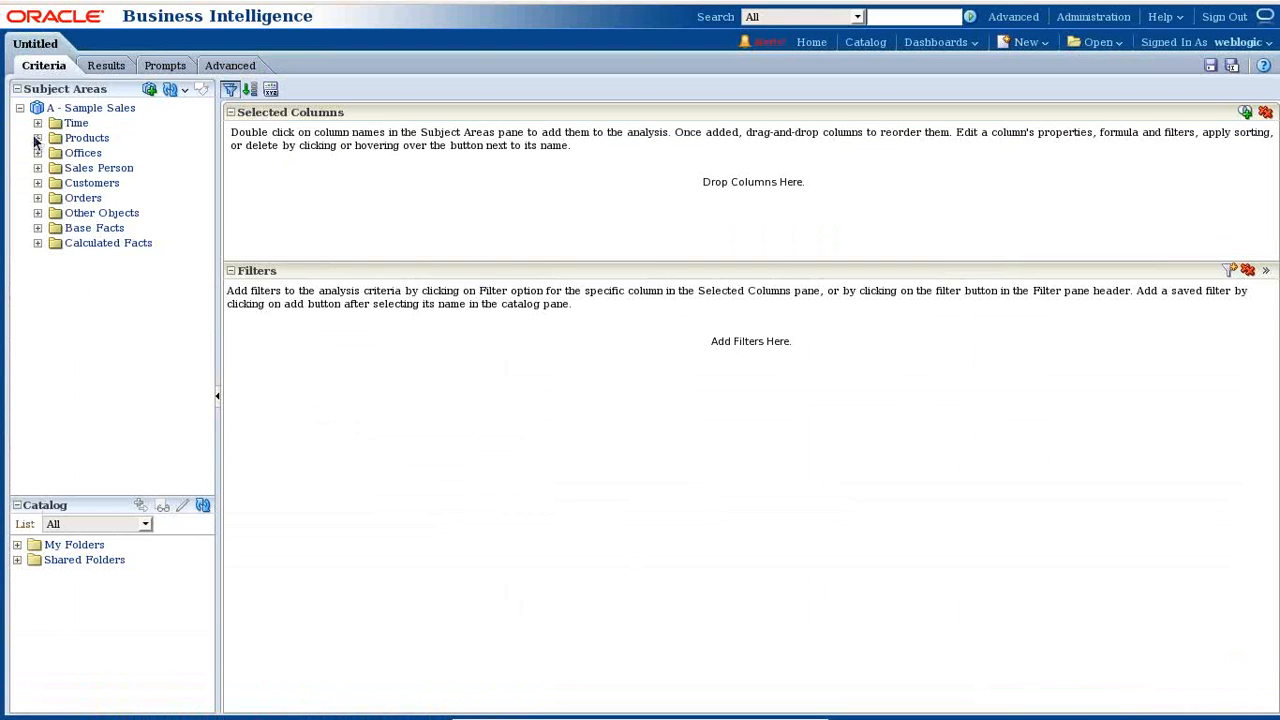
Add T02 Per Name Month and locate 45 Early Shipped Pct under Calculated Facts
left_click(37, 122)
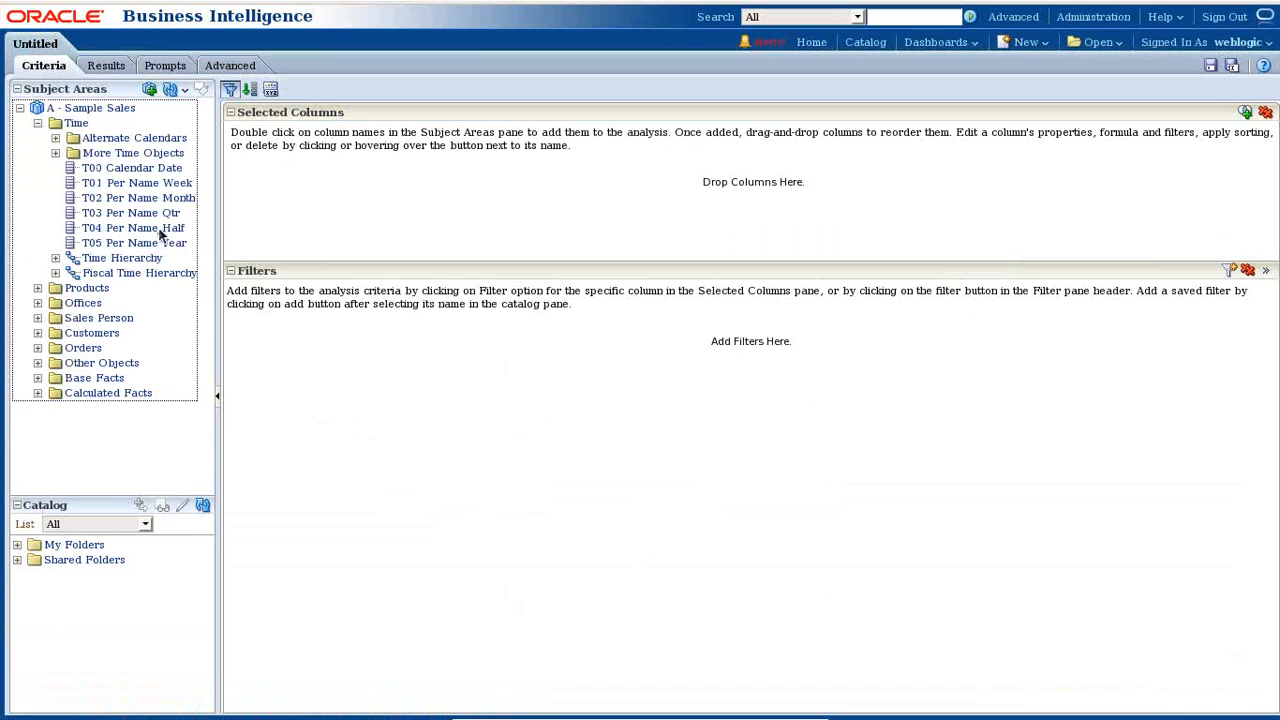
double_click(138, 197)
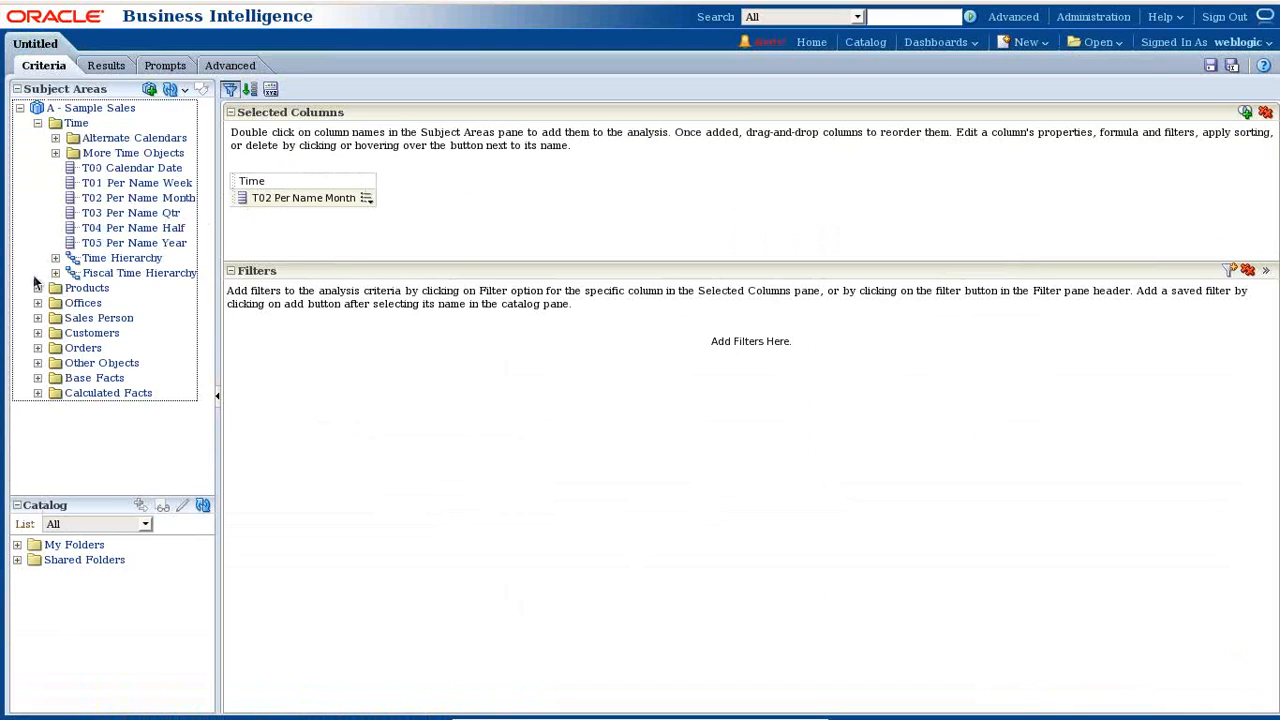
left_click(37, 122)
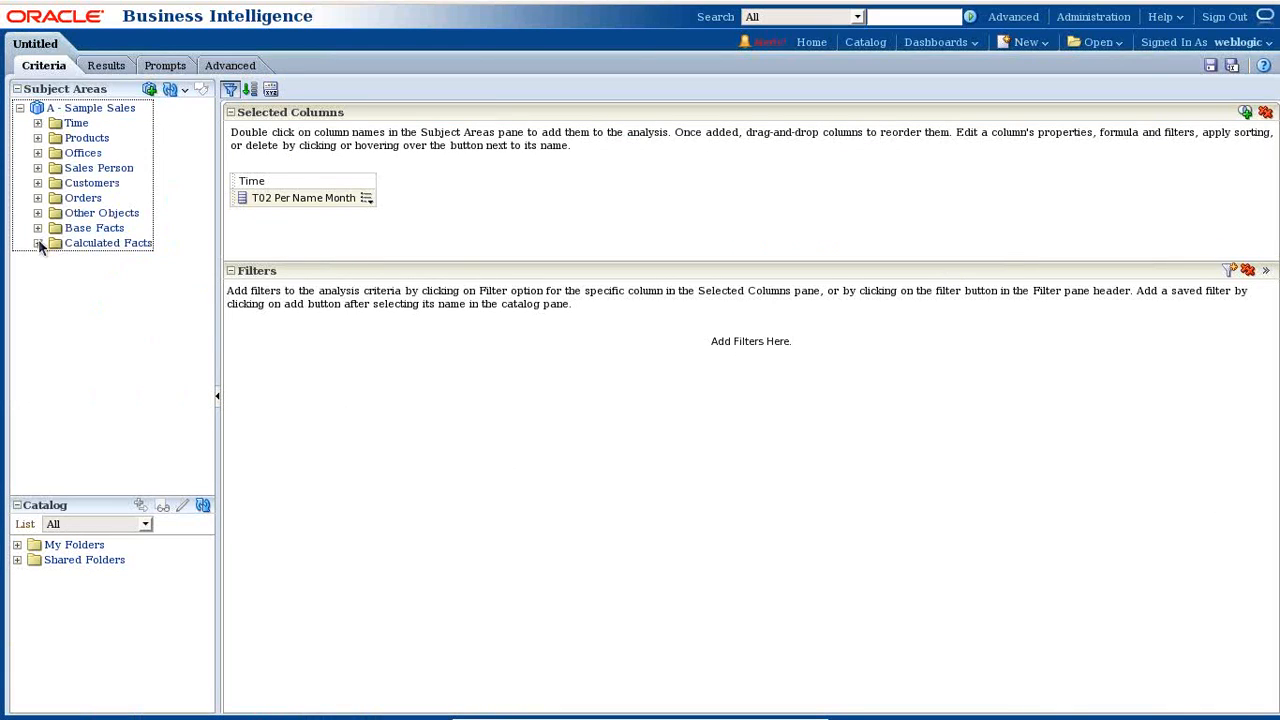
left_click(37, 243)
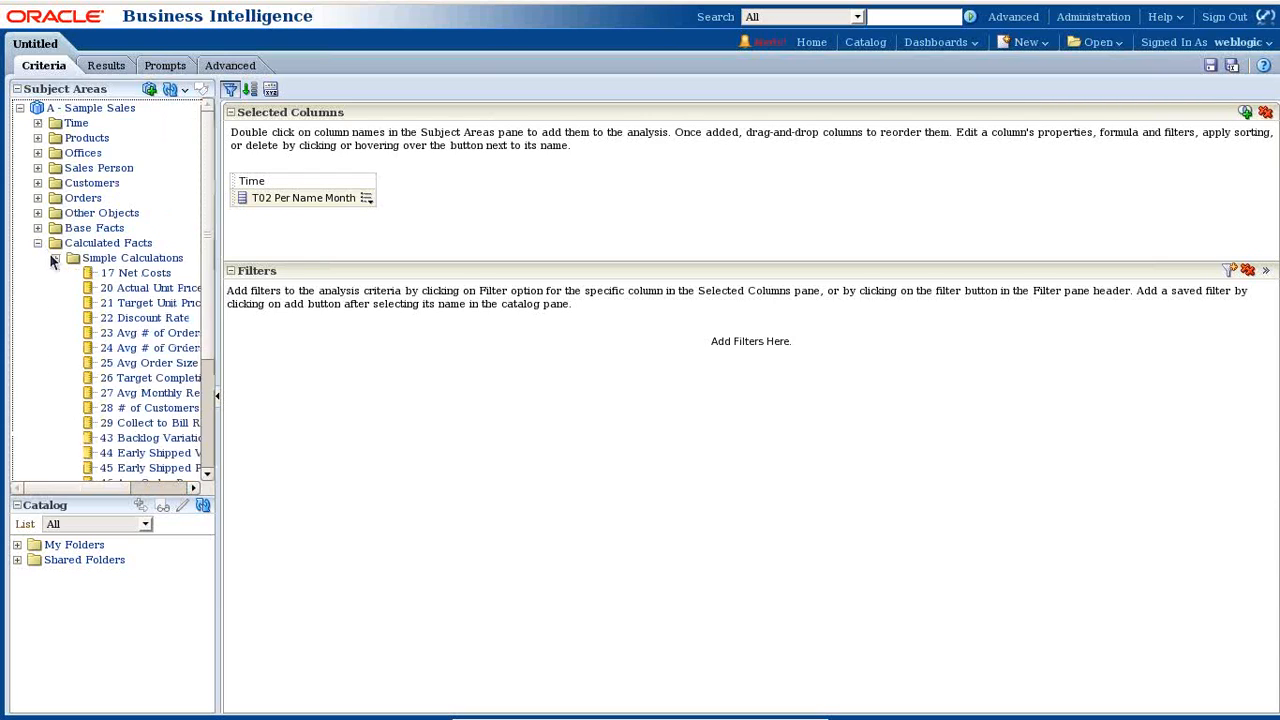
scroll("down", 3)
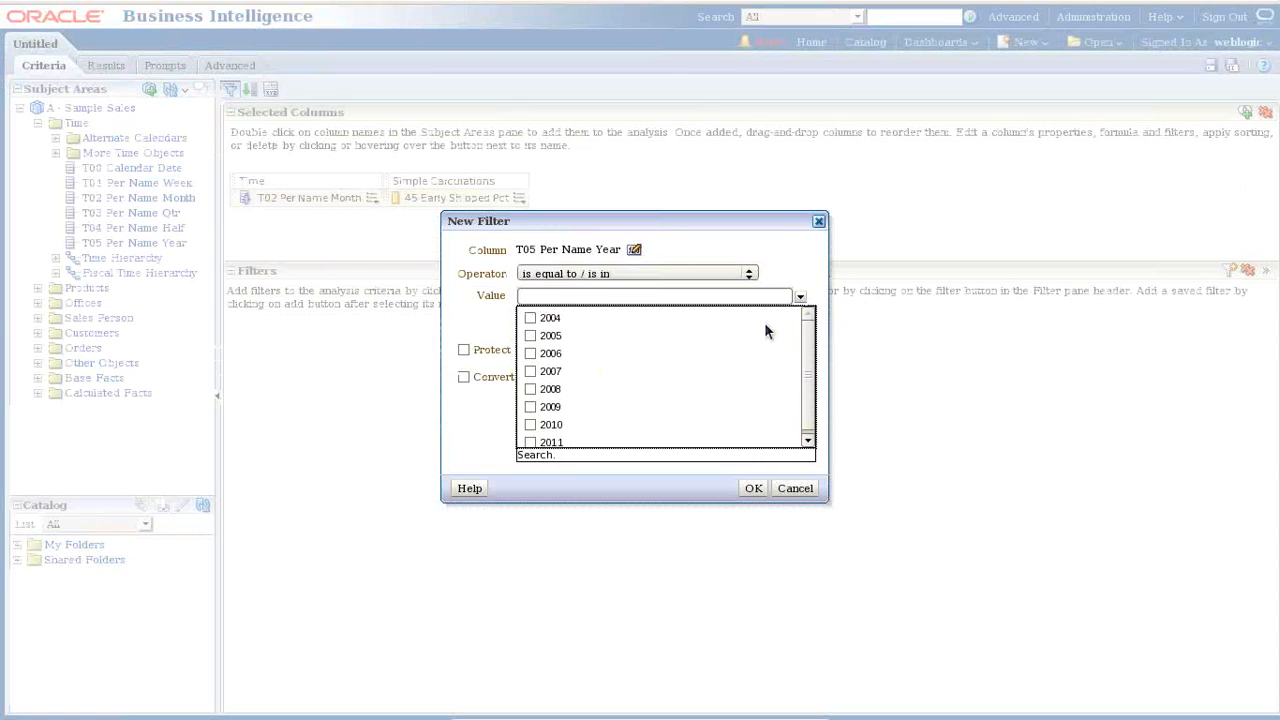
Filter T05 Per Name Year to 2009 and preview the monthly results
left_click(551, 406)
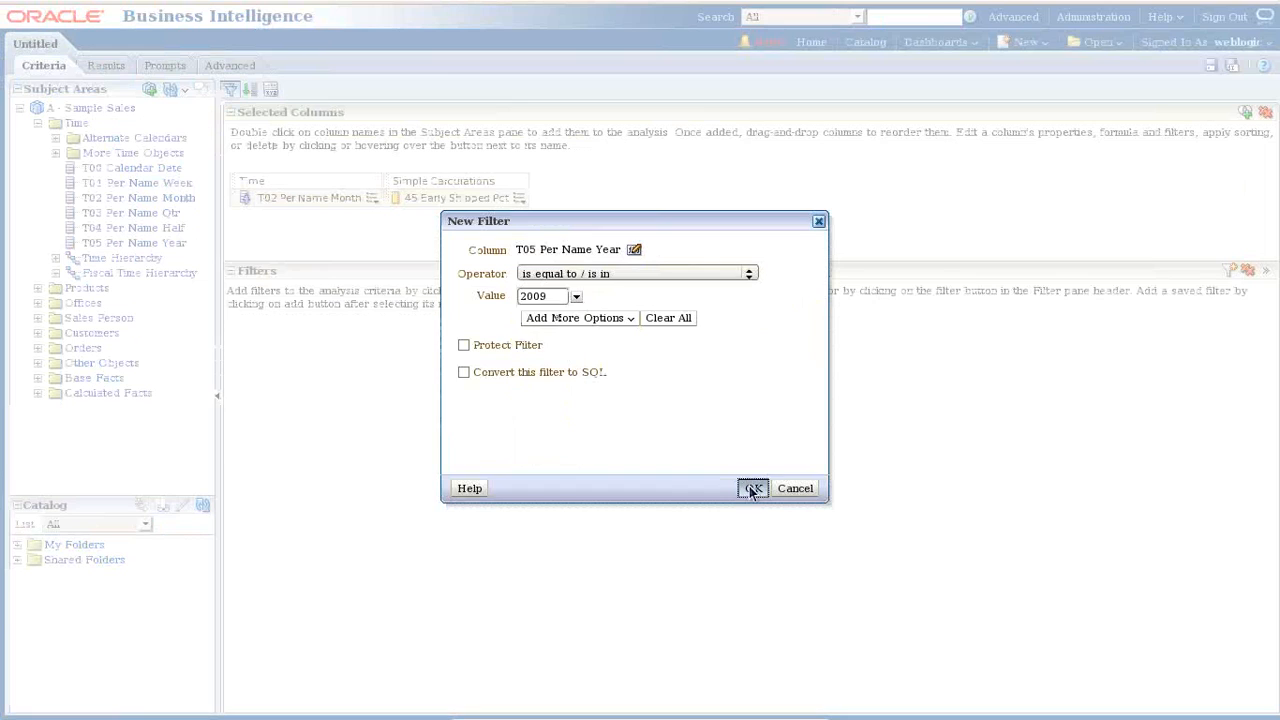
left_click(752, 488)
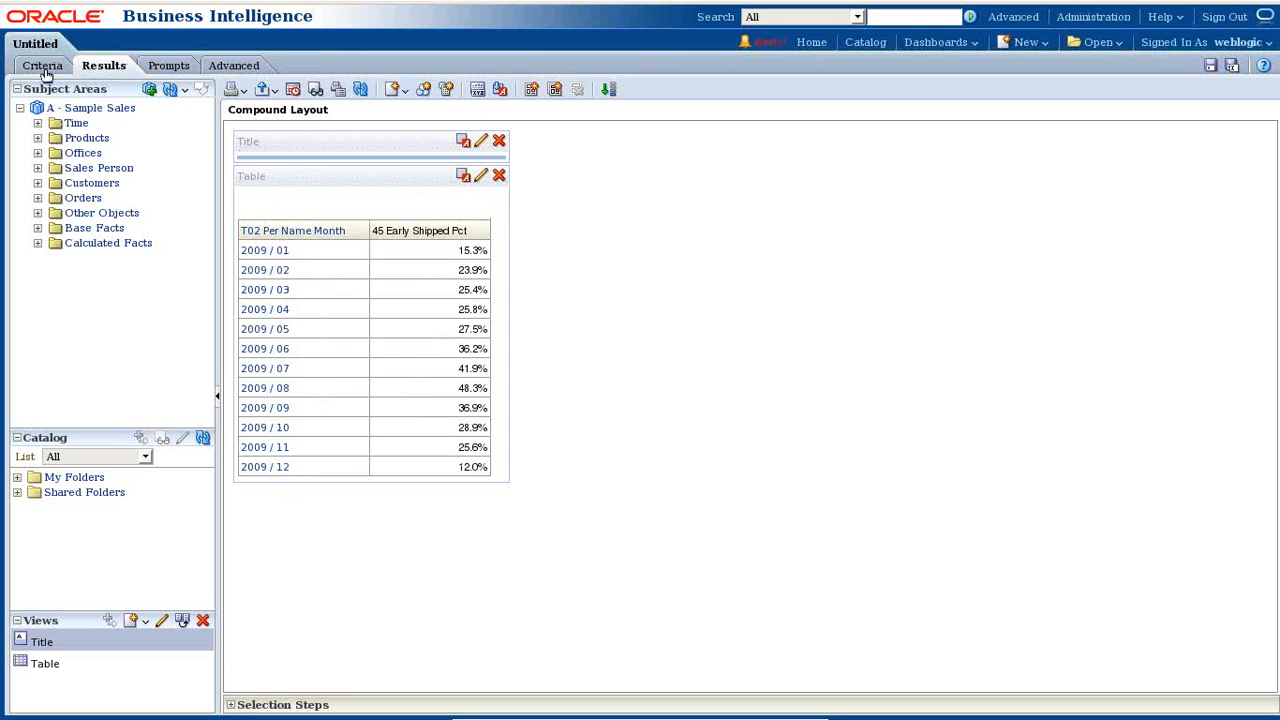
left_click(42, 65)
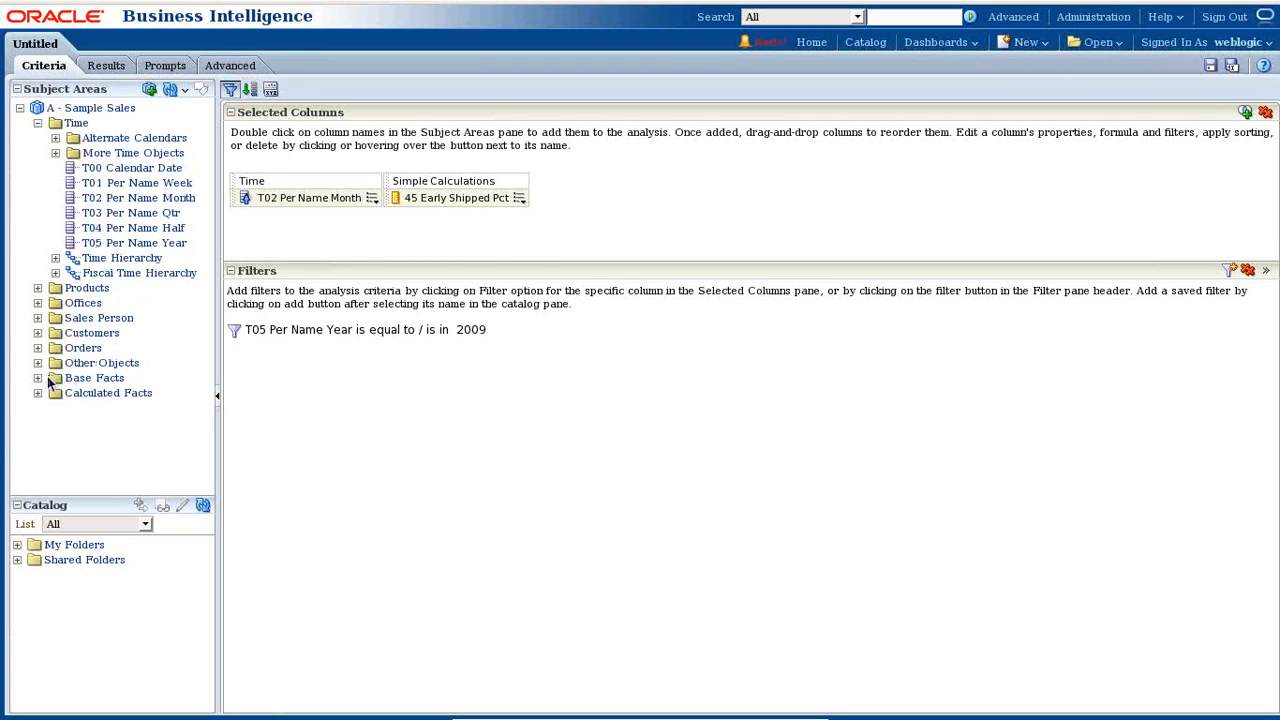
Add a duplicate 45 Early Shipped Pct column with the custom heading 'Early Shipped Pct Target'
left_click(37, 392)
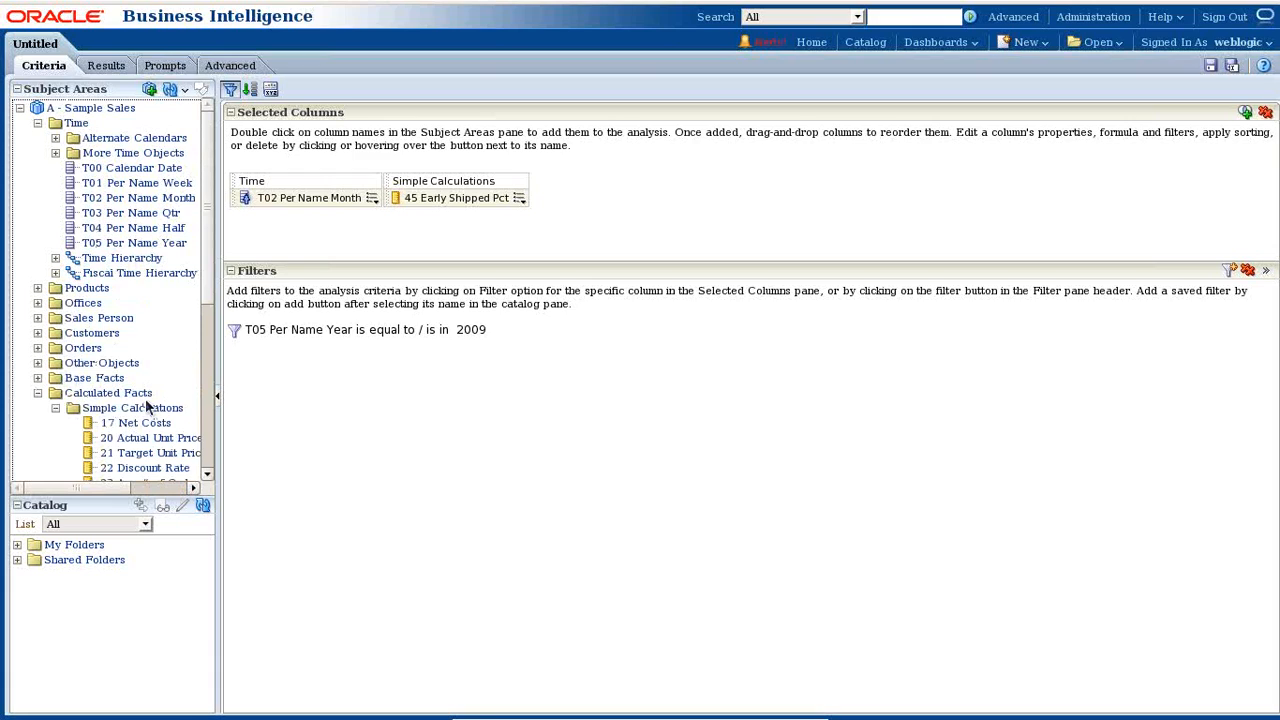
scroll("down", 3)
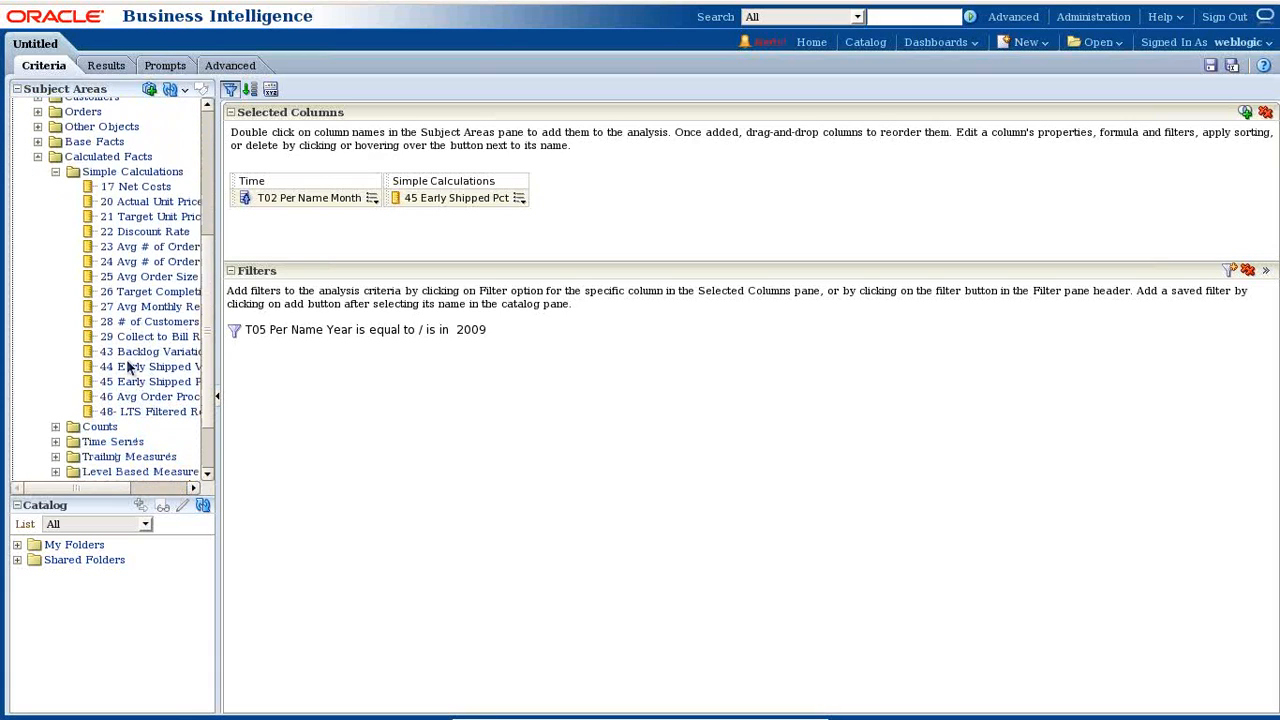
mouse_move(100, 217)
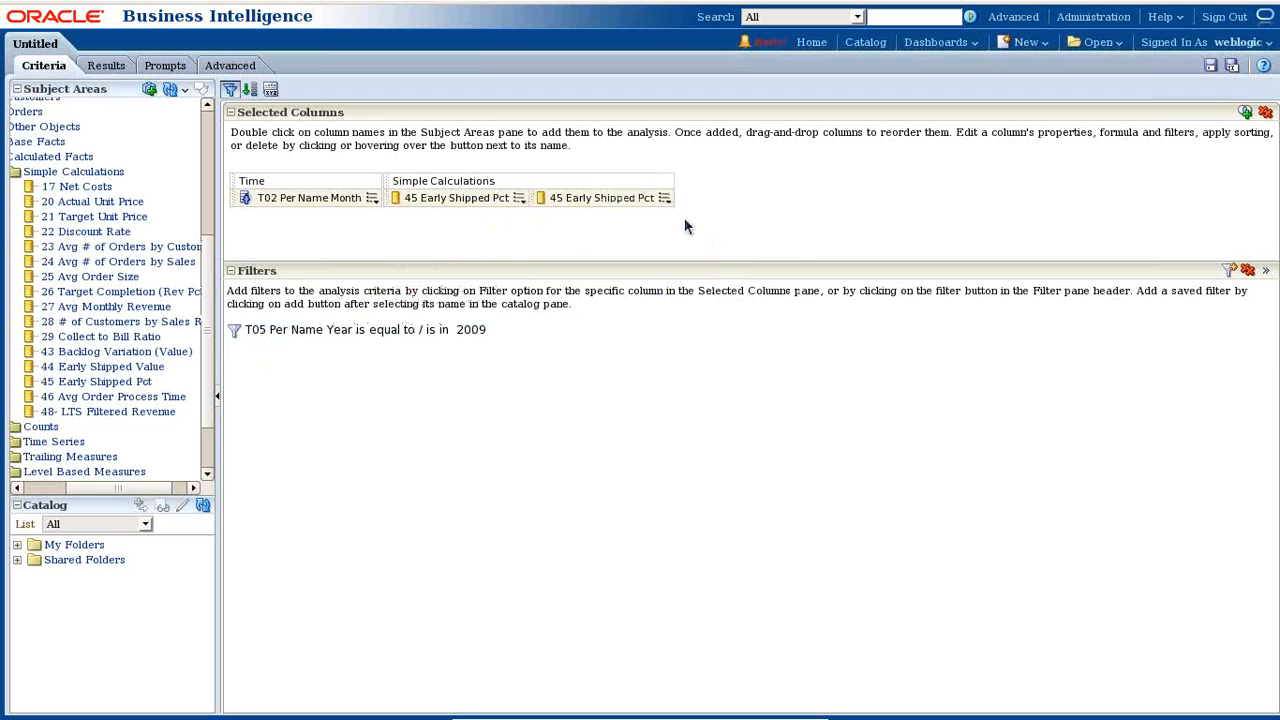
mouse_move(664, 208)
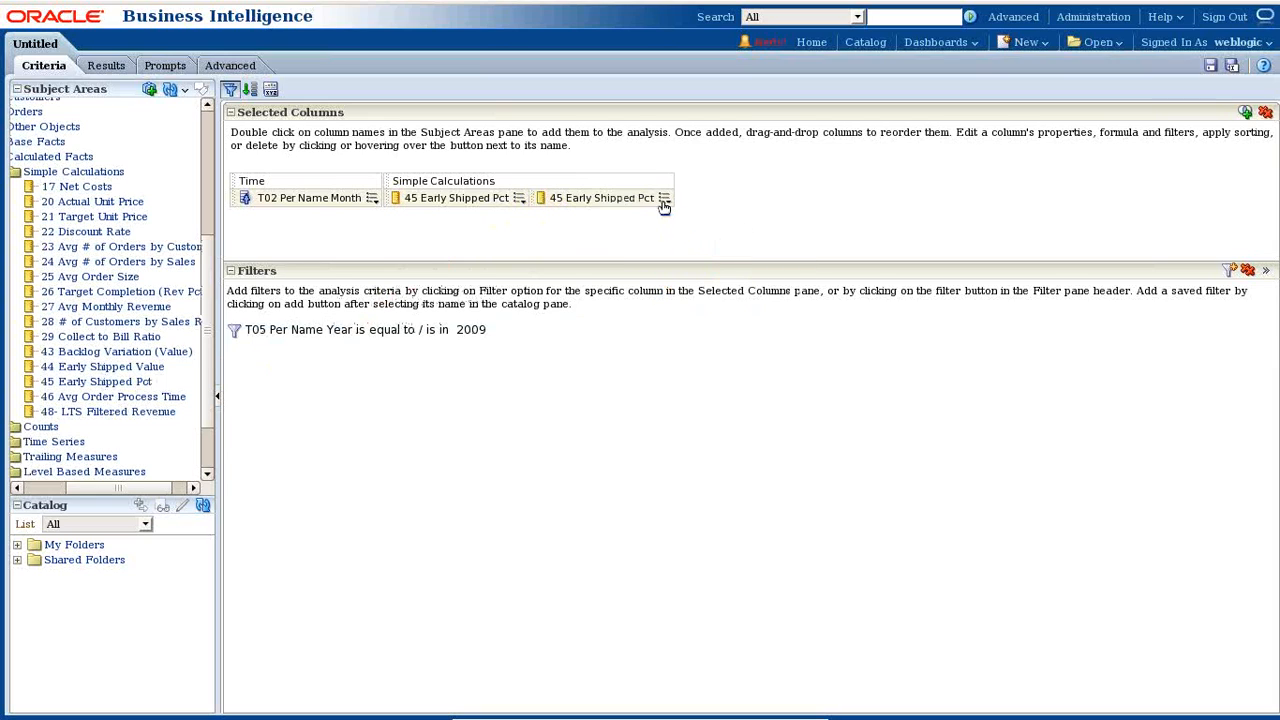
left_click(663, 197)
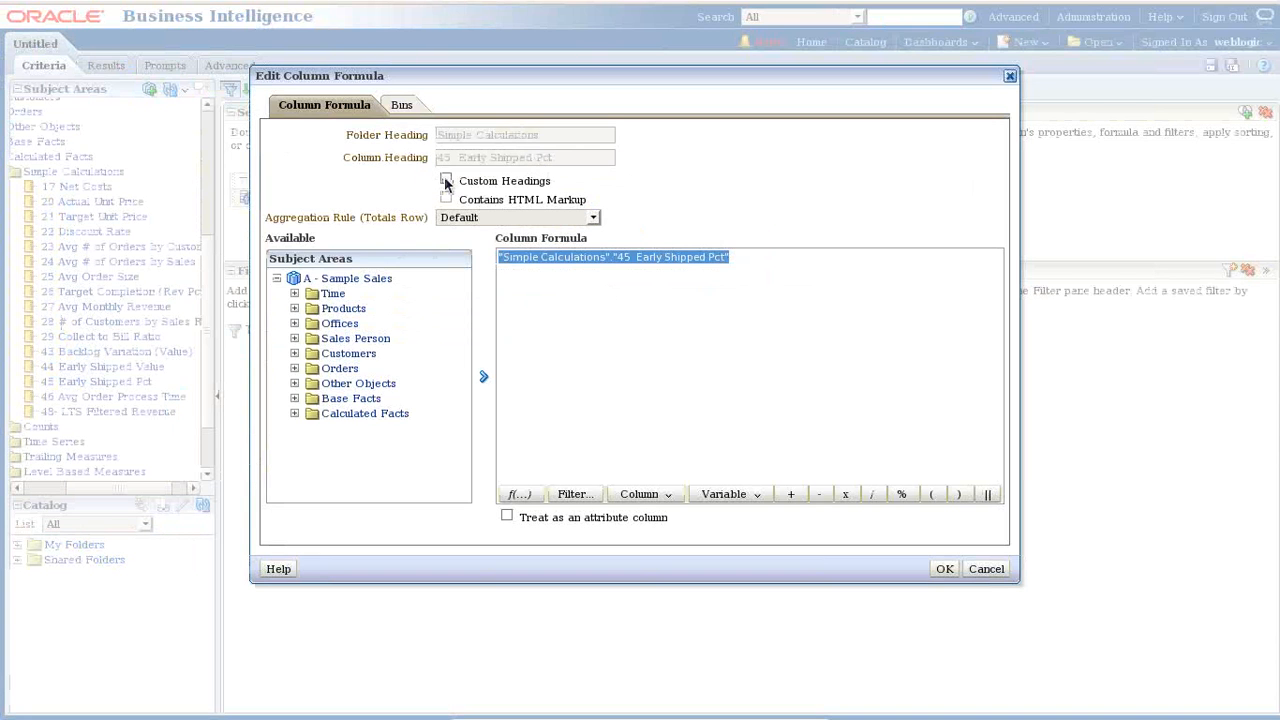
left_click(446, 180)
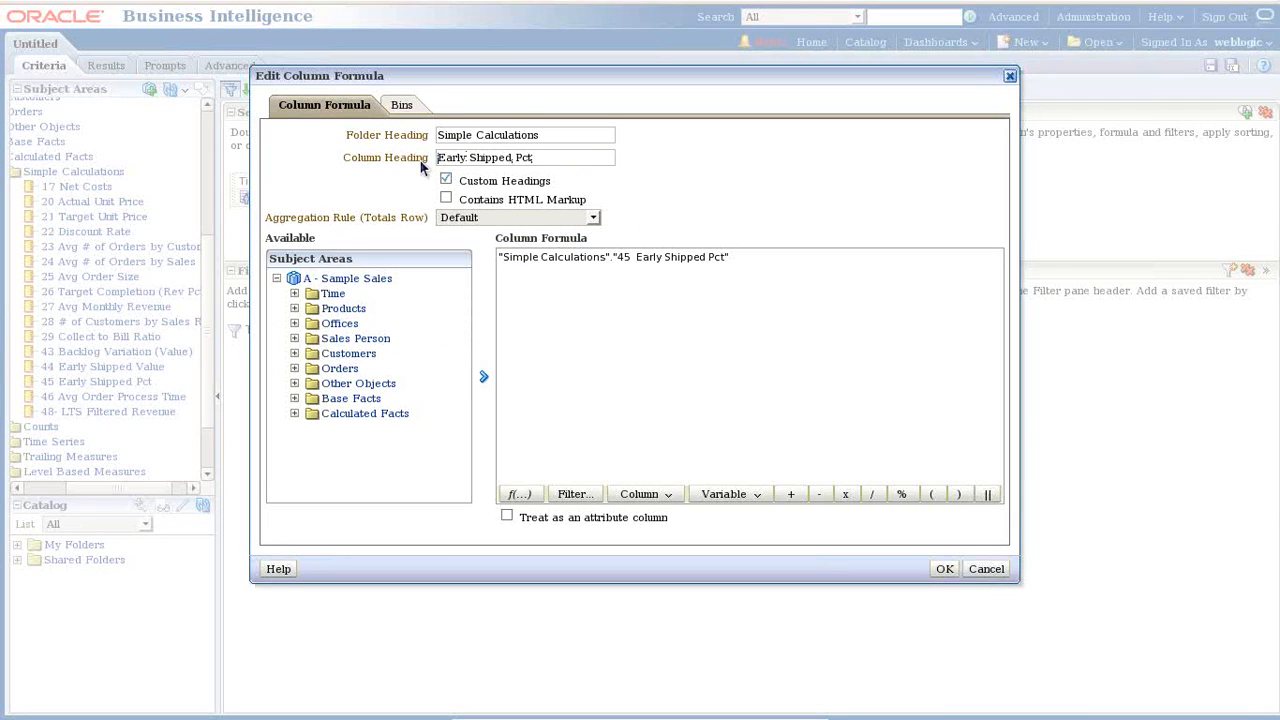
type("Target")
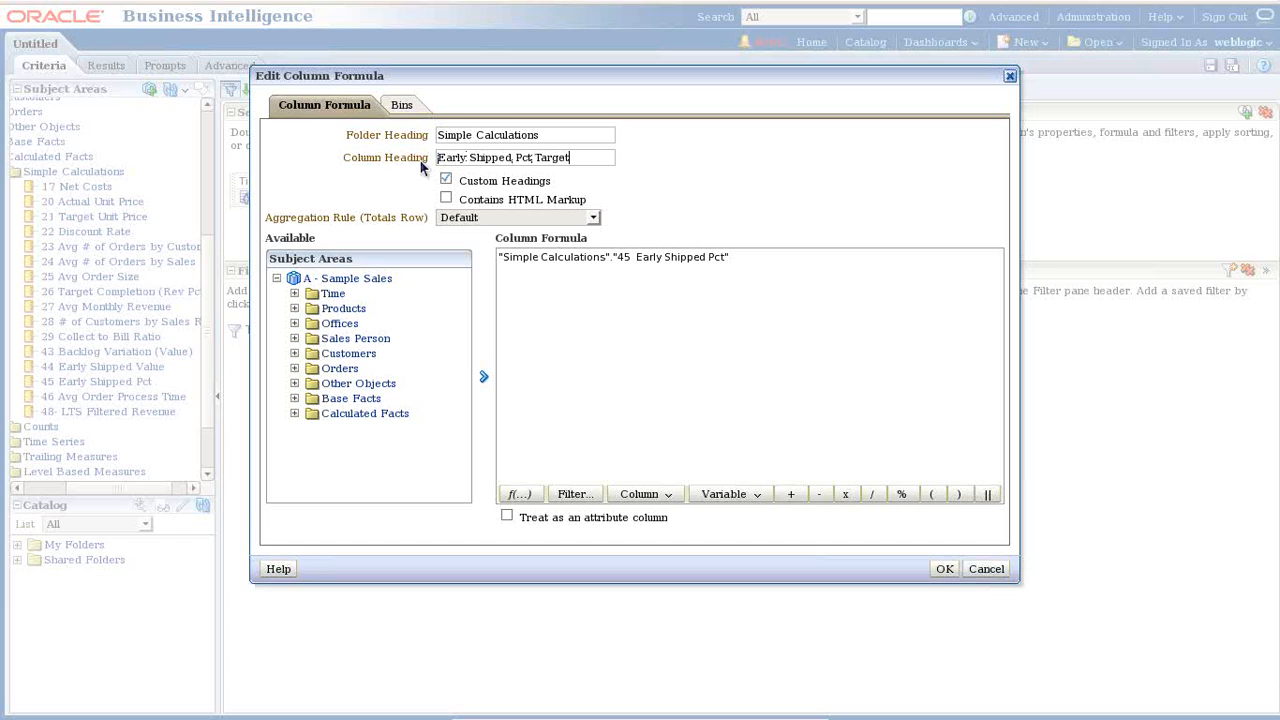
left_click(943, 568)
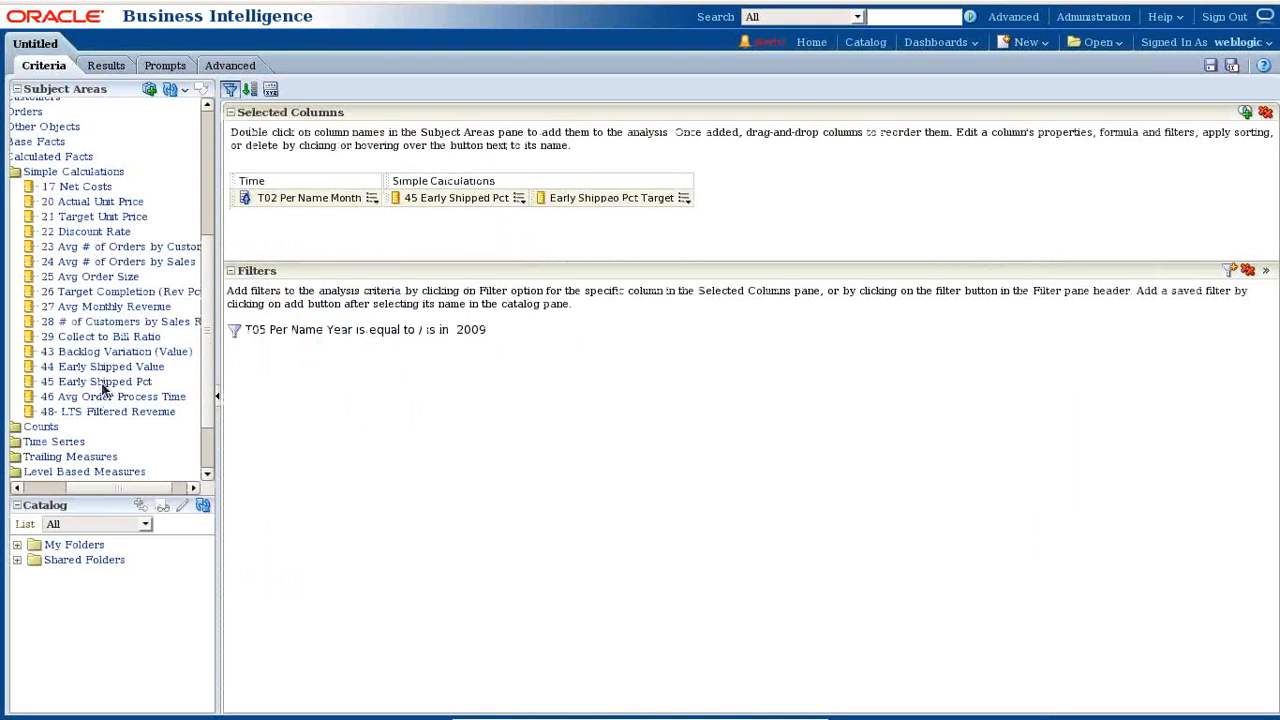
Add a fourth Early Shipped Pct column headed 'Early Shipped Vareiance' with a subtraction formula
double_click(103, 381)
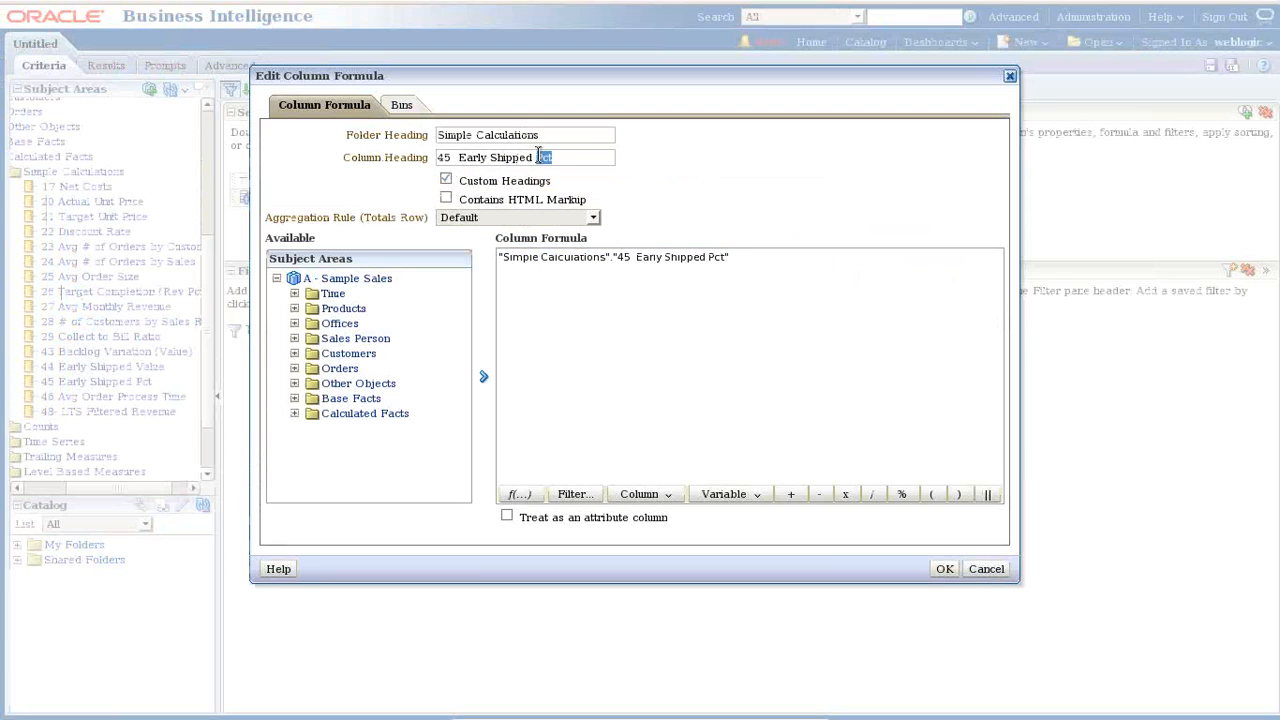
type("Vareiance")
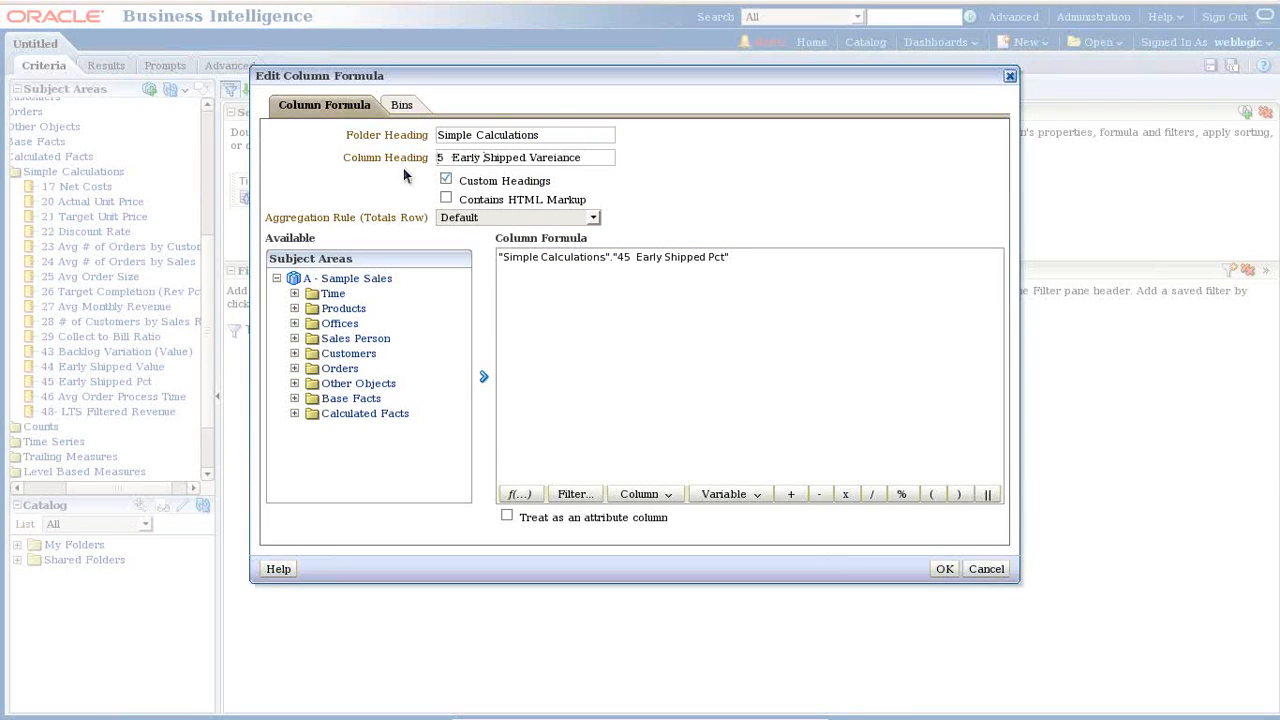
left_click(525, 157)
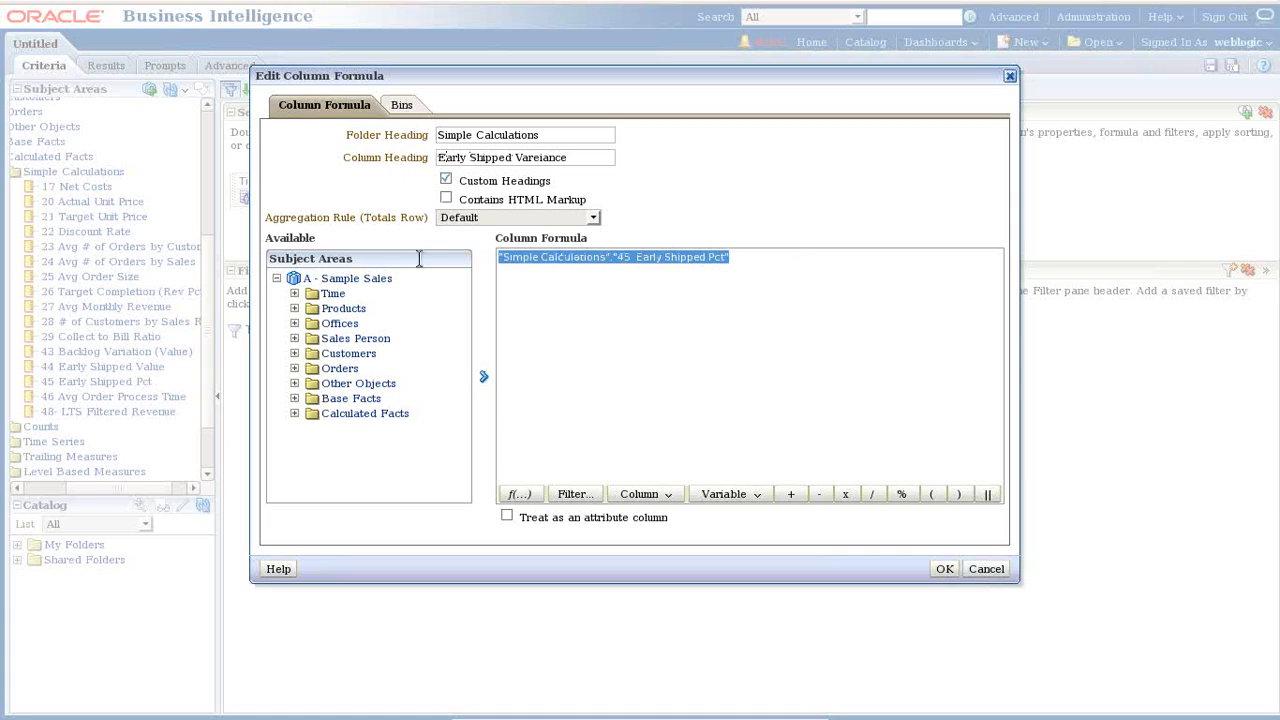
left_click(645, 493)
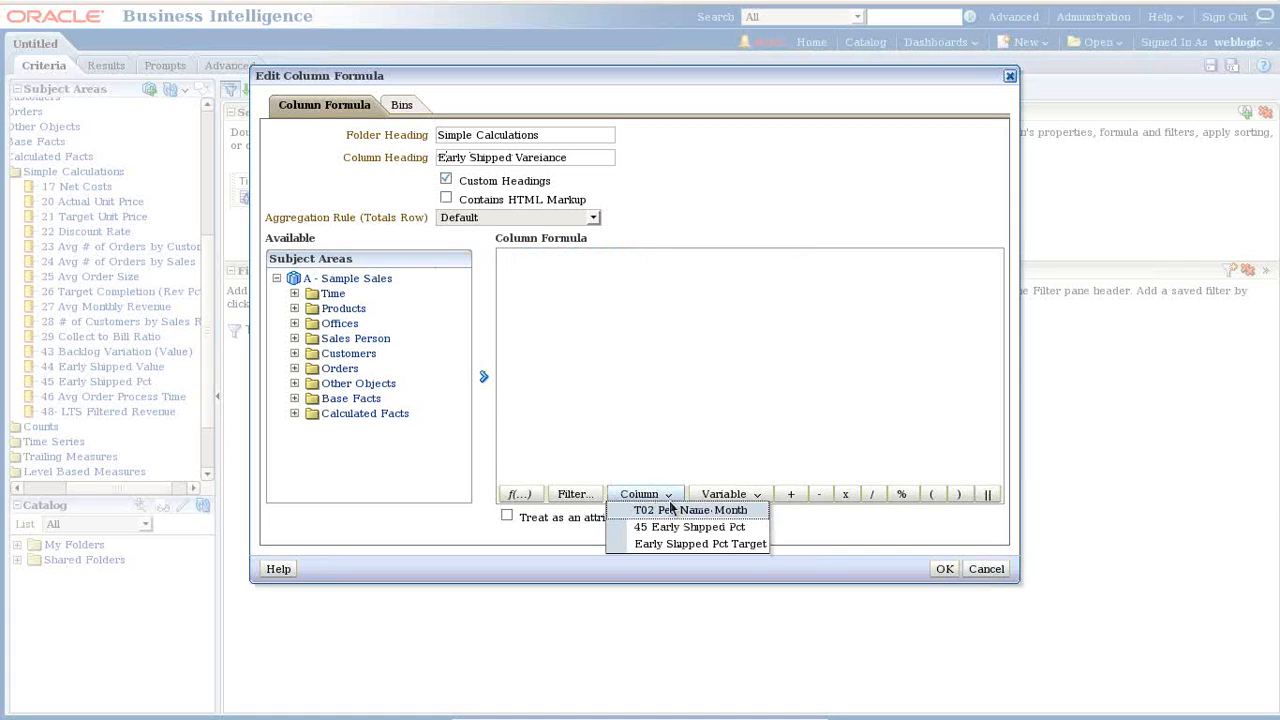
left_click(689, 527)
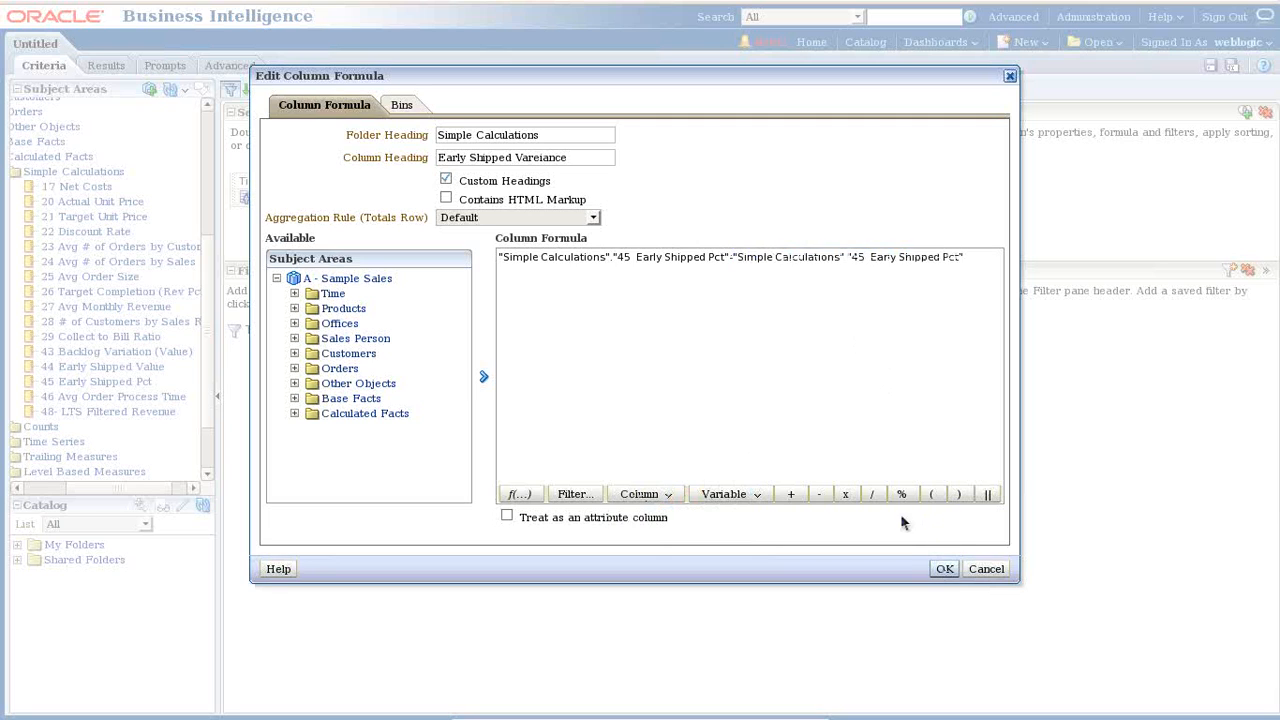
mouse_move(970, 265)
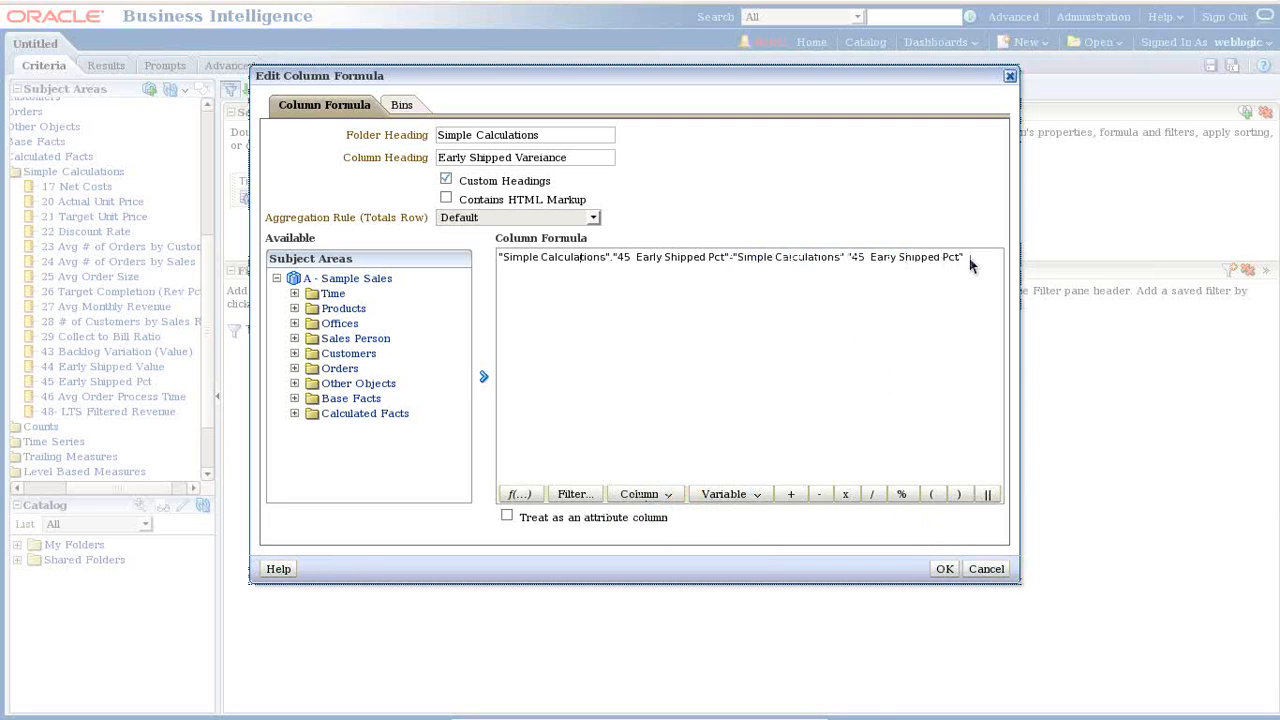
left_click(943, 568)
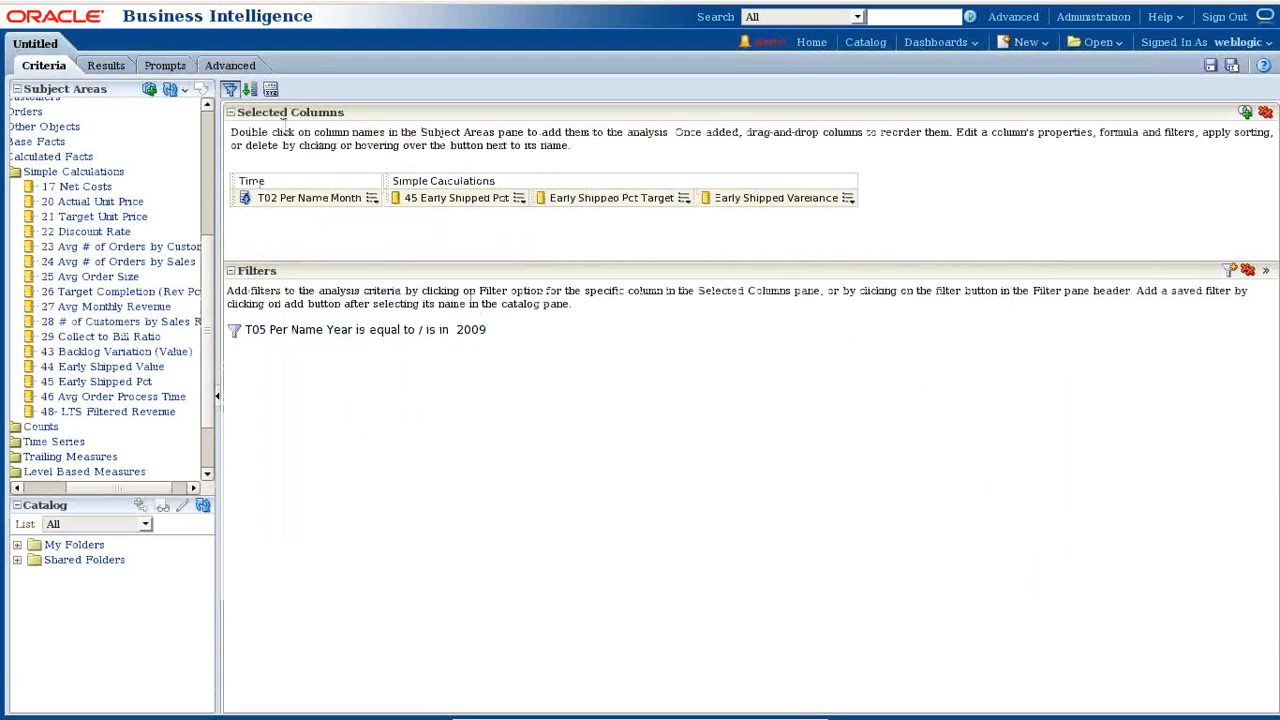
left_click(104, 65)
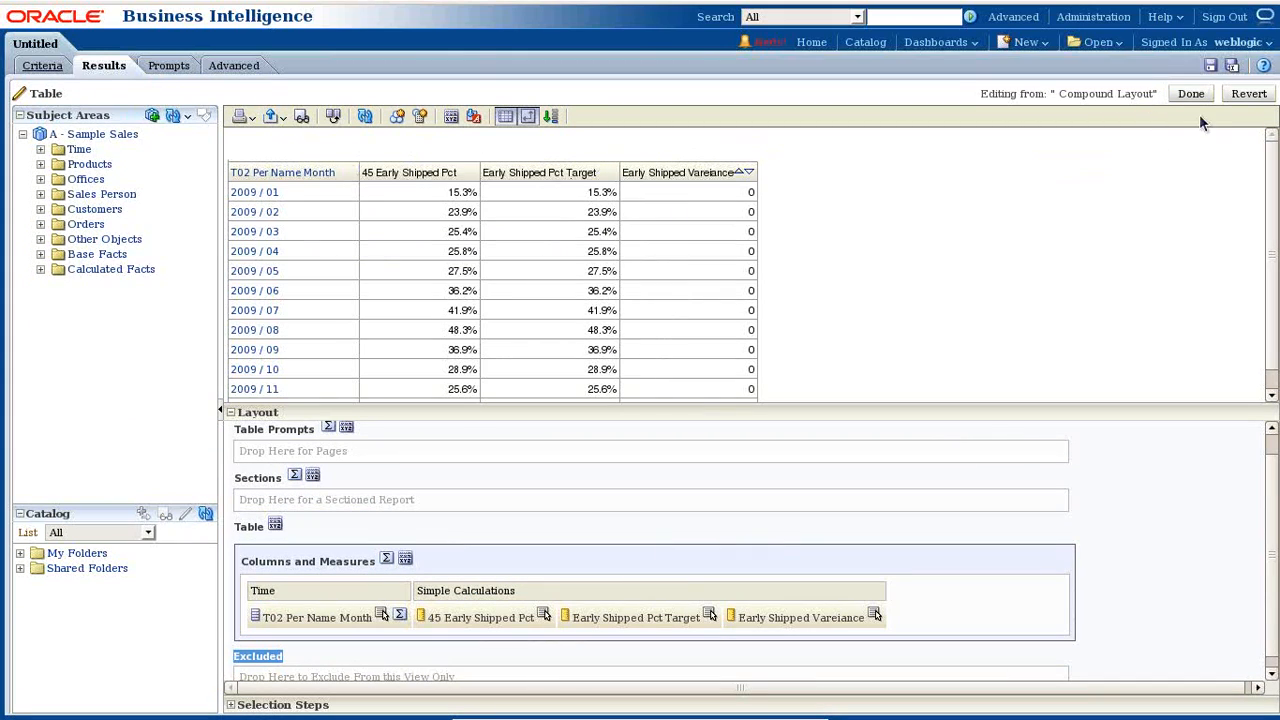
left_click(1190, 93)
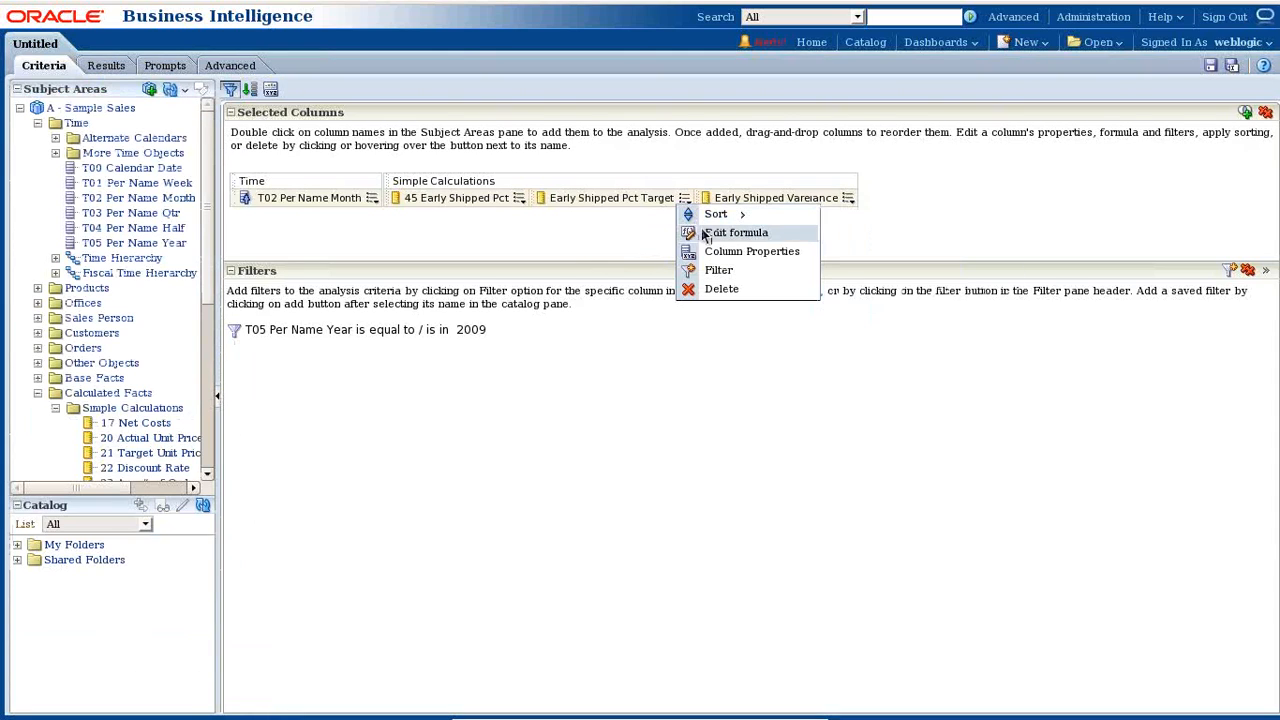
Replace the Early Shipped Pct Target formula with the constant 33 and view results
left_click(740, 232)
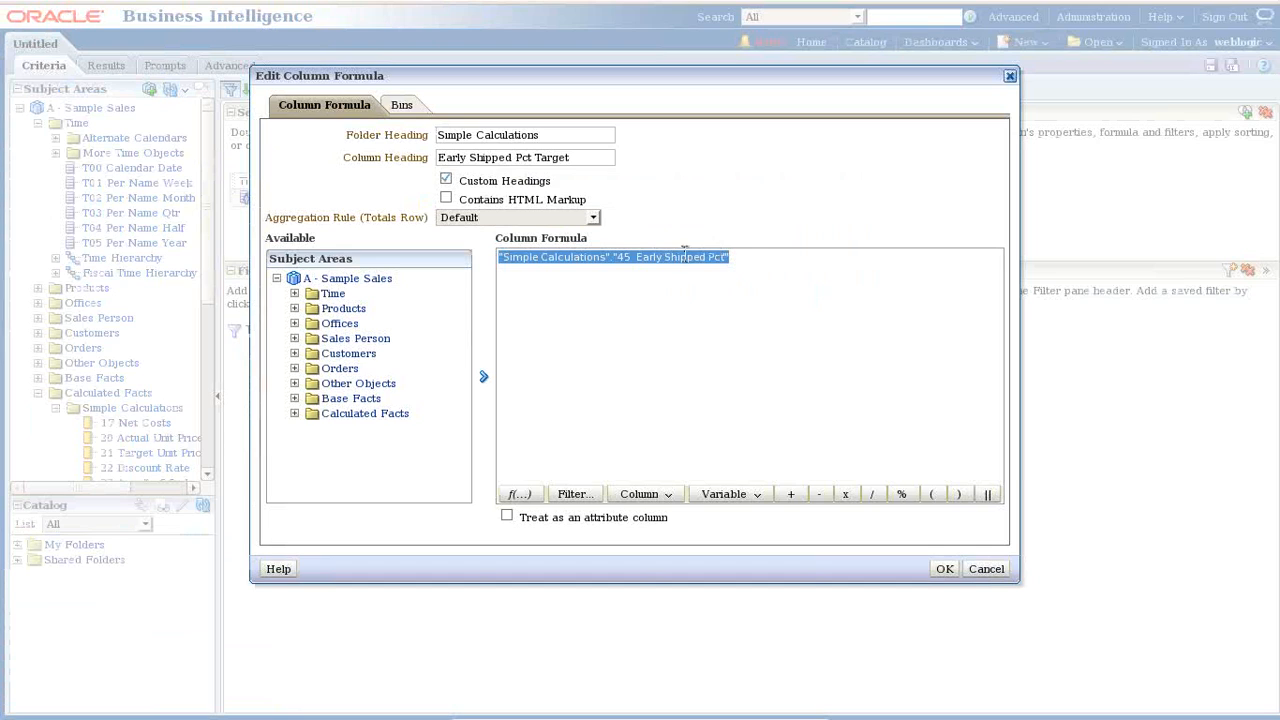
type("33")
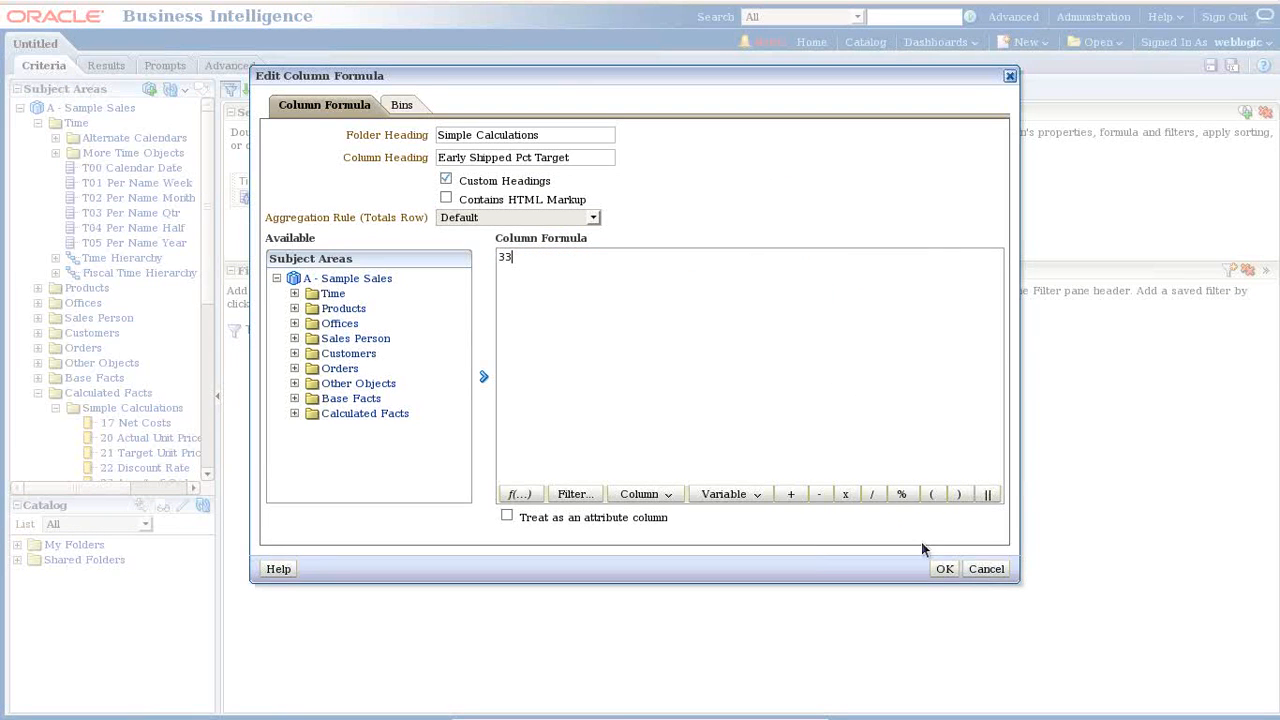
left_click(943, 568)
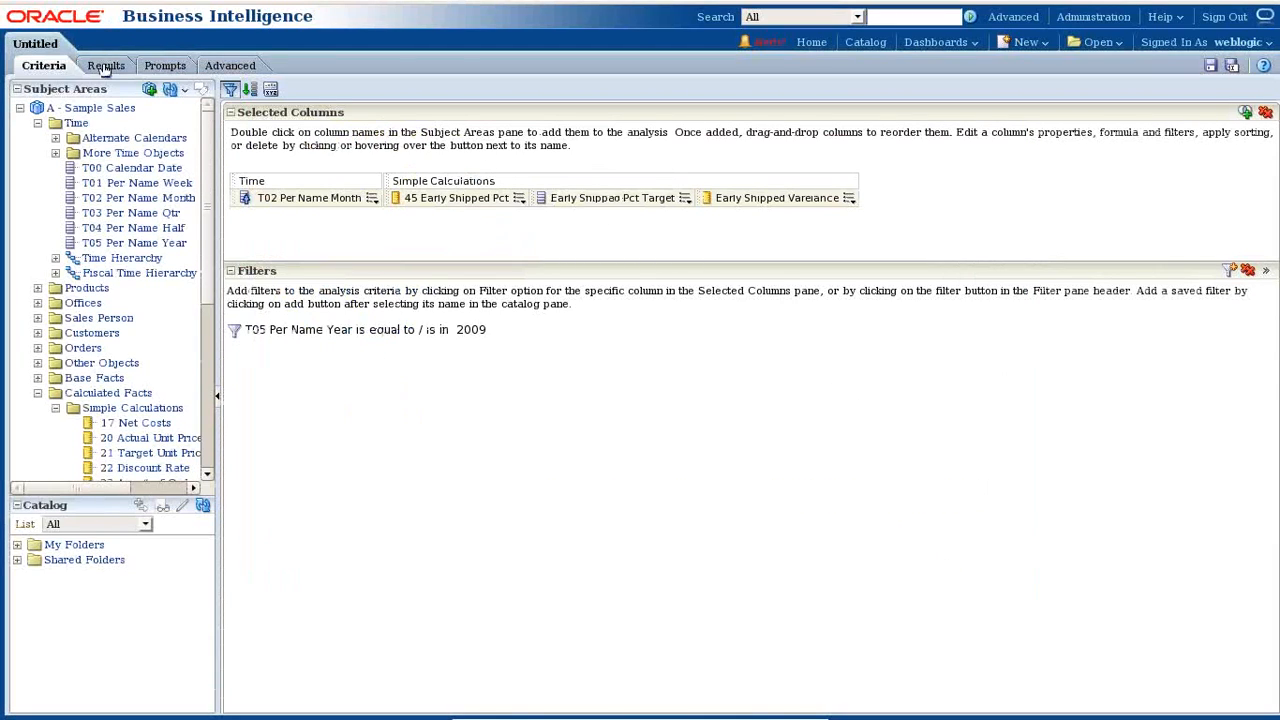
left_click(104, 65)
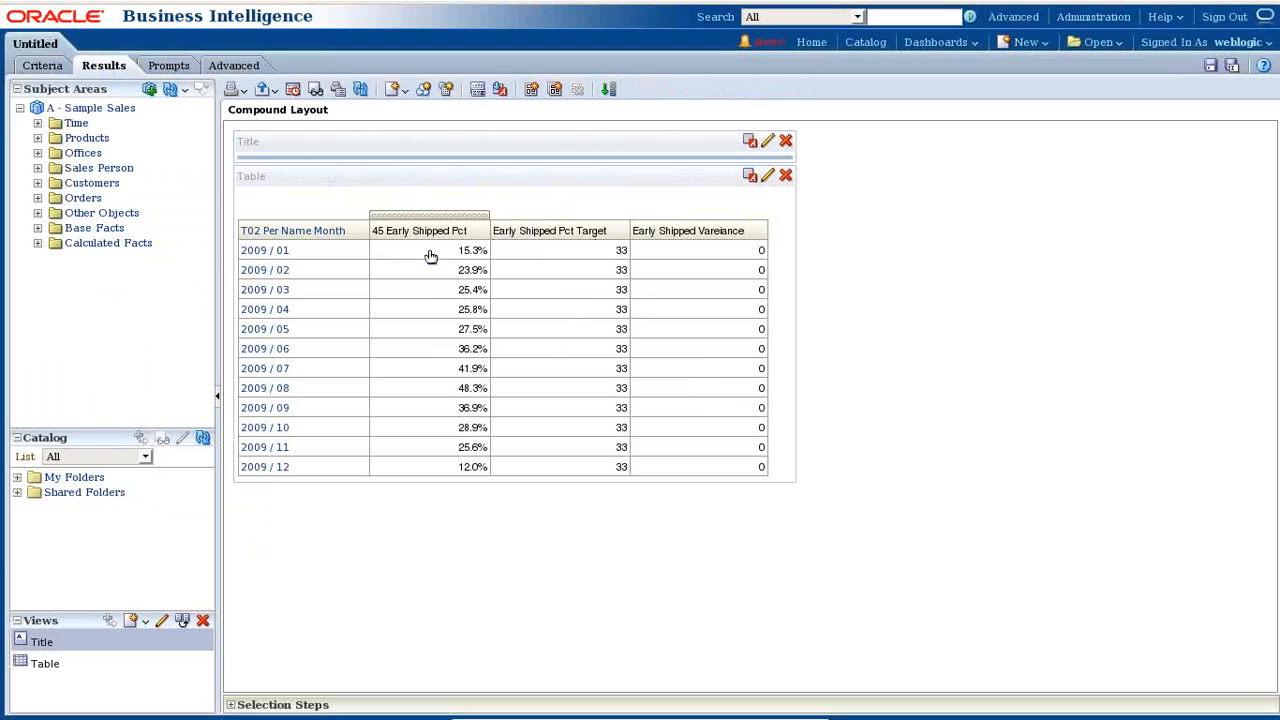
mouse_move(487, 248)
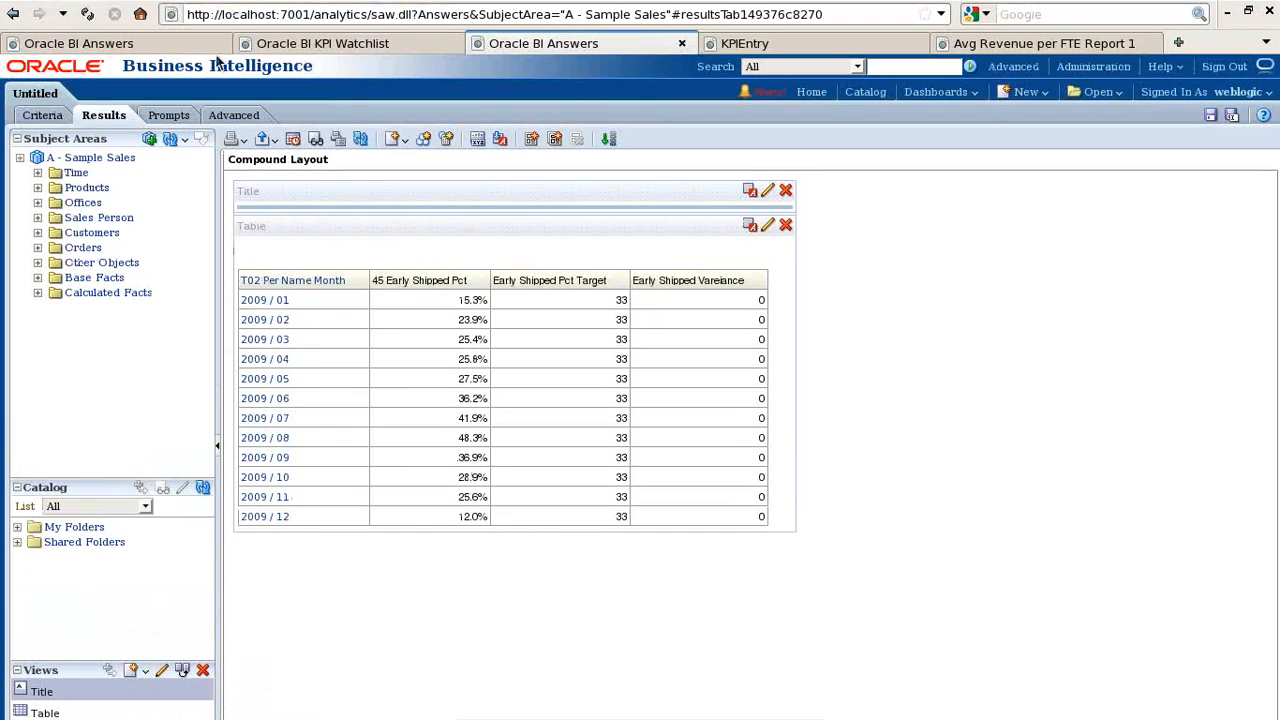
Give the new KPI a description saying it evaluates early shipped percentage
left_click(1025, 41)
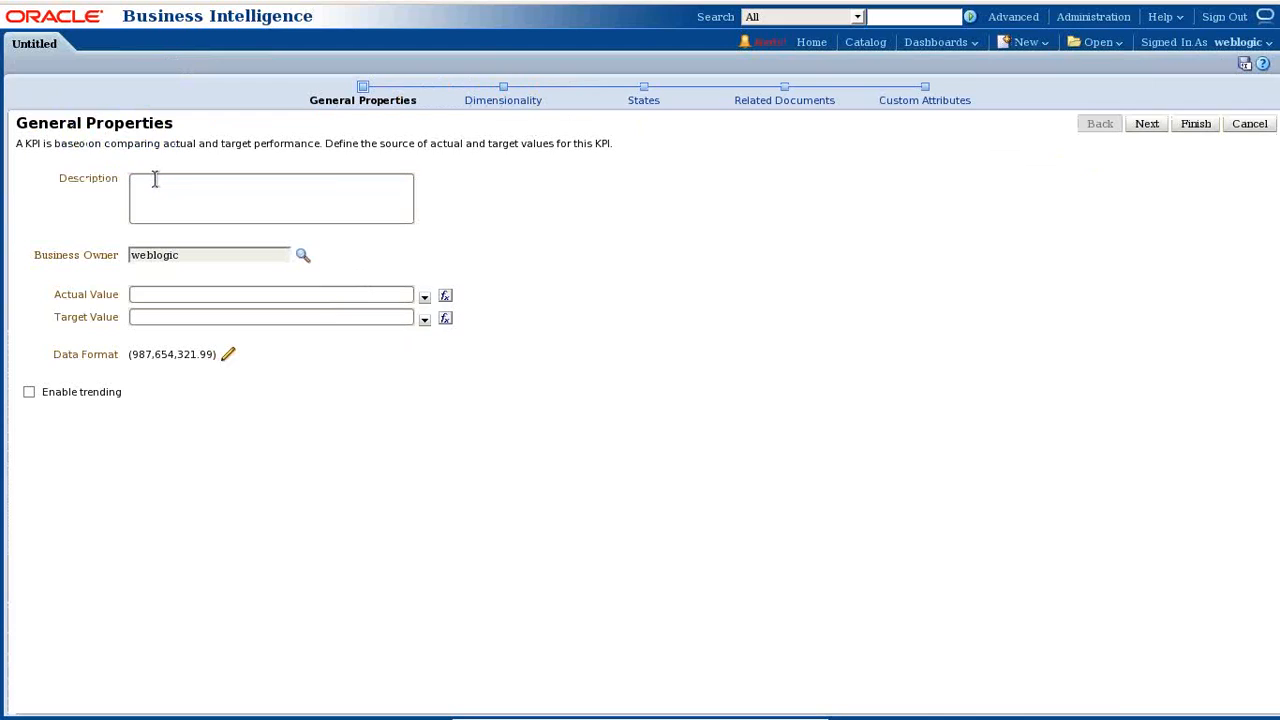
type("This K")
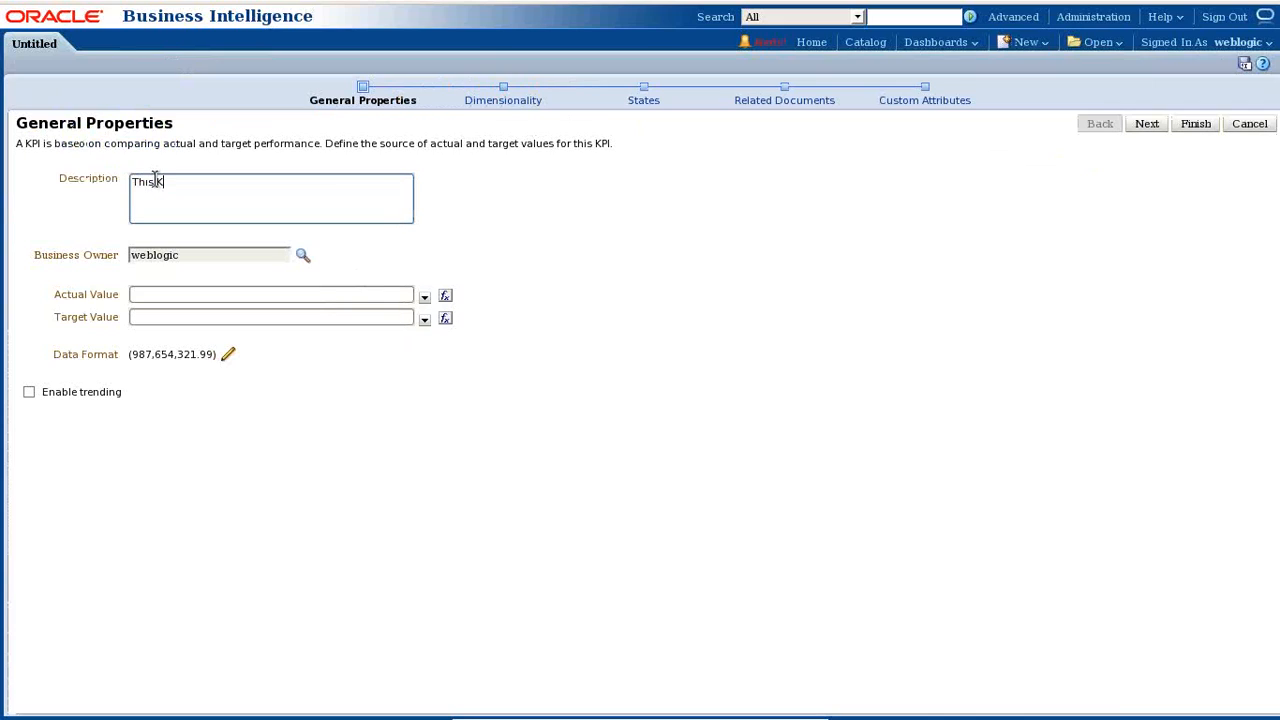
type("PI is going to")
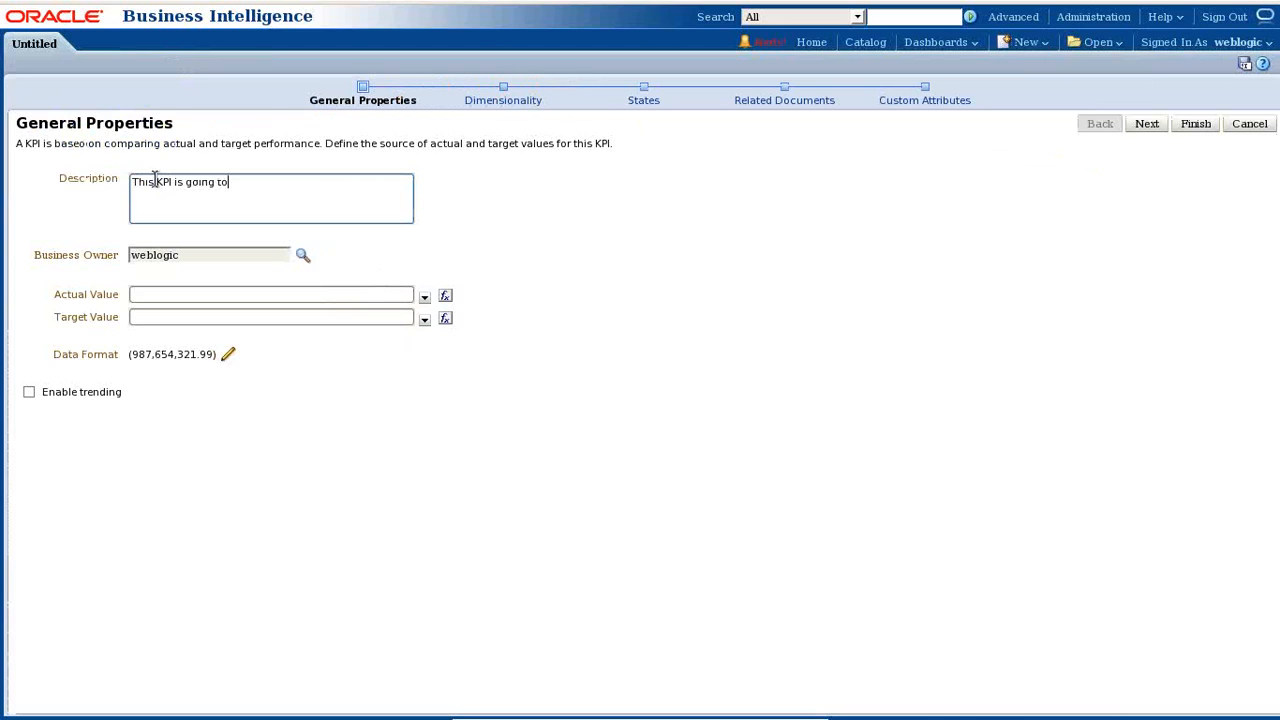
type("evaluate")
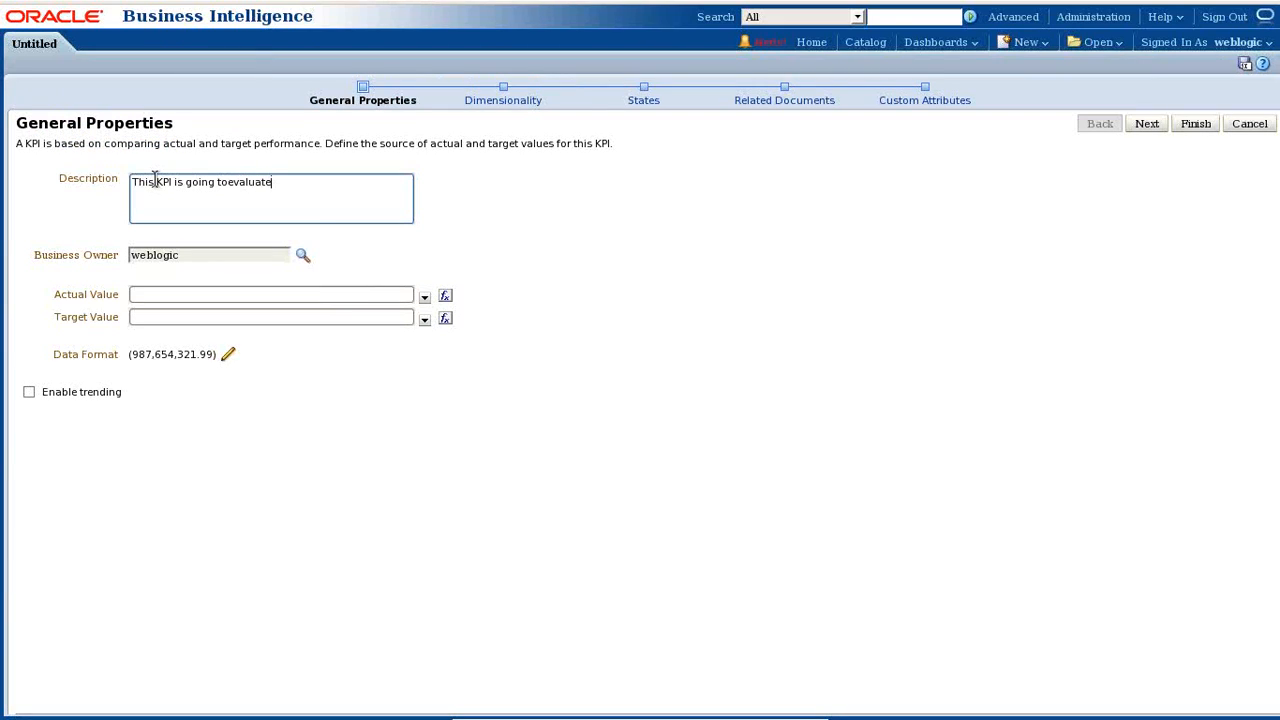
type("Eraly")
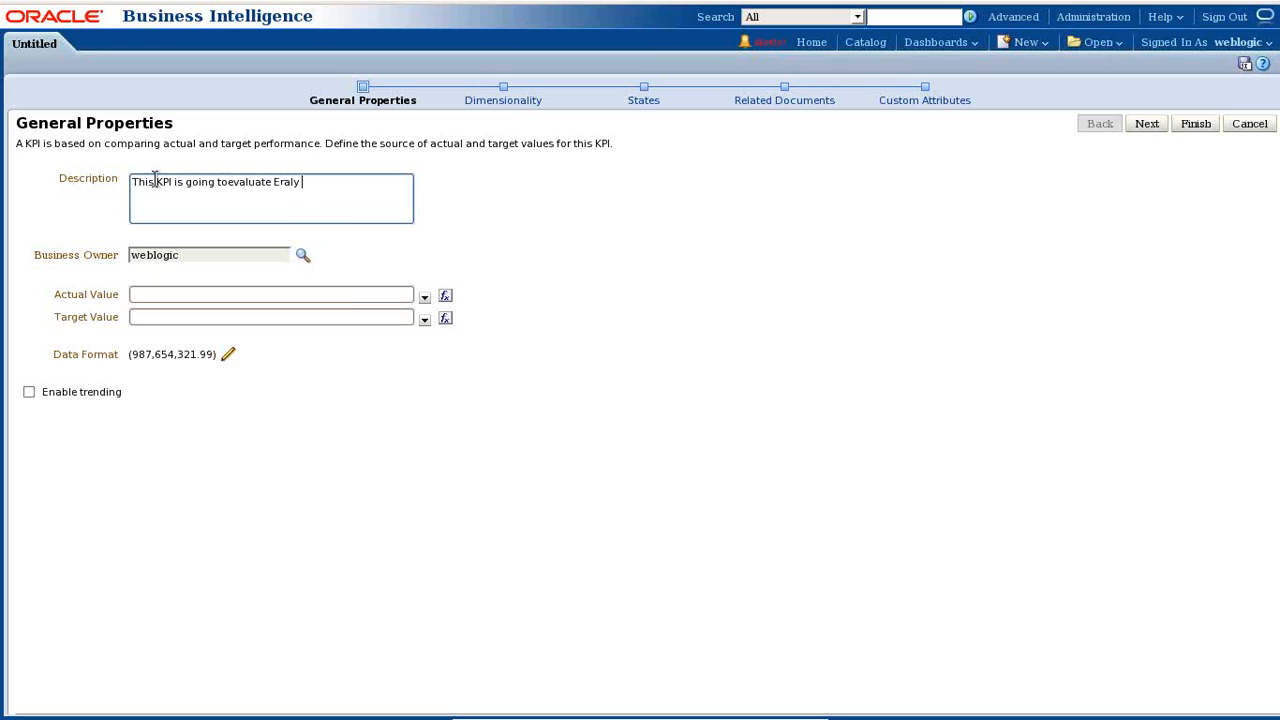
type("Shippe")
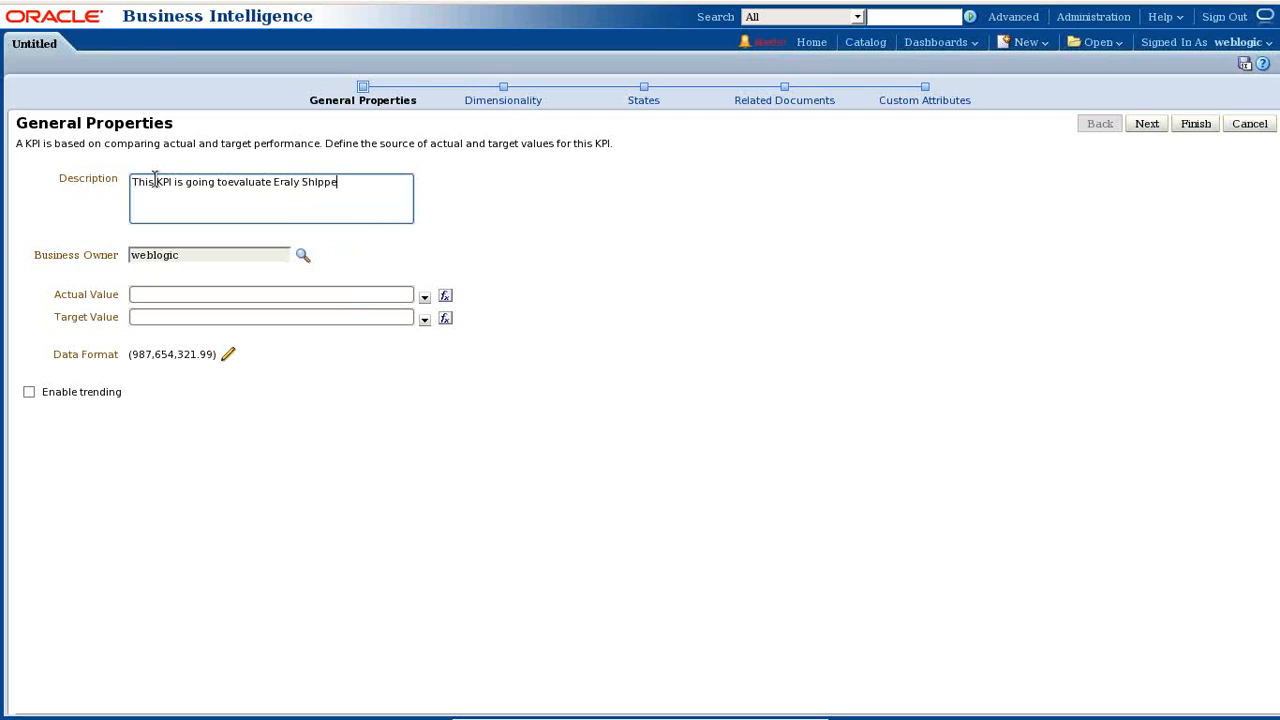
type(", %")
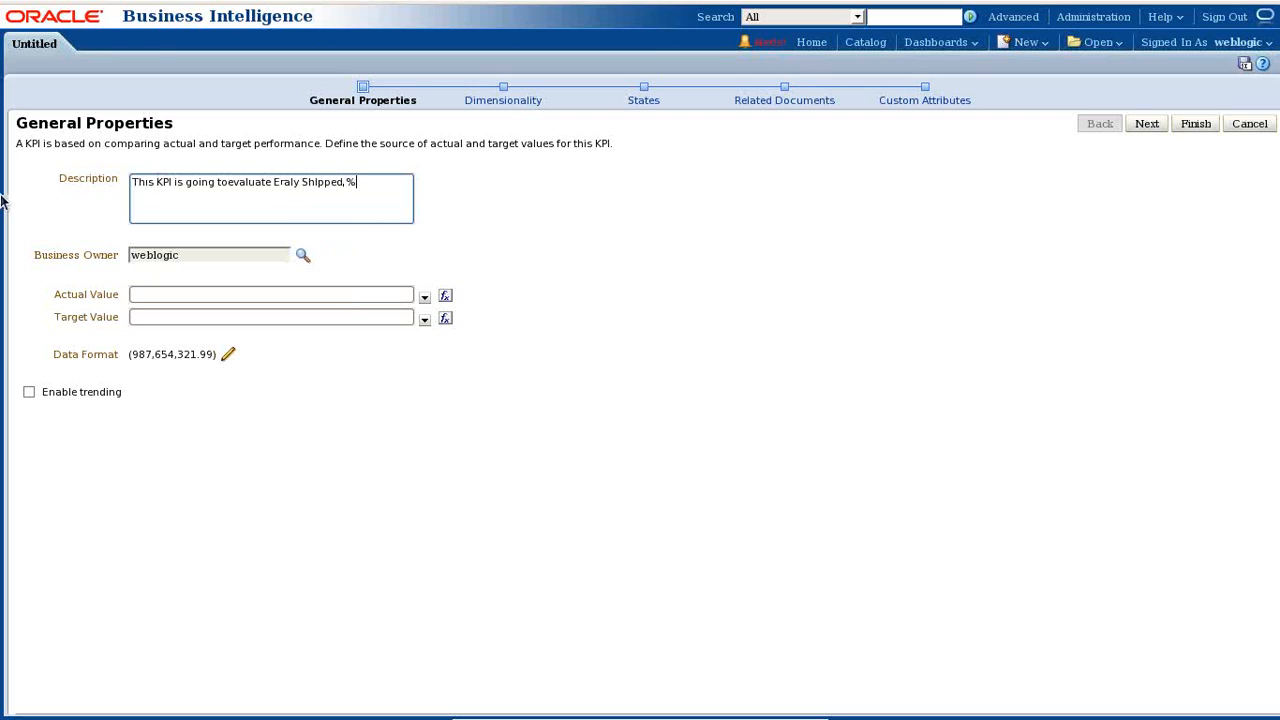
Set 45 Early Shipped Pct from Simple Calculations as the KPI's actual value
left_click(424, 296)
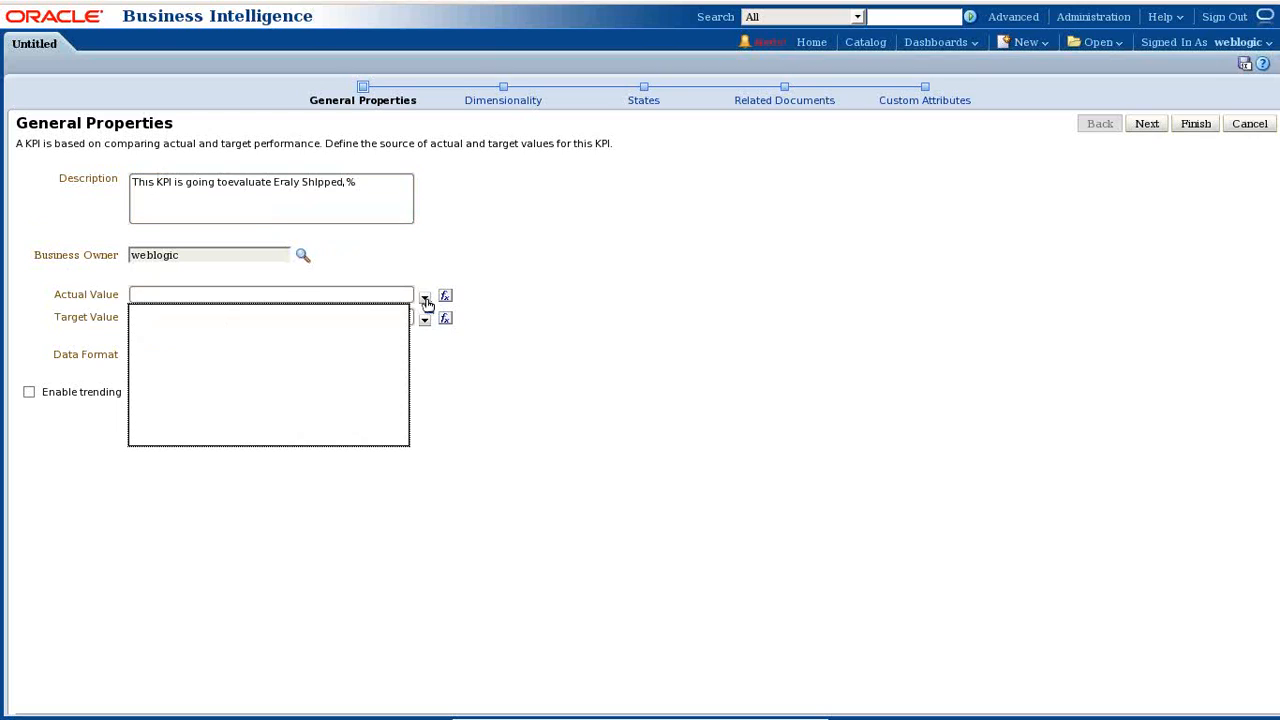
left_click(424, 296)
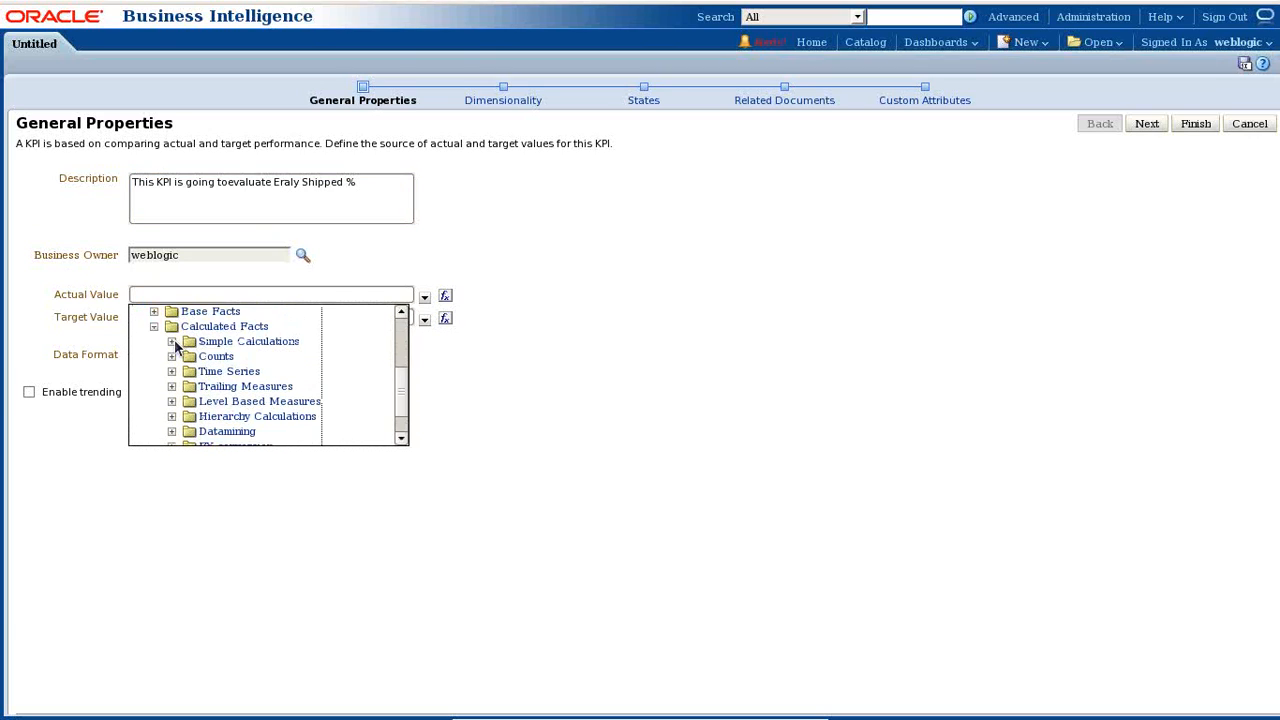
left_click(172, 341)
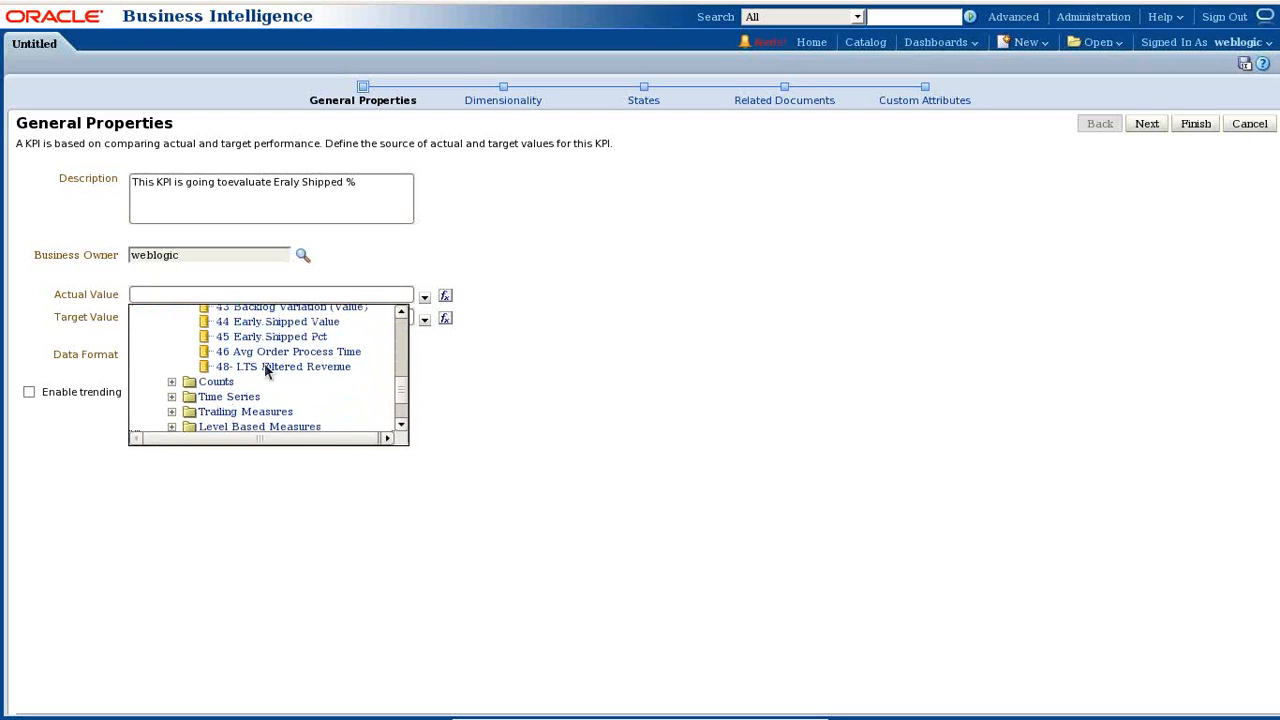
left_click(278, 336)
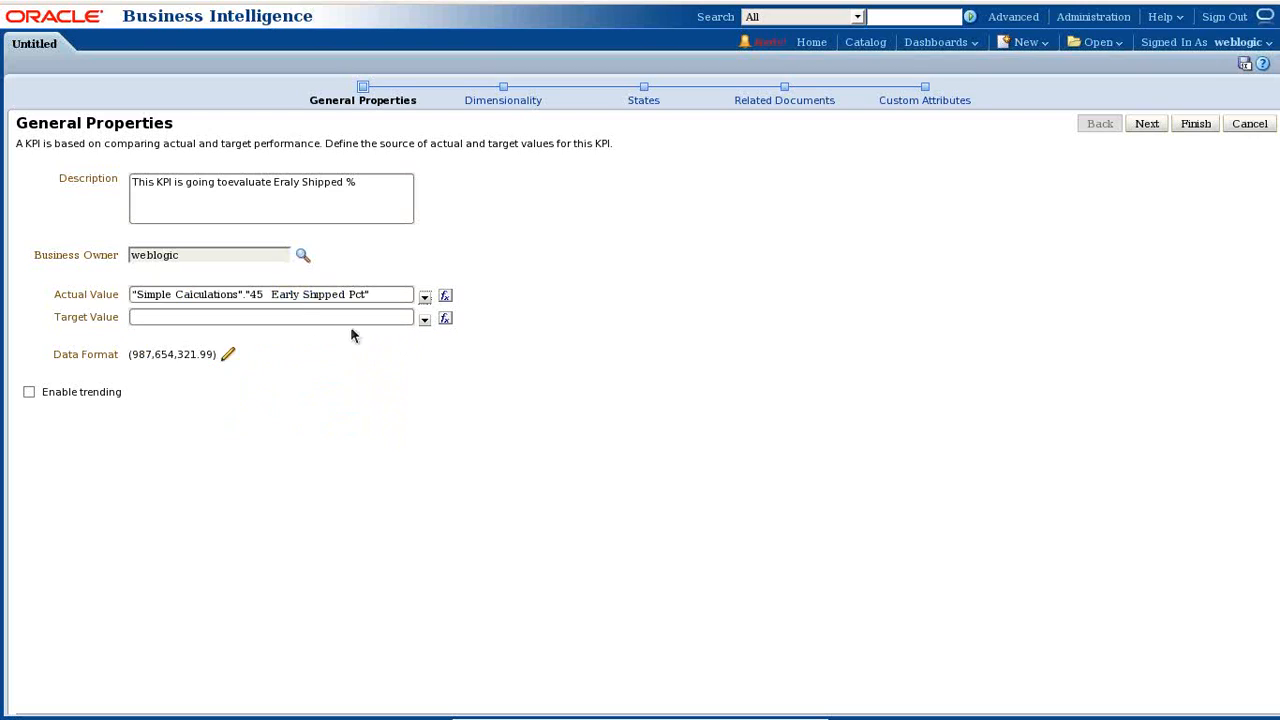
type("33'")
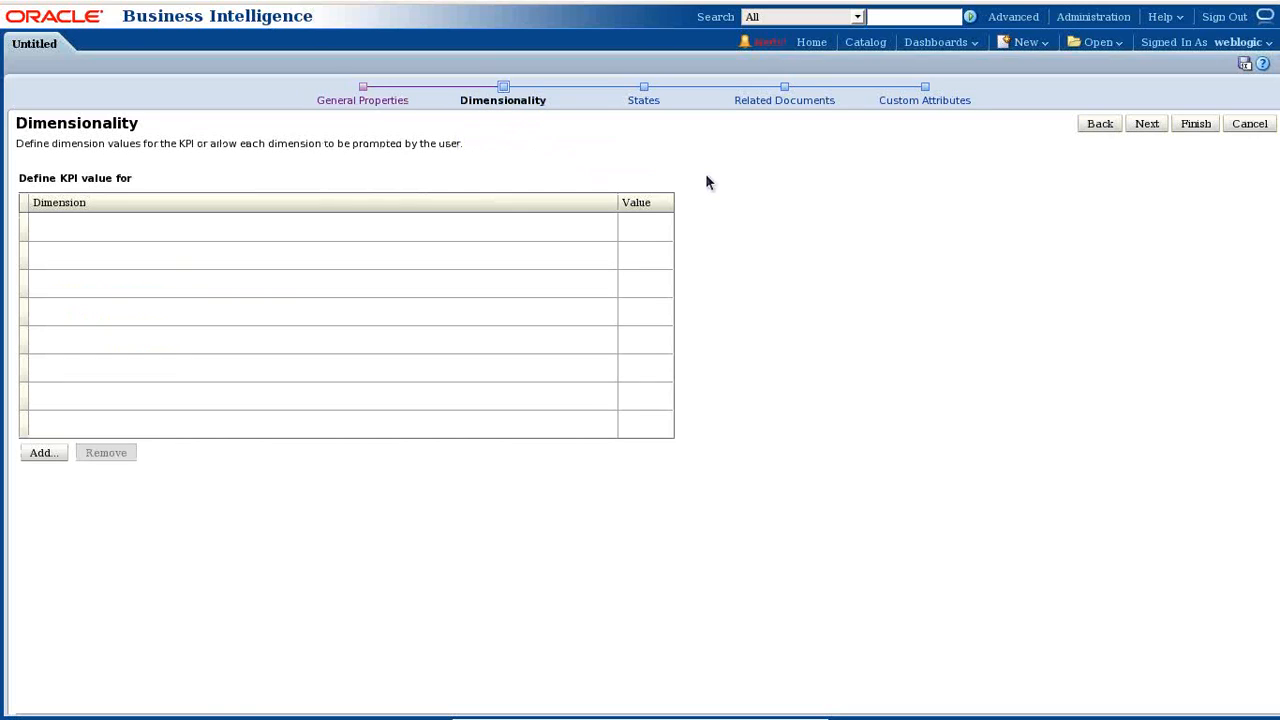
Add T02 Per Name Month from Time as a KPI dimension
left_click(43, 452)
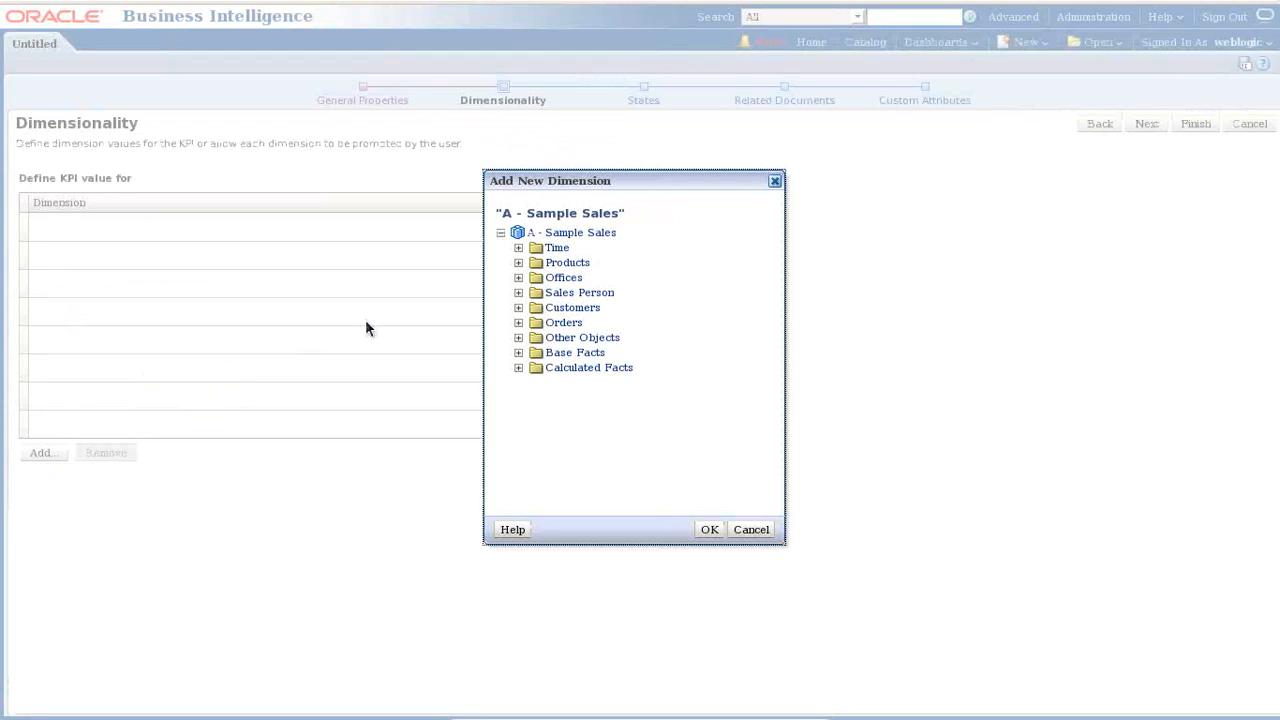
left_click(518, 247)
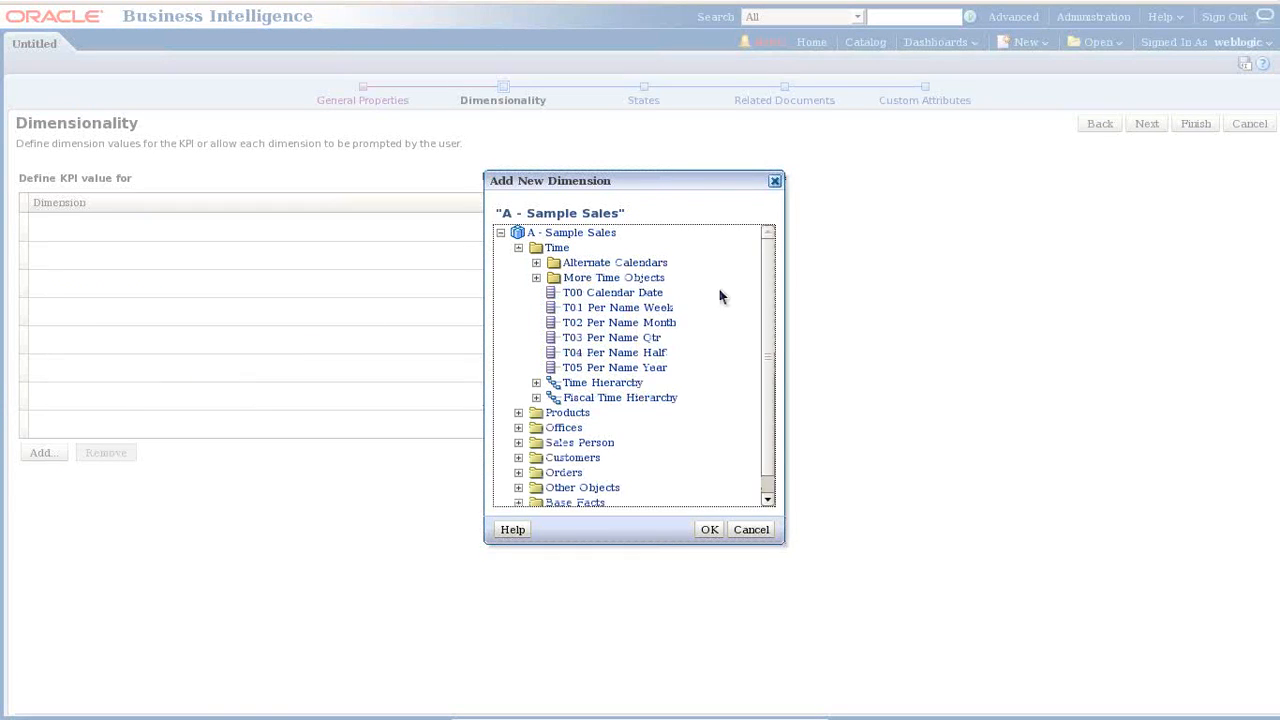
left_click(618, 322)
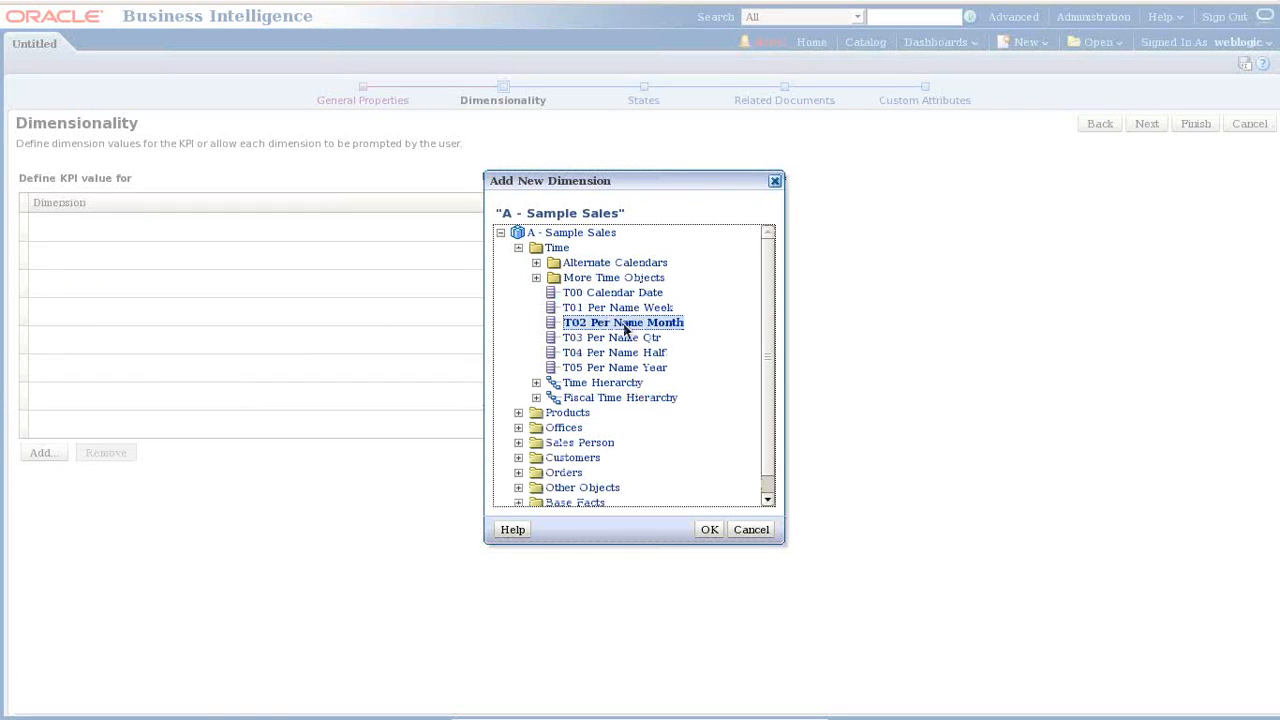
left_click(709, 529)
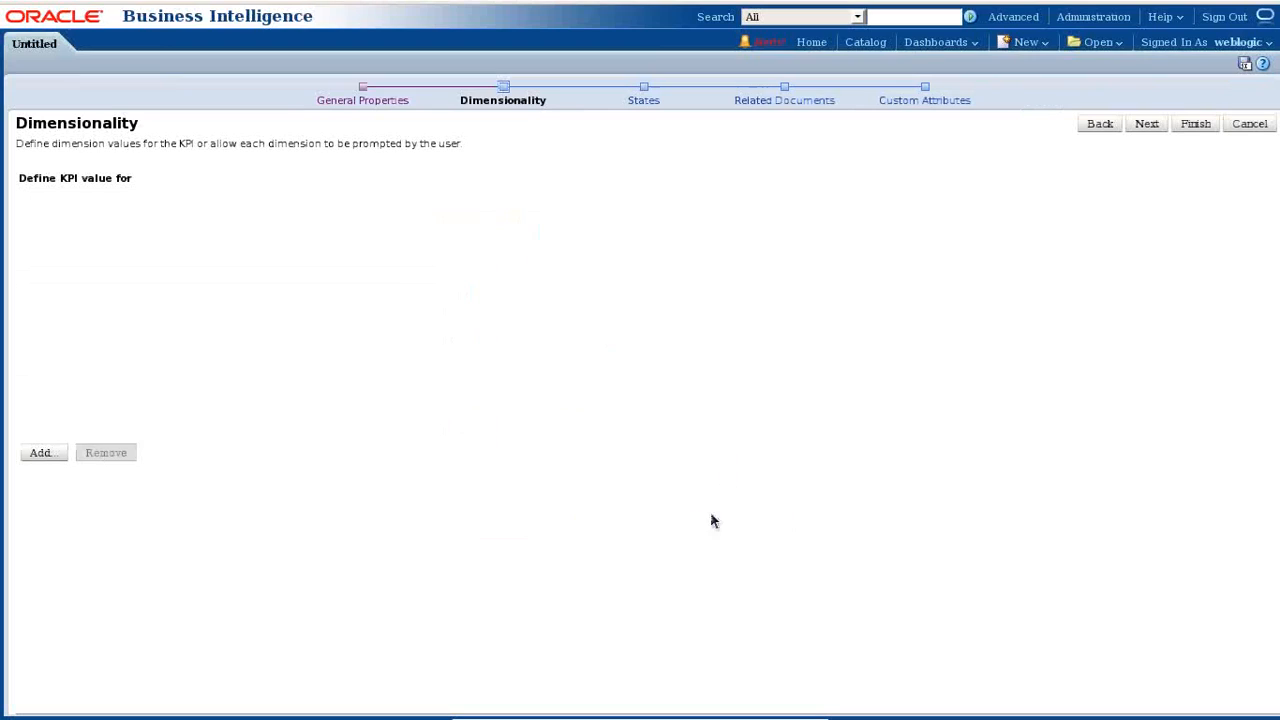
left_click(42, 452)
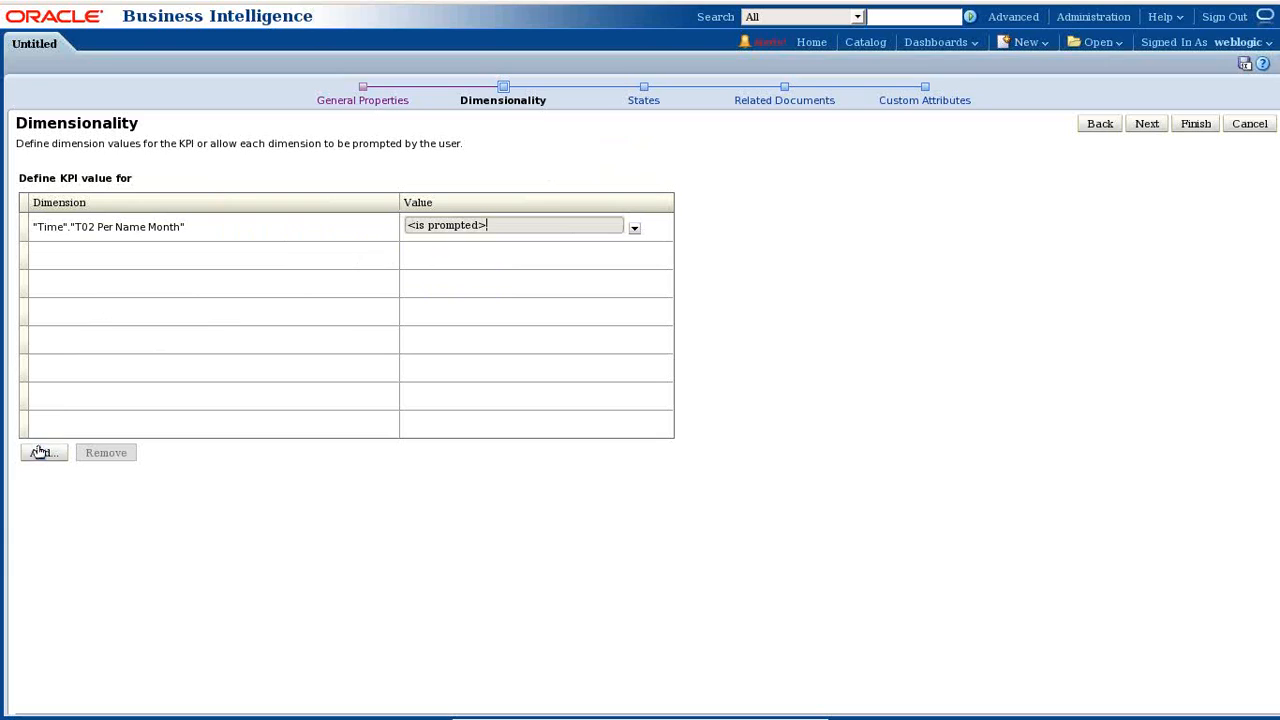
Add D52 Country Name from Offices > Office Regions as a second dimension
left_click(42, 452)
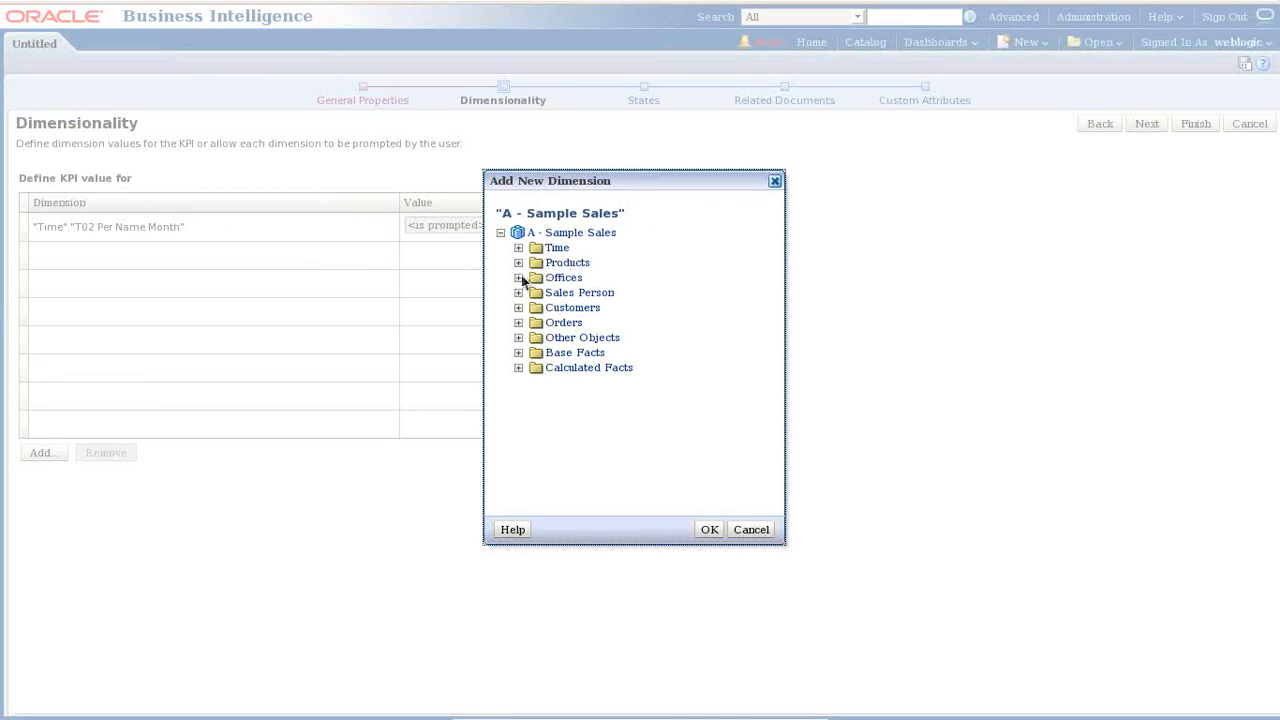
left_click(519, 277)
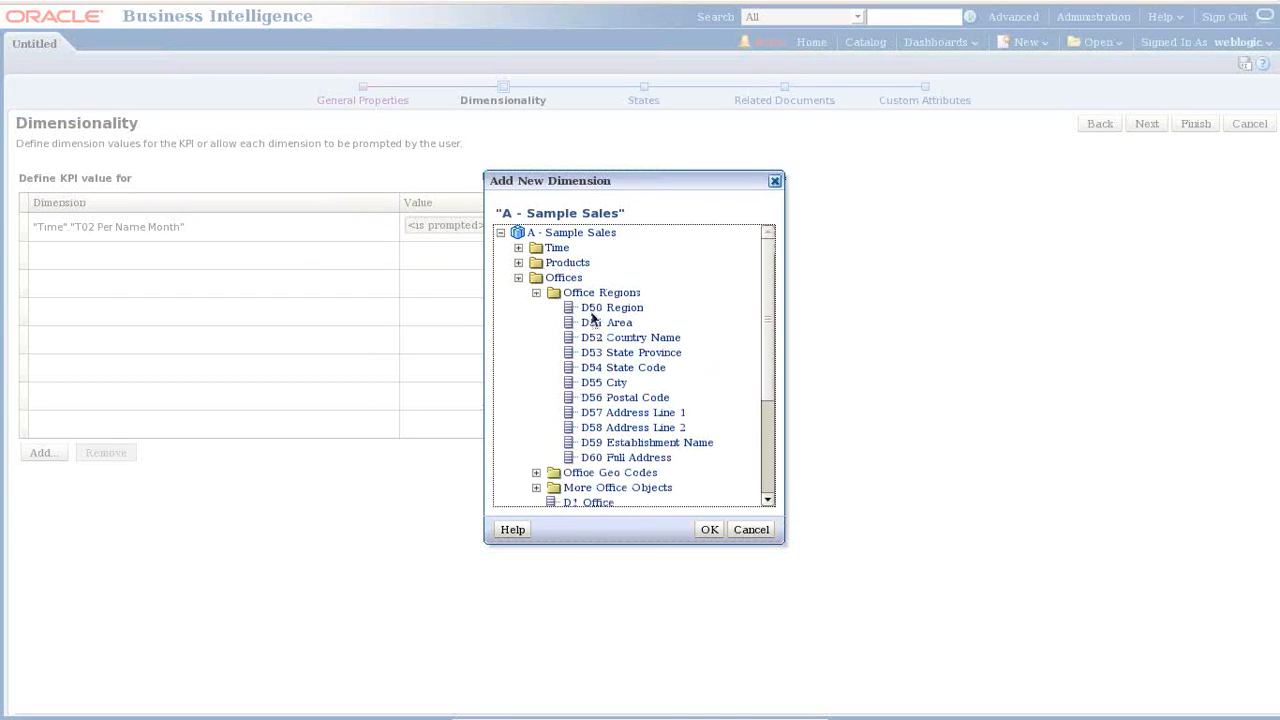
left_click(633, 337)
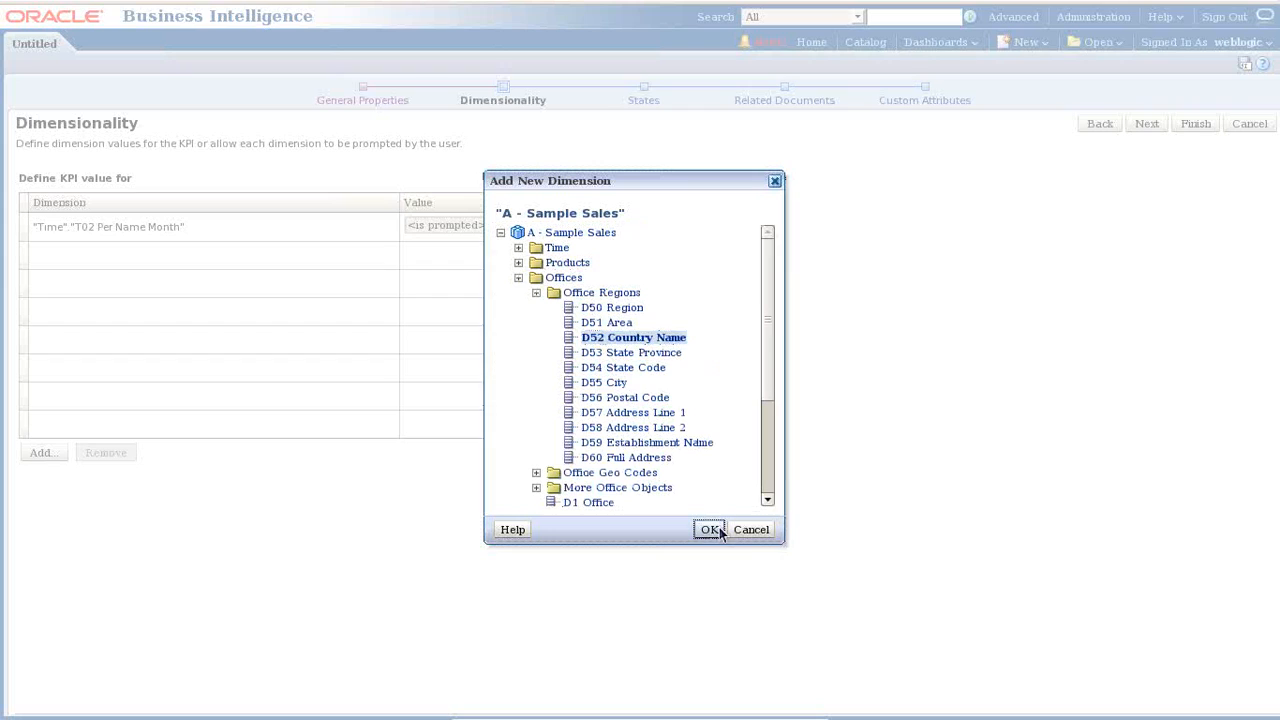
left_click(710, 529)
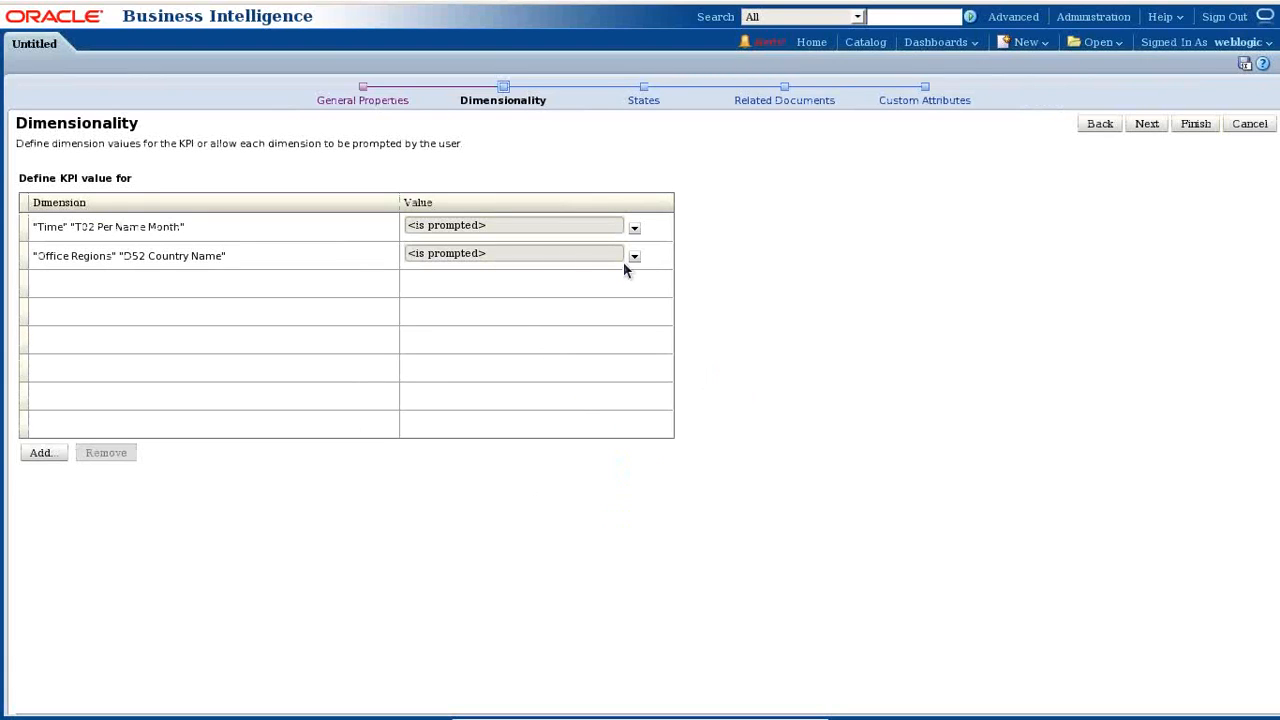
mouse_move(625, 243)
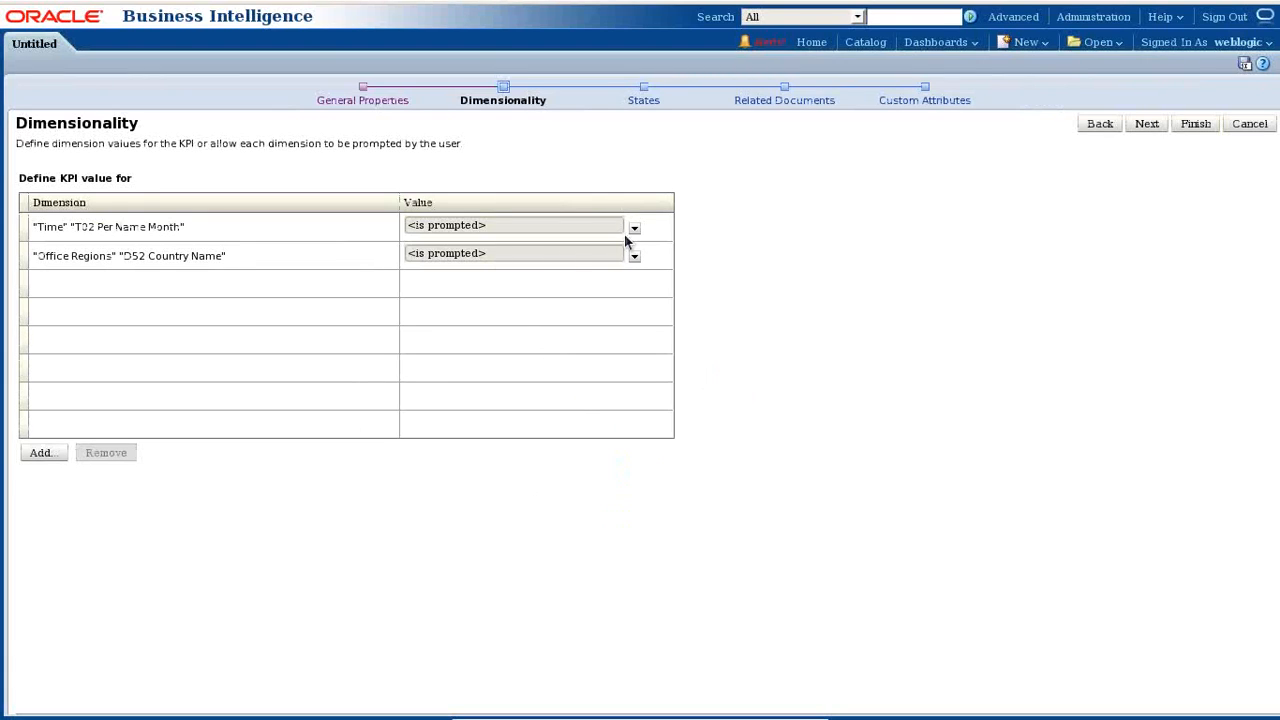
left_click(1146, 123)
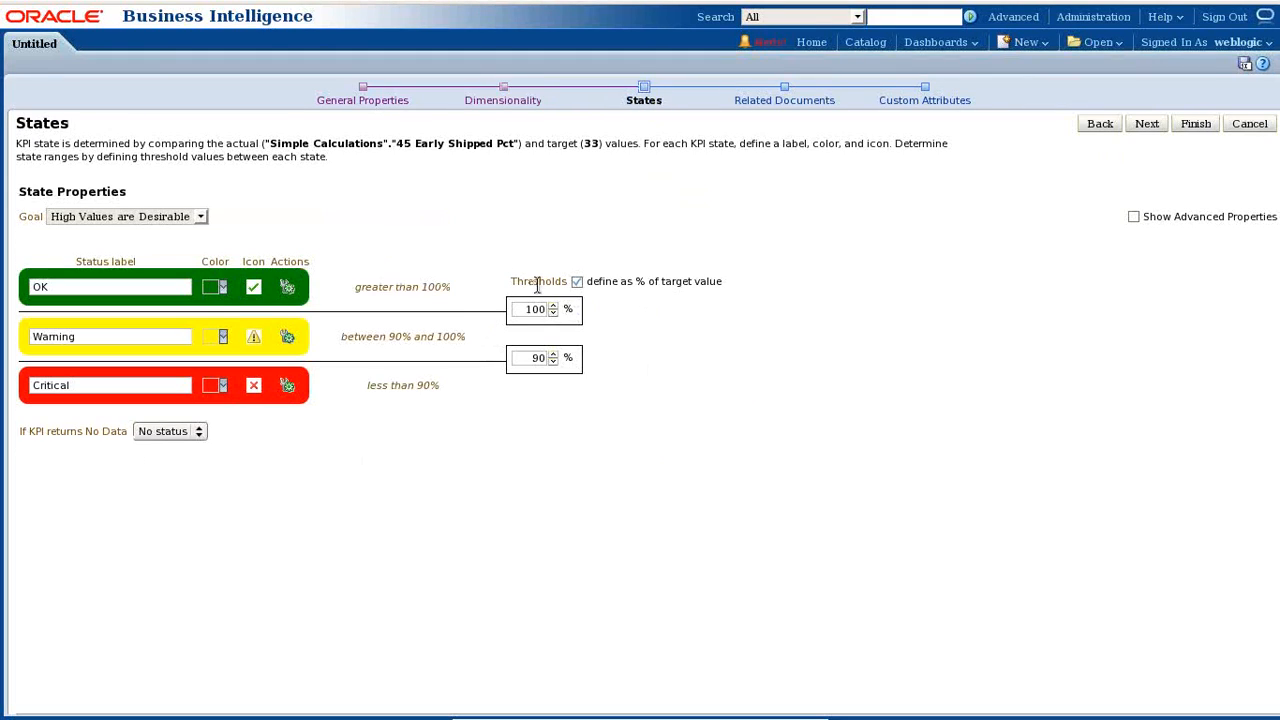
Turn off percent-of-target thresholds, enter a 33-based threshold formula, and rename OK to 'Target Met'
left_click(577, 281)
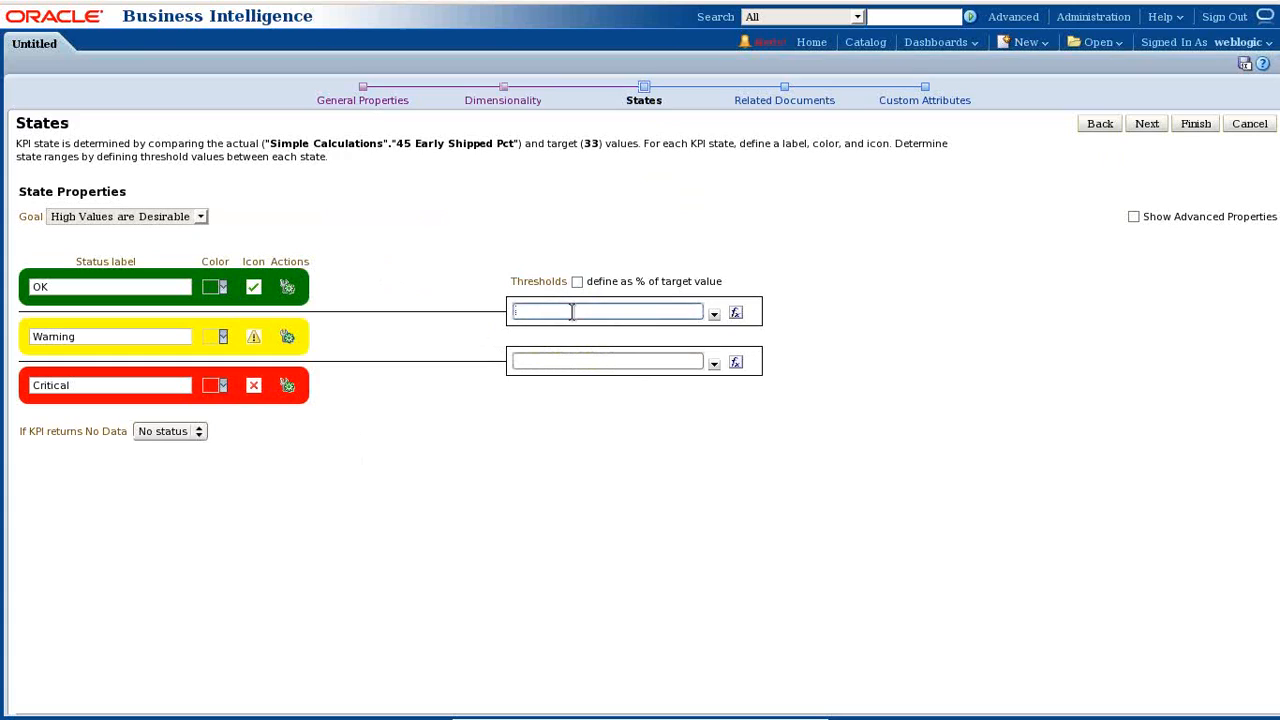
mouse_move(736, 312)
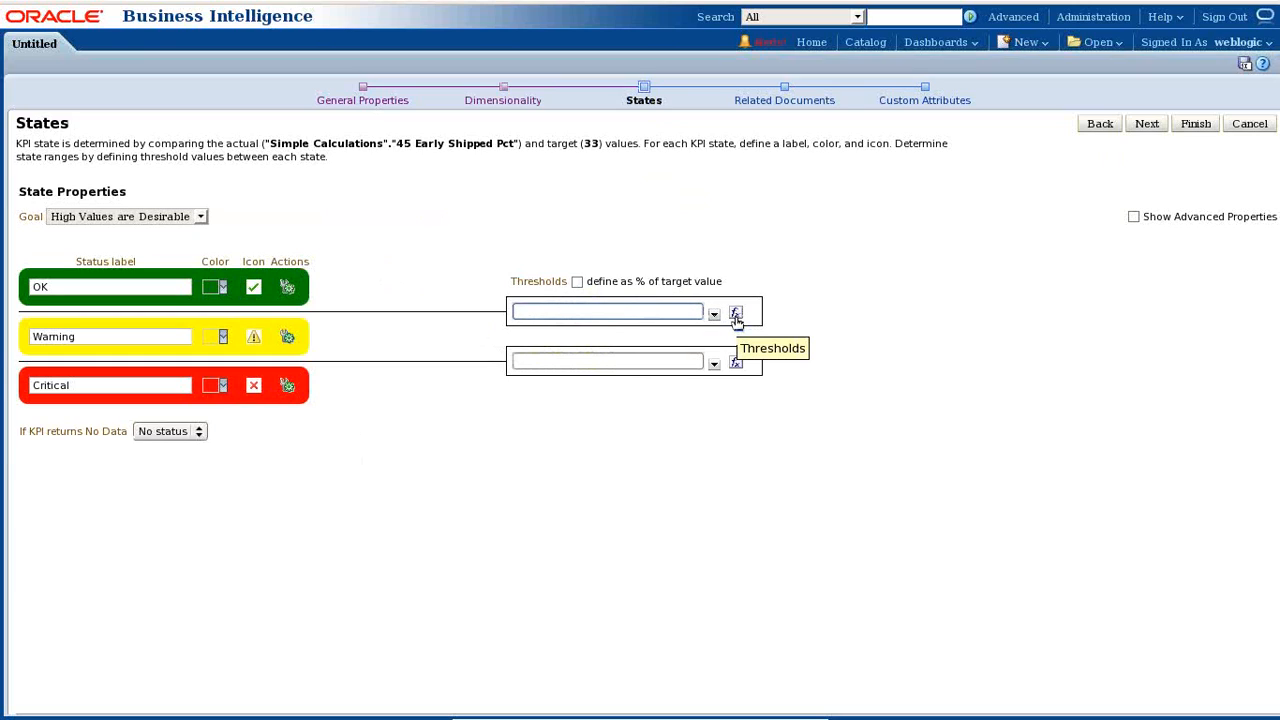
left_click(736, 312)
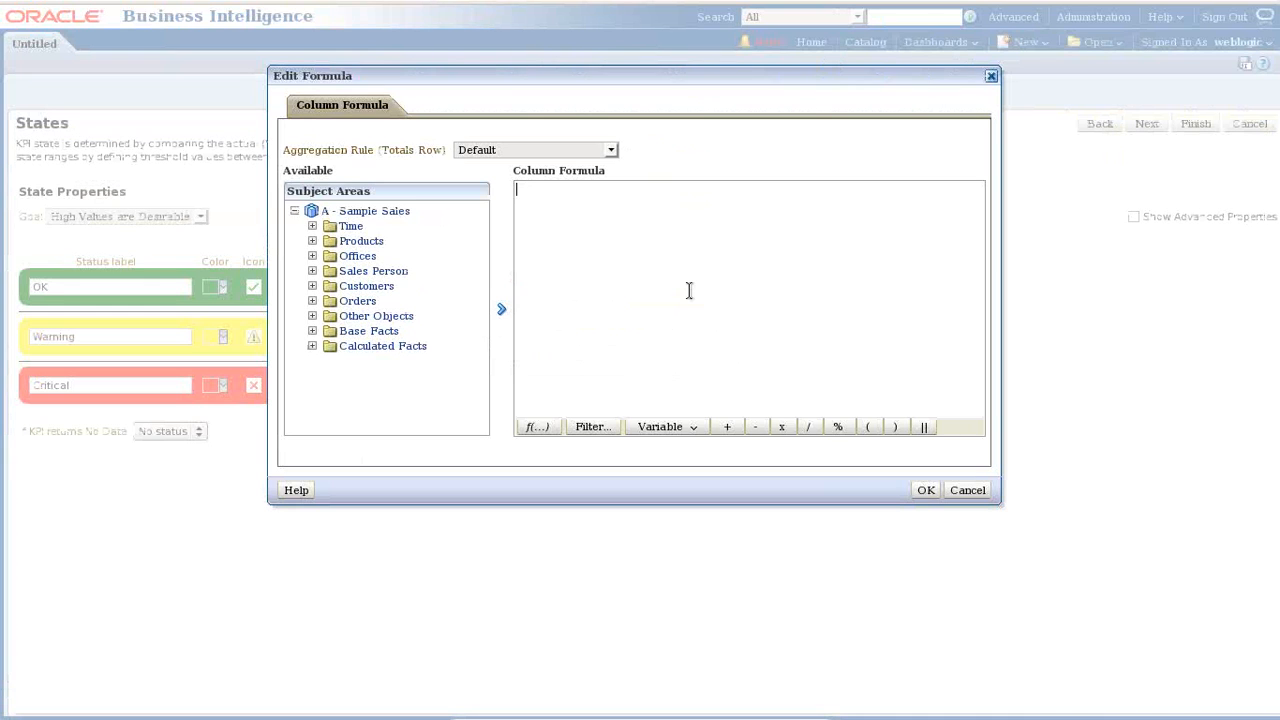
type("33*0.93")
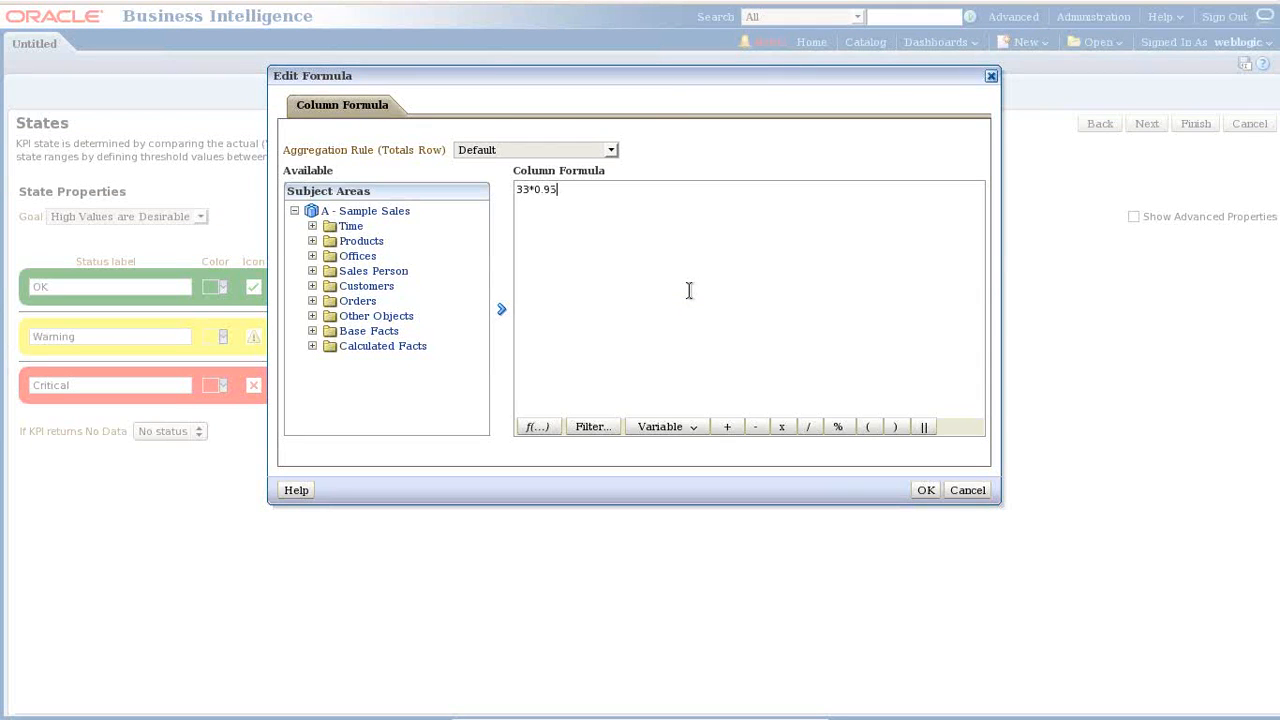
left_click(924, 489)
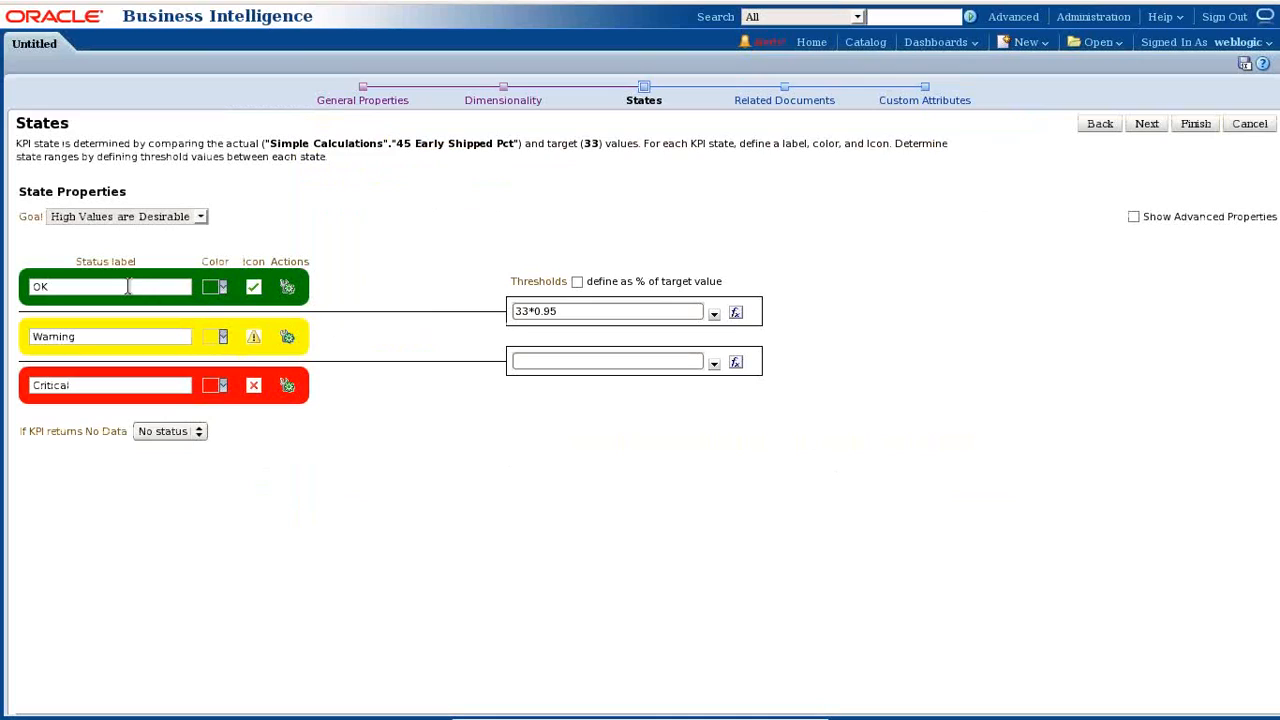
double_click(40, 287)
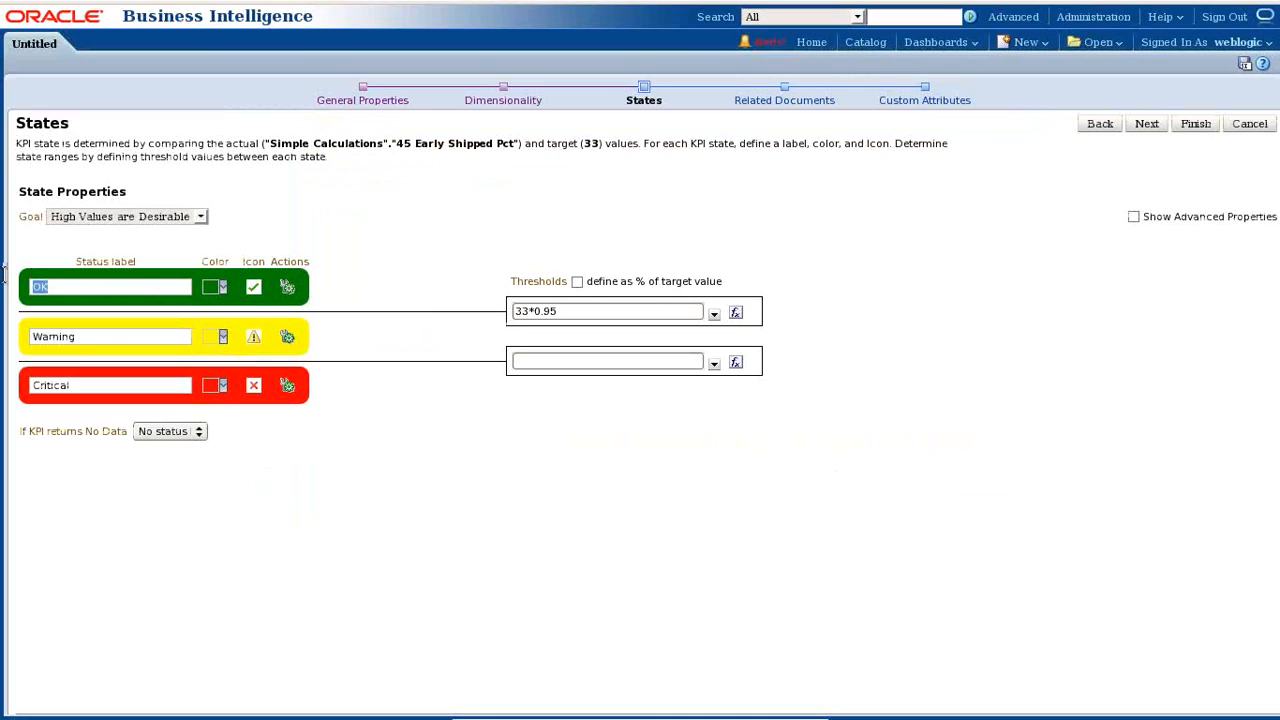
type("target Met")
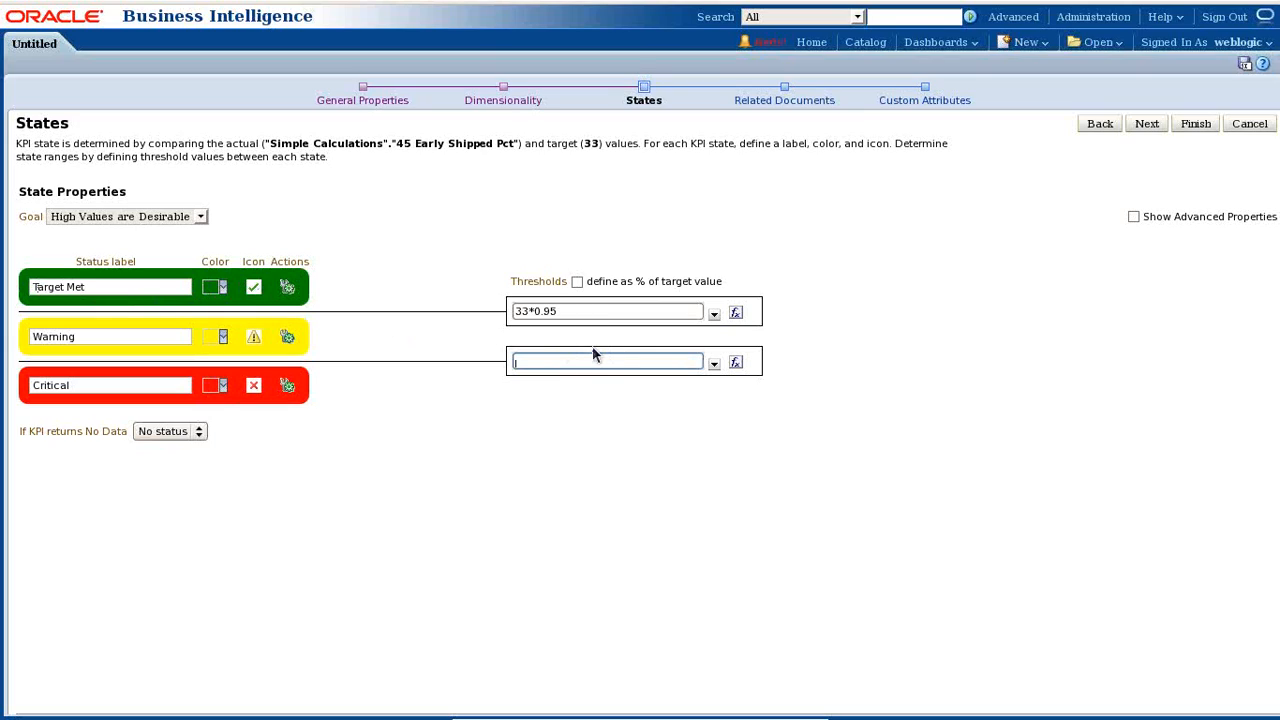
Set the lower threshold to 33*0.85 and rename the critical state 'Failed To Meet Target'
type("33(")
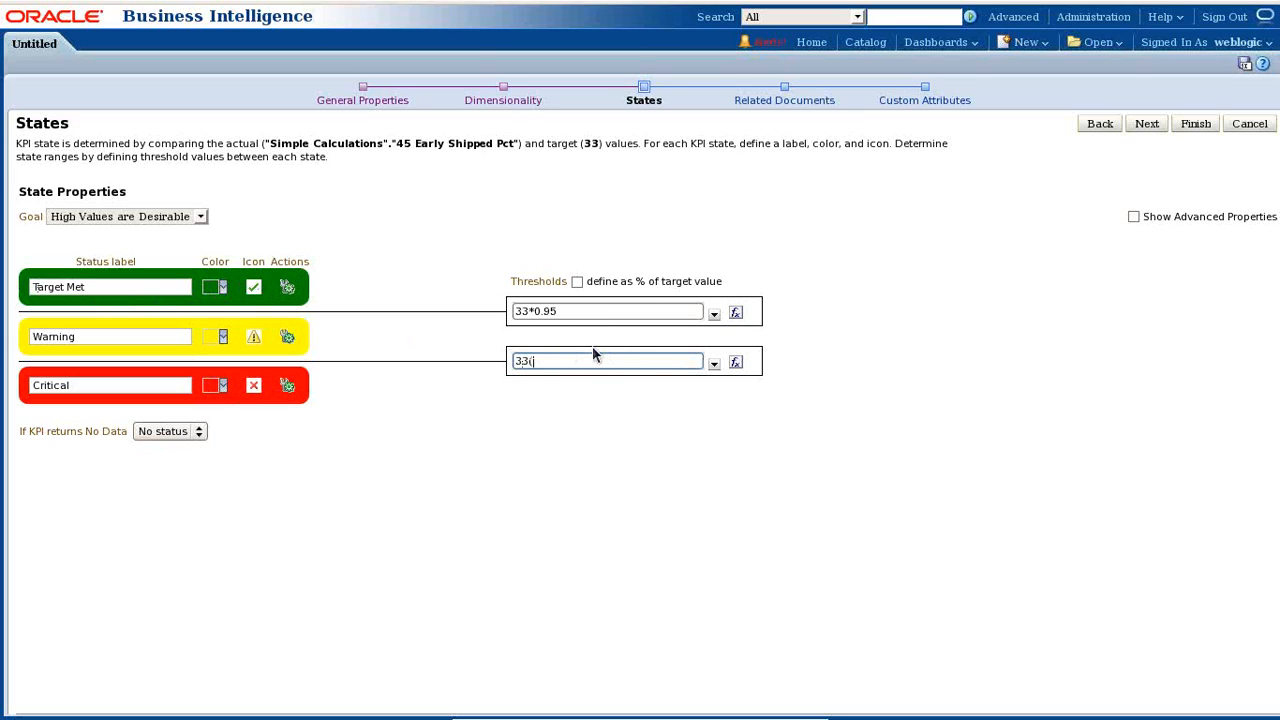
type("33* 0")
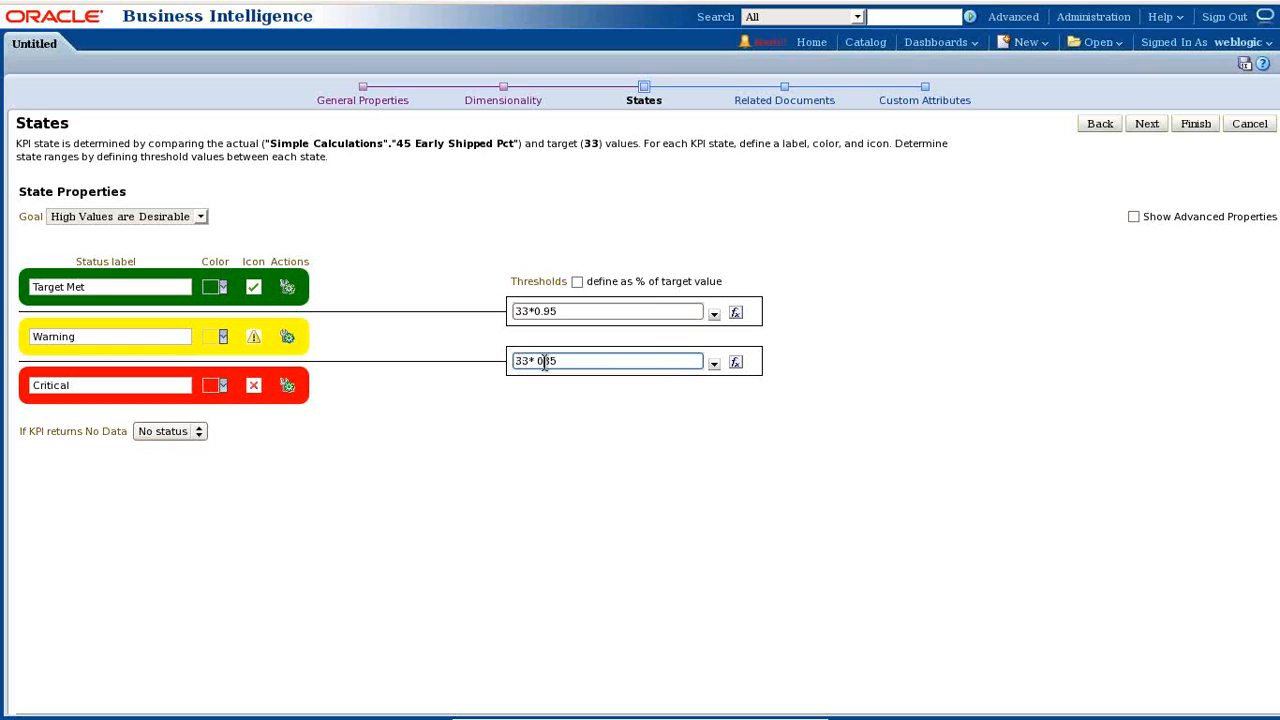
type("33*.85")
left_click(110, 337)
type("Close To Target")
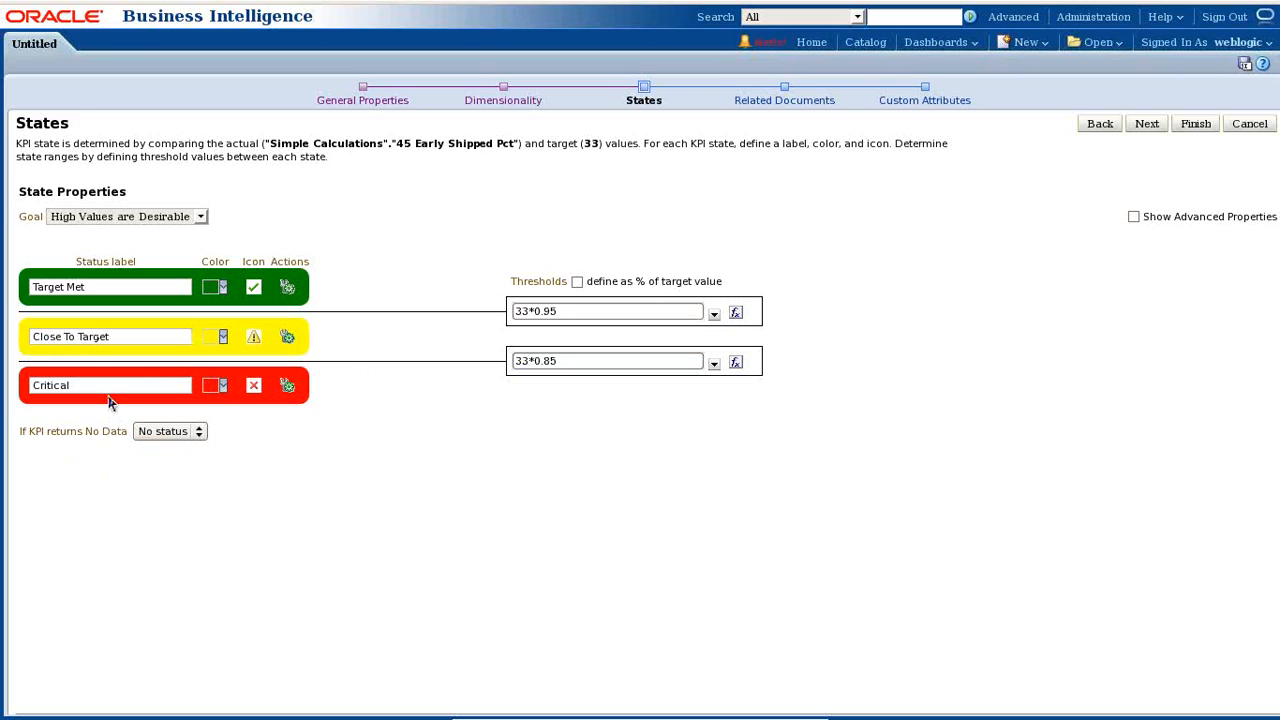
type("Failed To Meet Target")
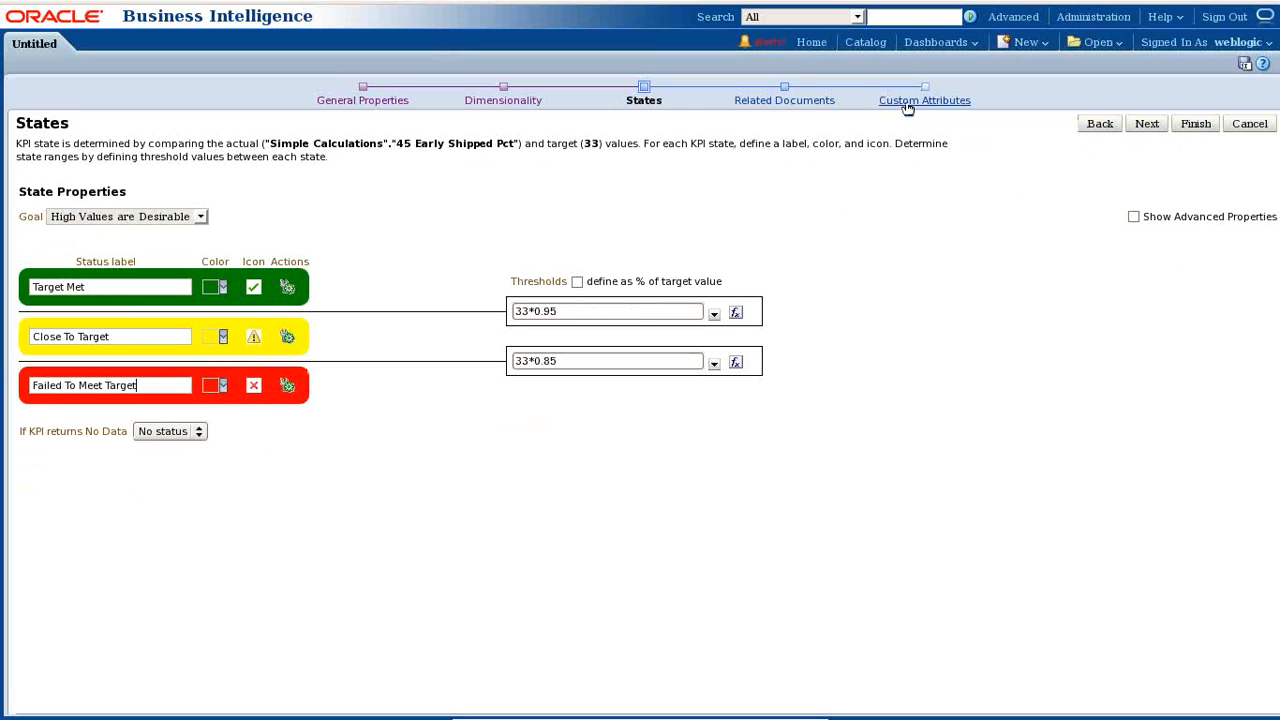
left_click(1195, 123)
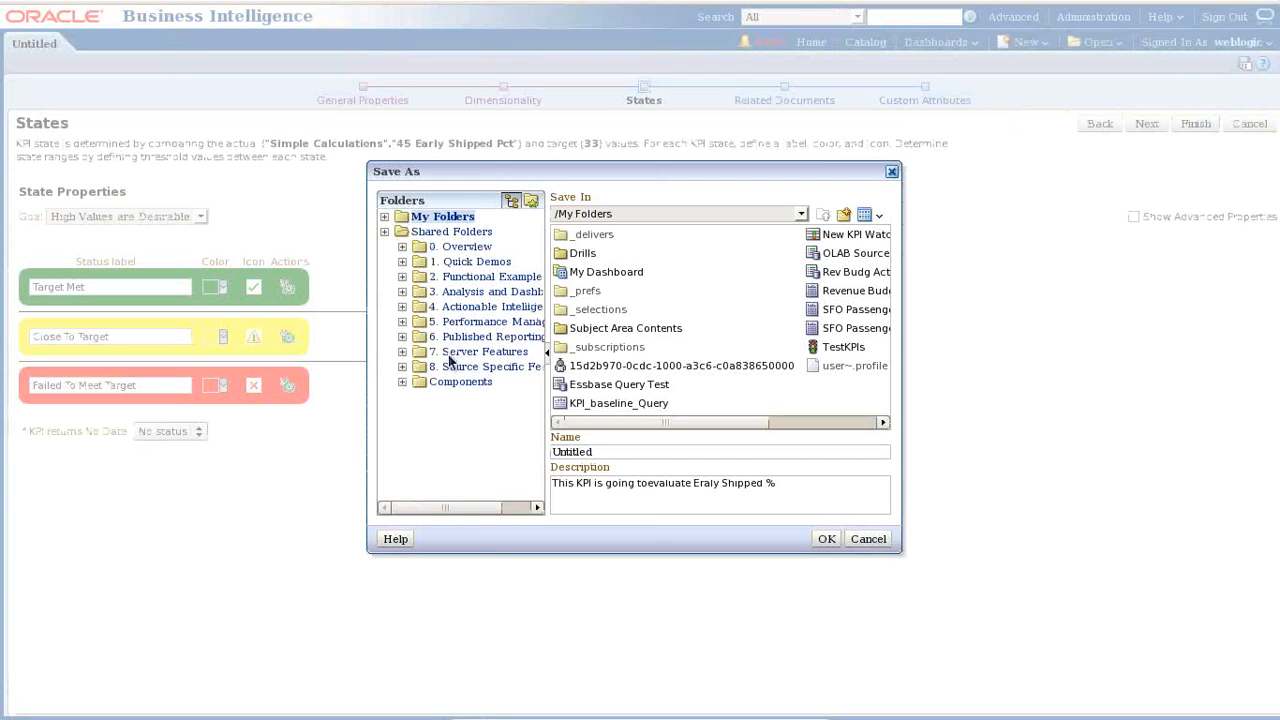
Overwrite KPI_Early_Shipping in Shared Folders/Components/Btahc63 with this KPI
left_click(461, 382)
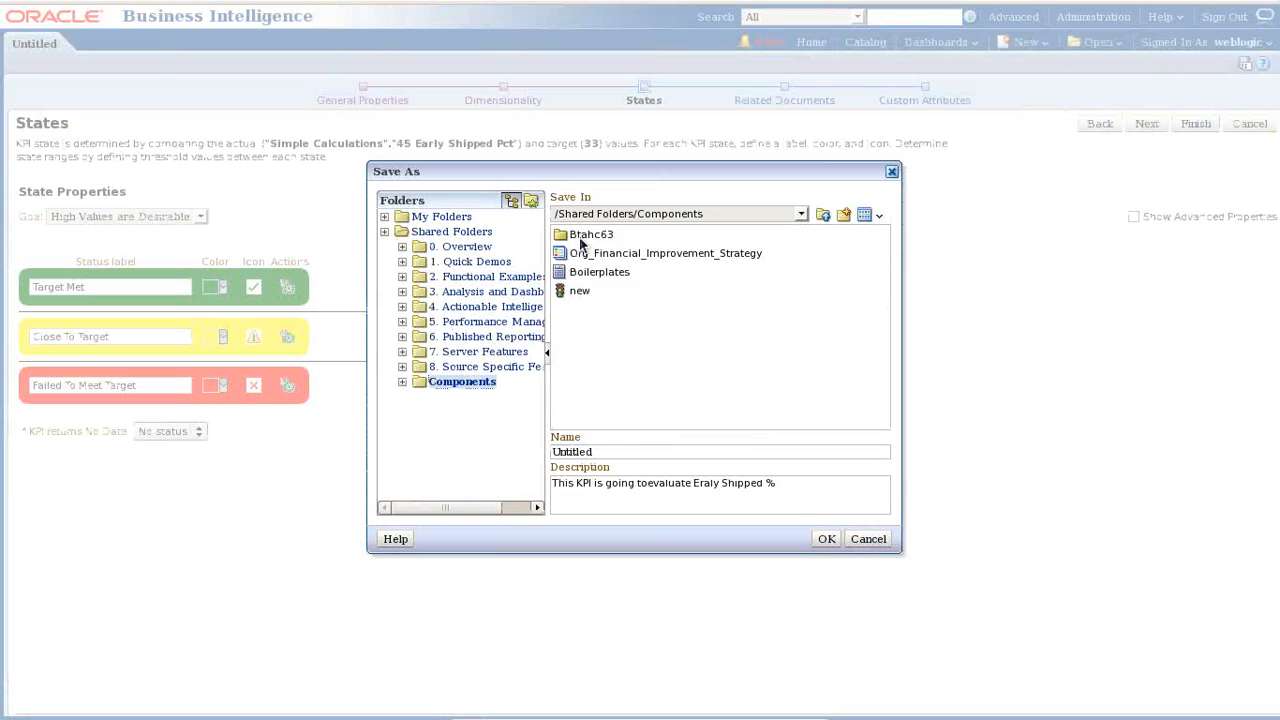
double_click(592, 233)
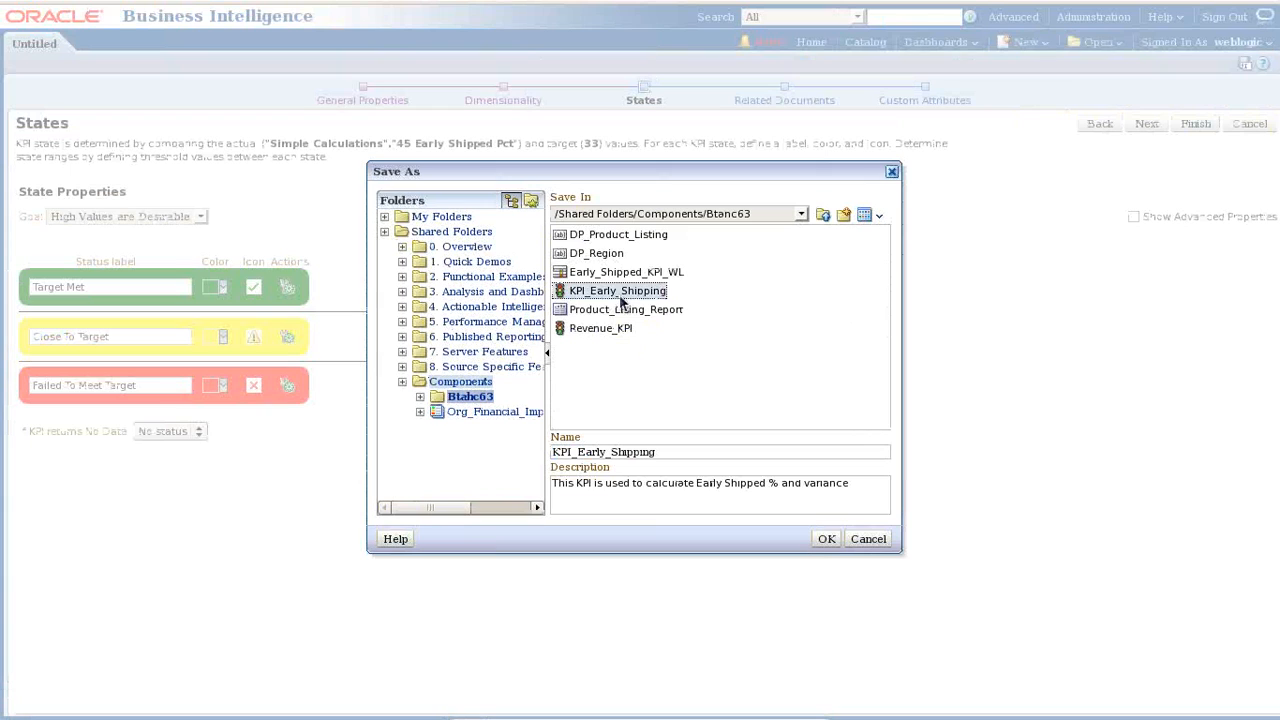
left_click(826, 538)
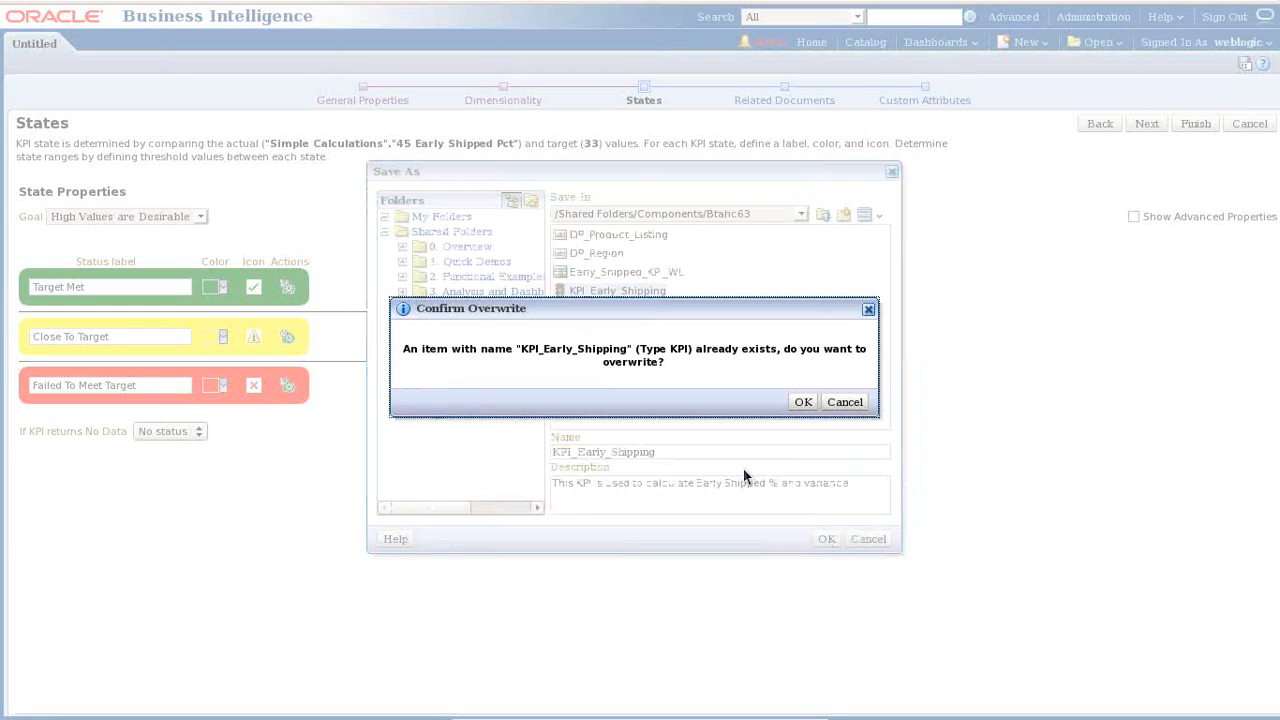
left_click(802, 401)
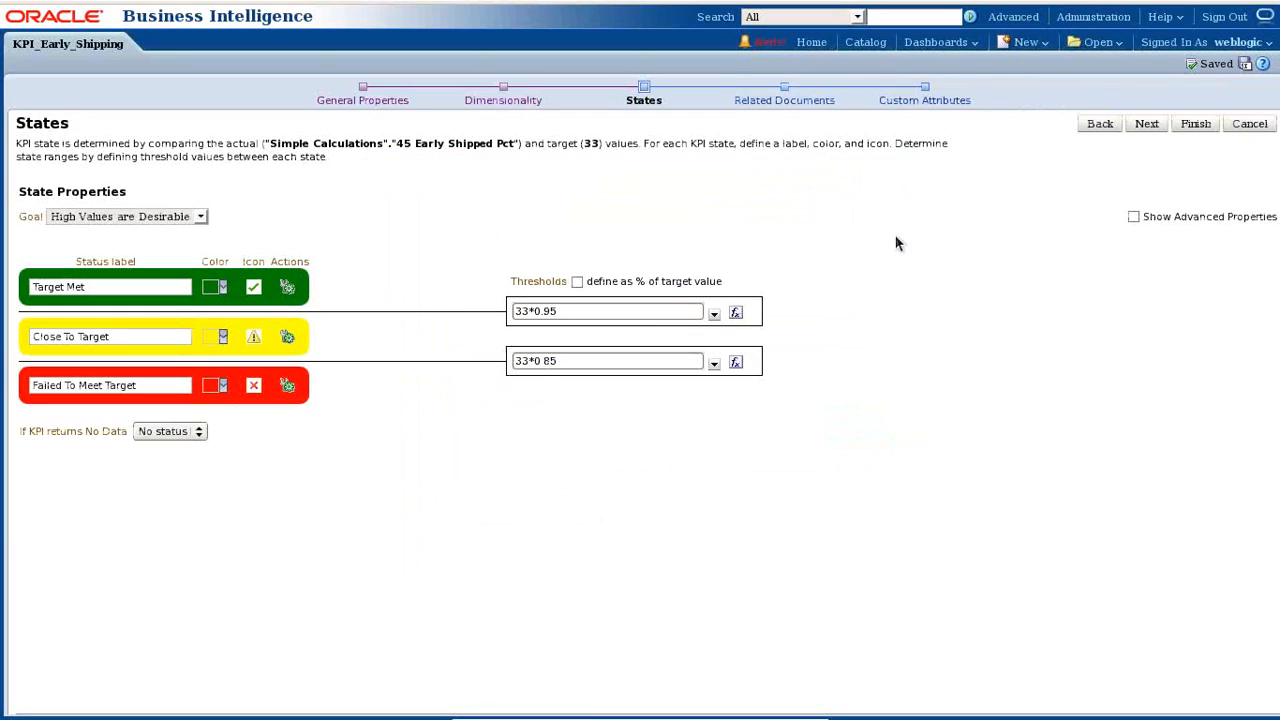
mouse_move(613, 161)
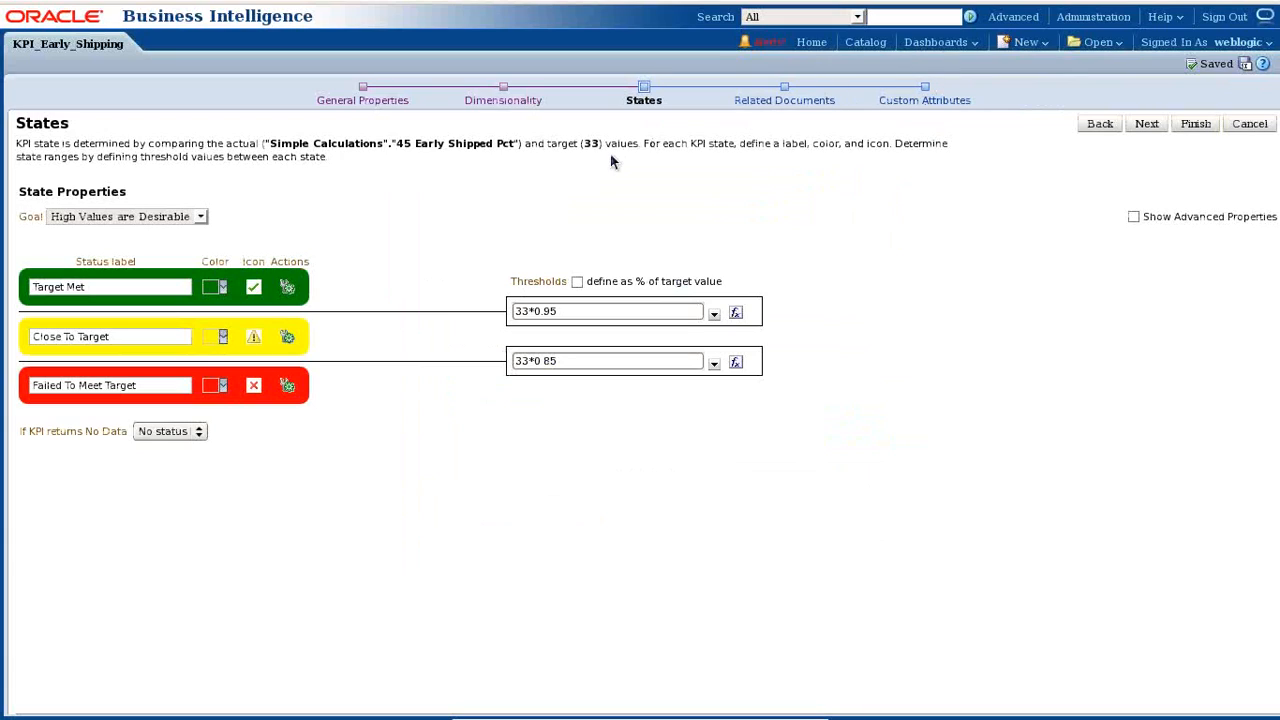
left_click(1024, 42)
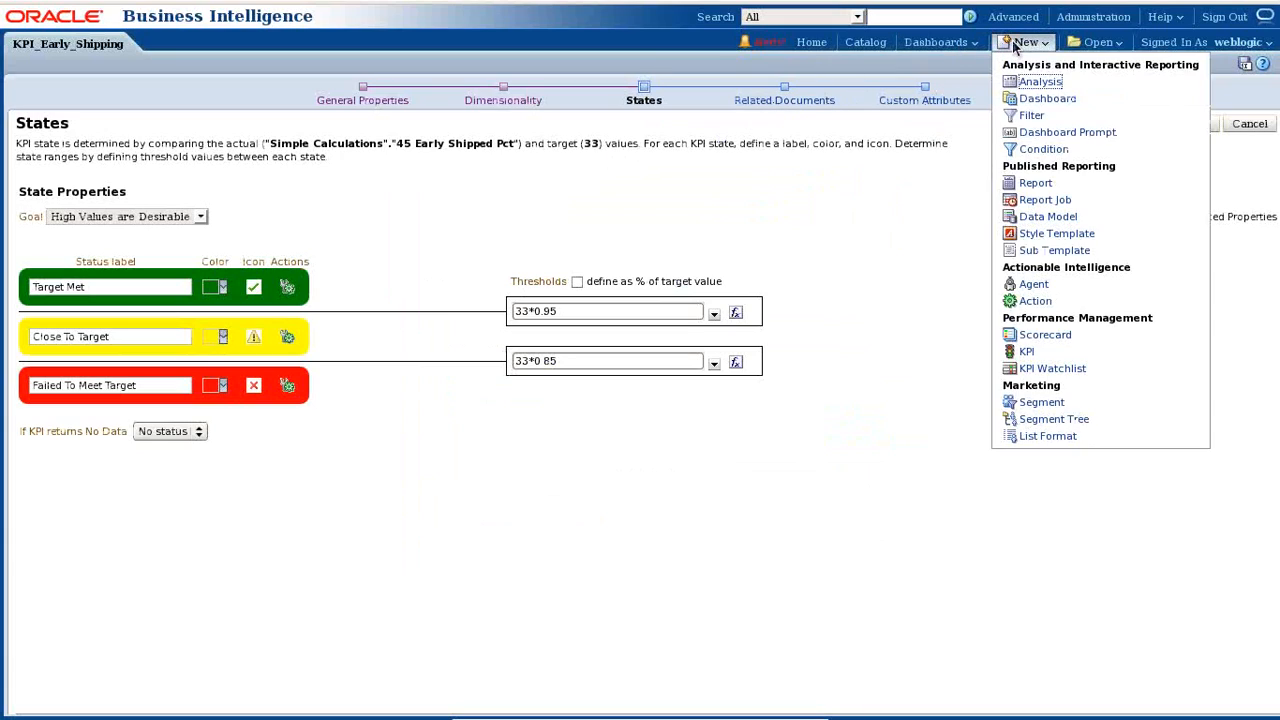
mouse_move(1043, 377)
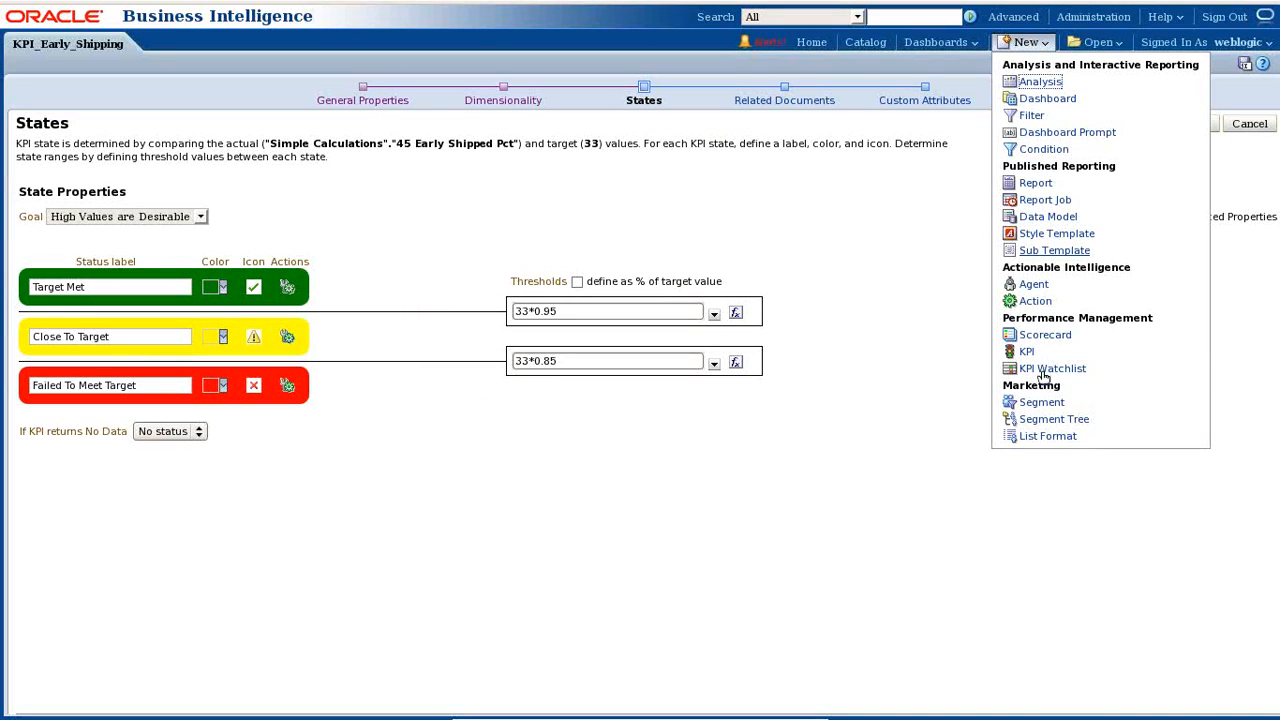
Create a KPI watchlist holding KPI_Early_Shipping for United States, labelled USA_Early_Shipping
left_click(1052, 368)
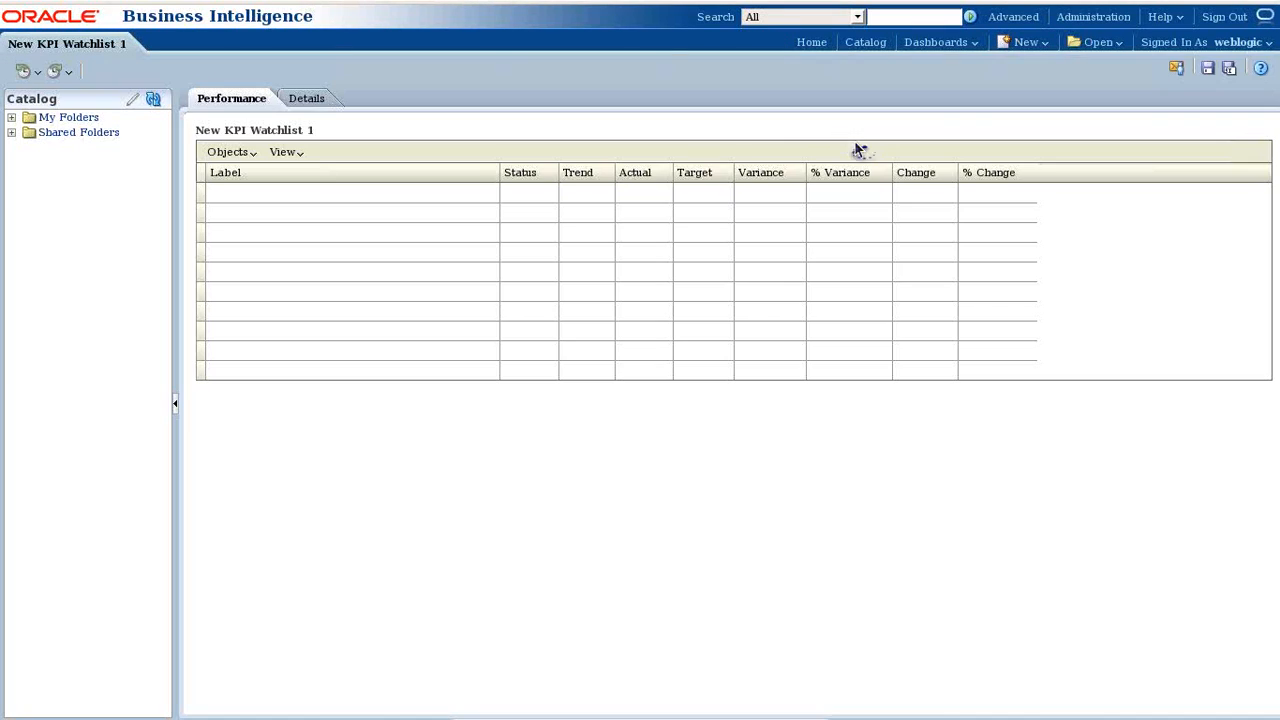
left_click(11, 132)
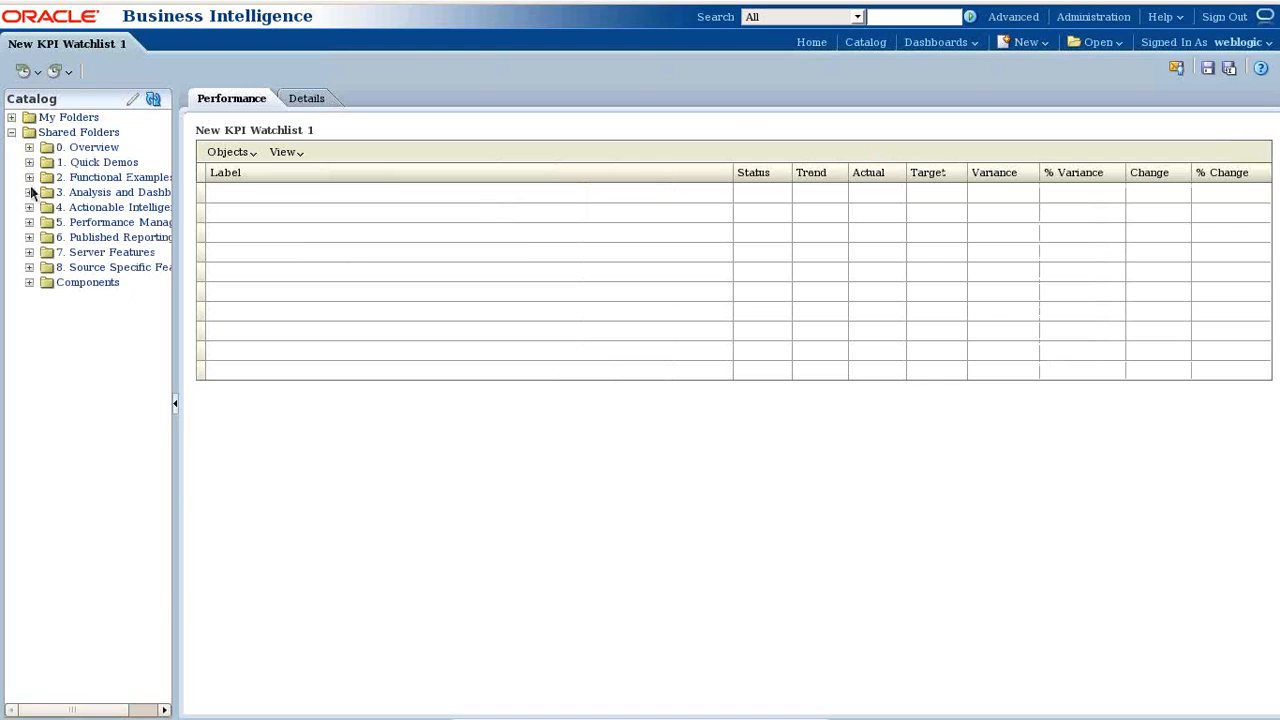
left_click(30, 282)
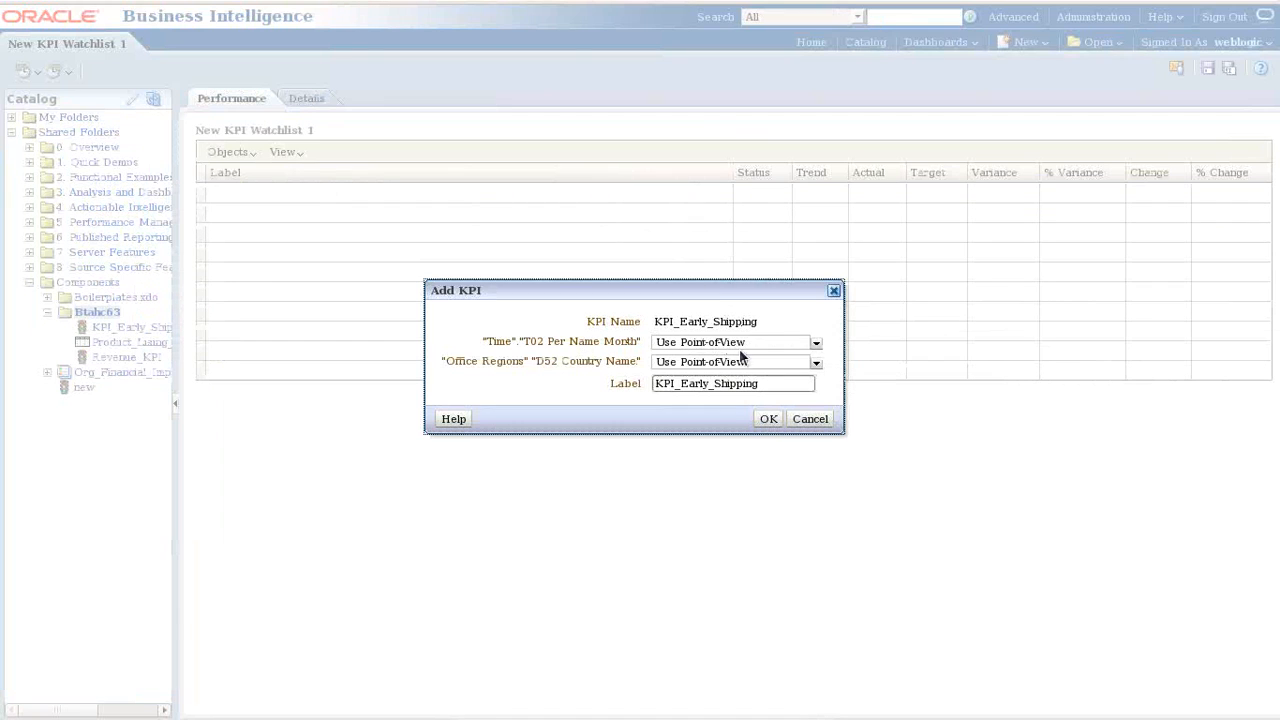
left_click(815, 361)
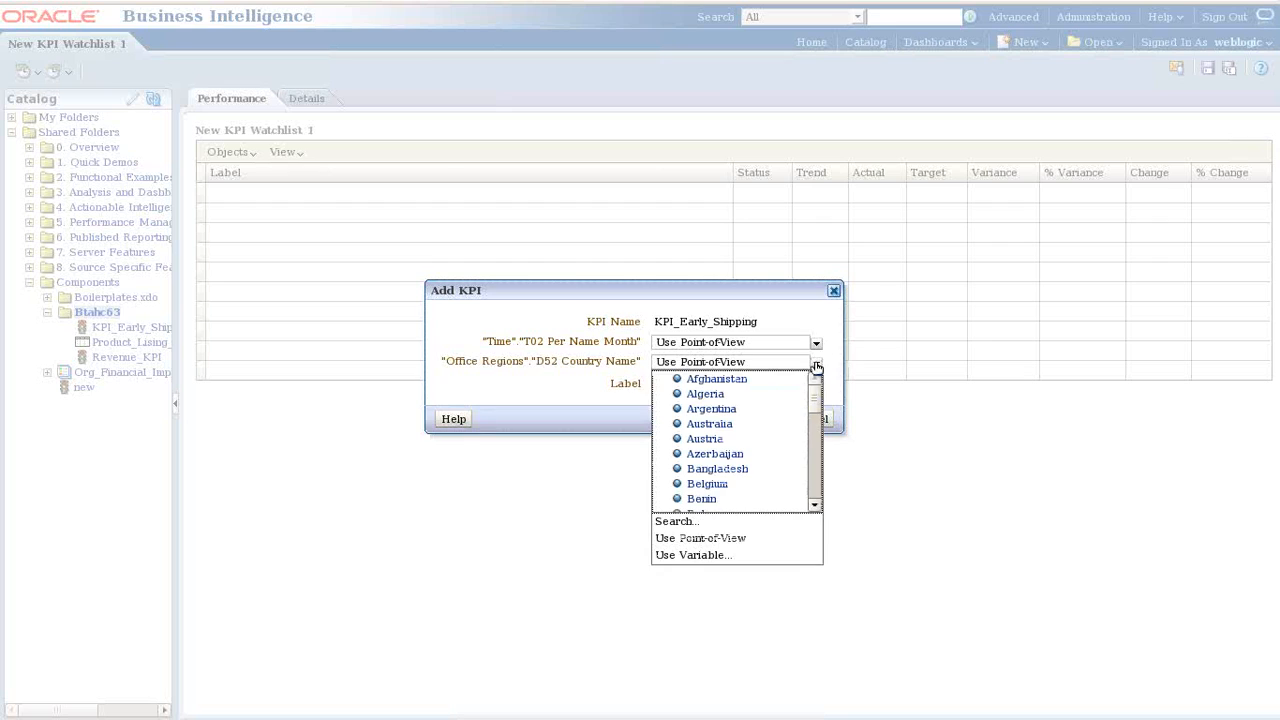
scroll("down", 3)
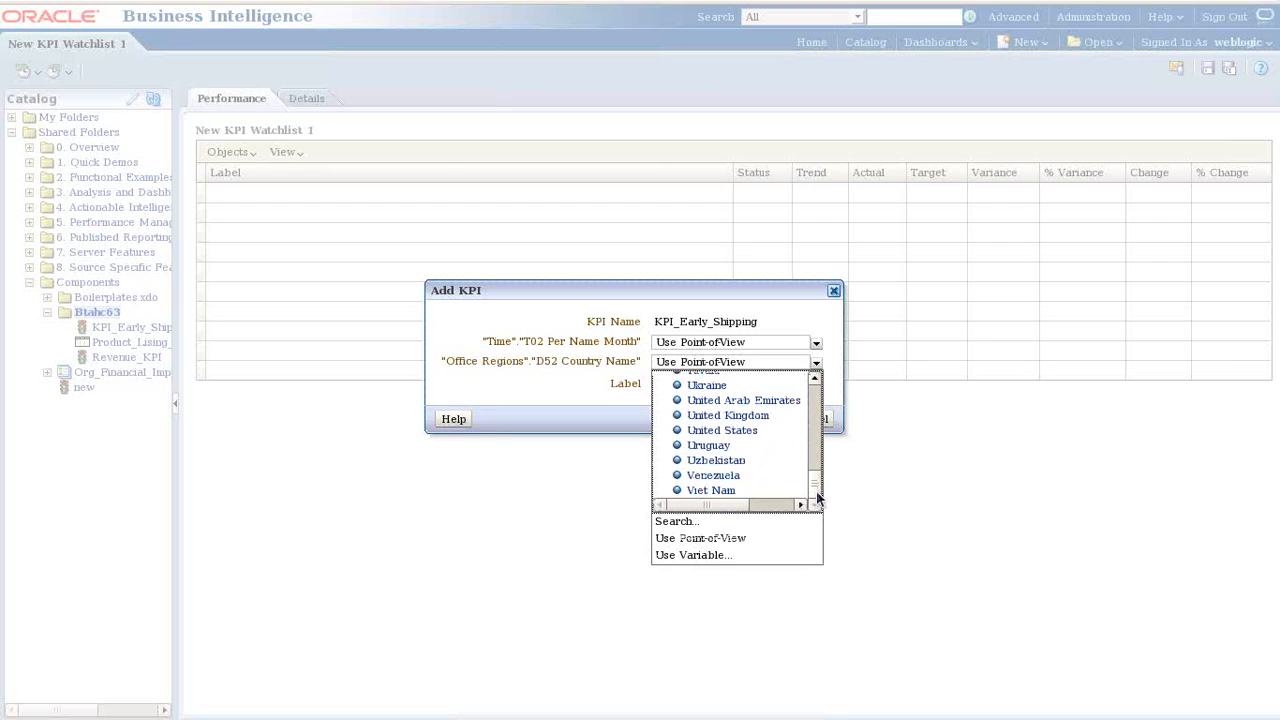
left_click(722, 430)
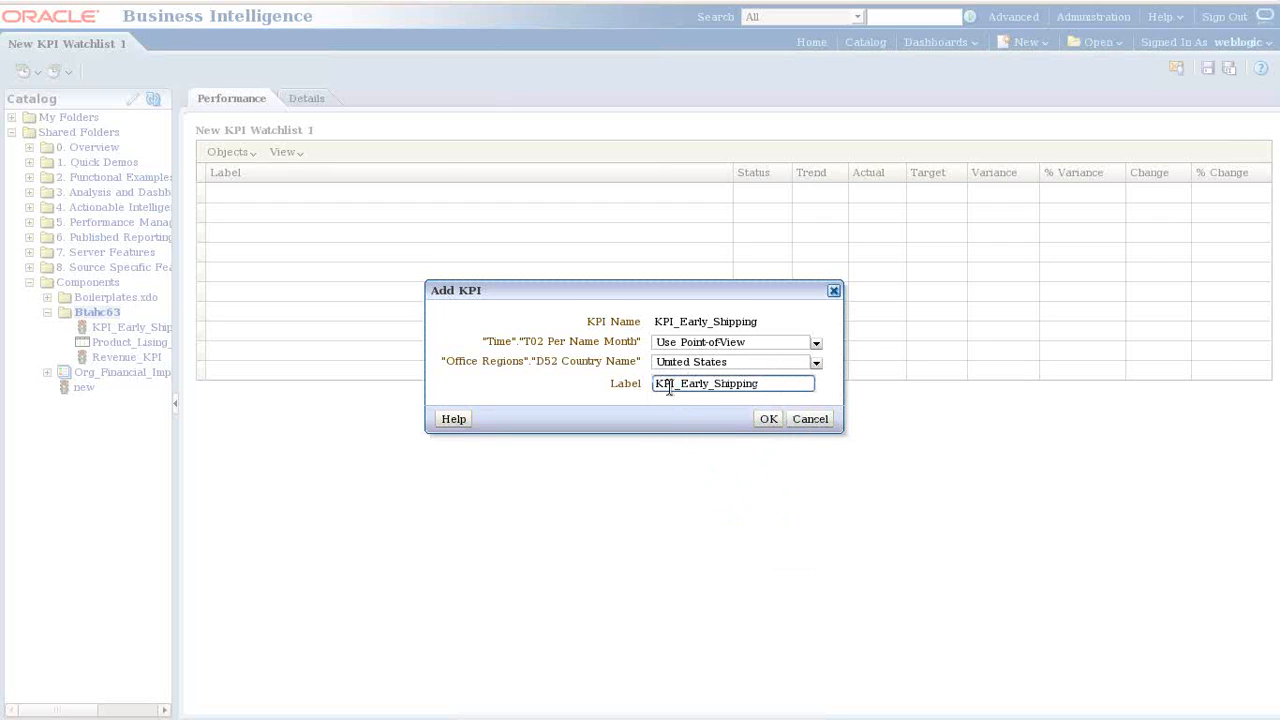
double_click(664, 383)
type("USA")
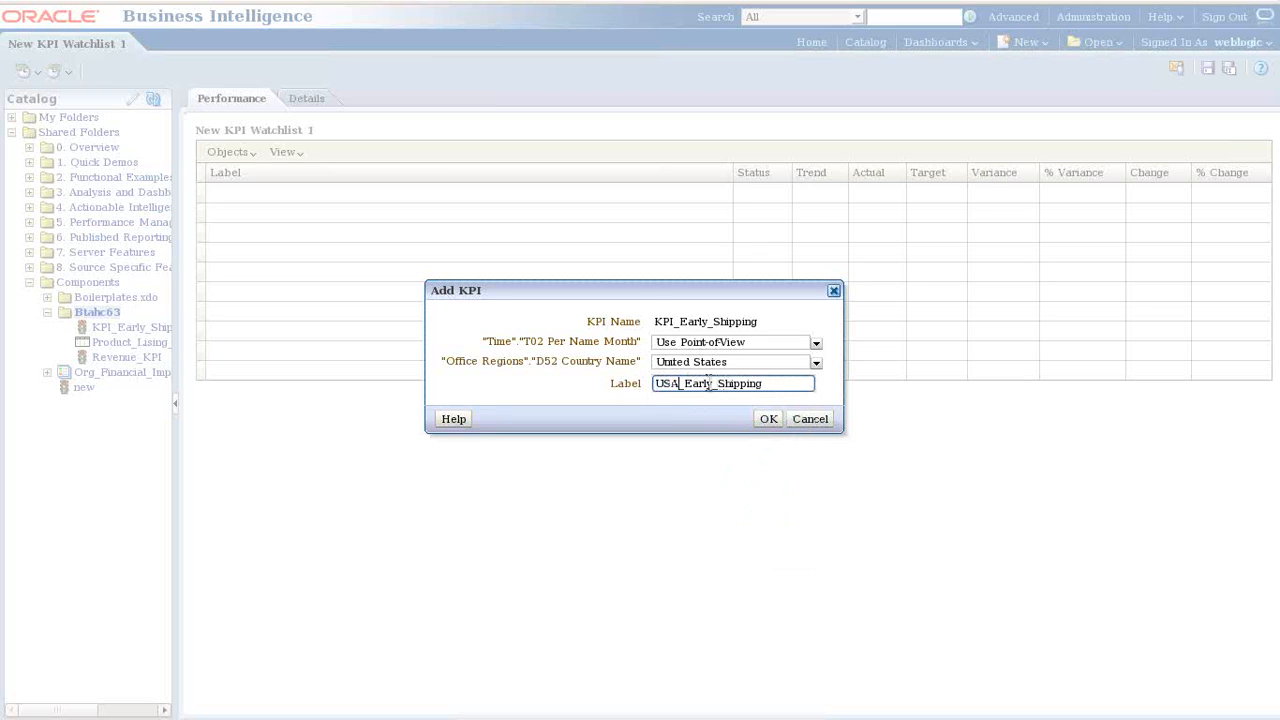
left_click(767, 418)
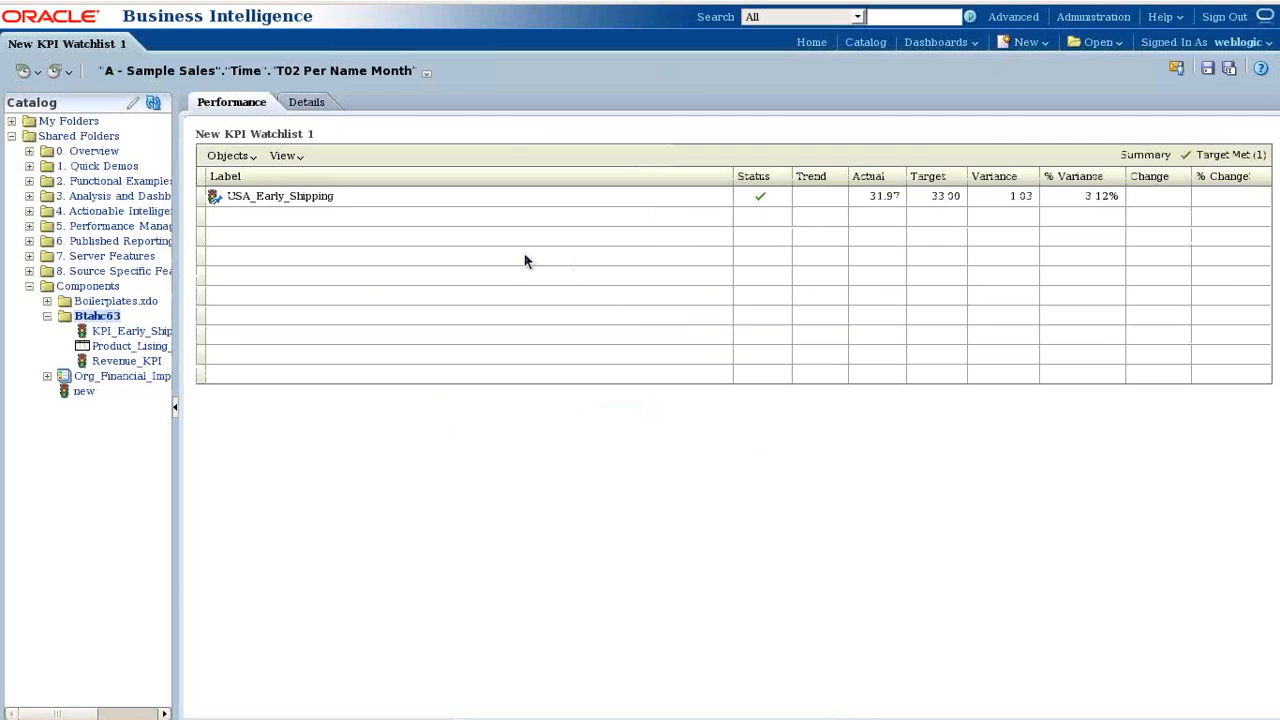
mouse_move(755, 198)
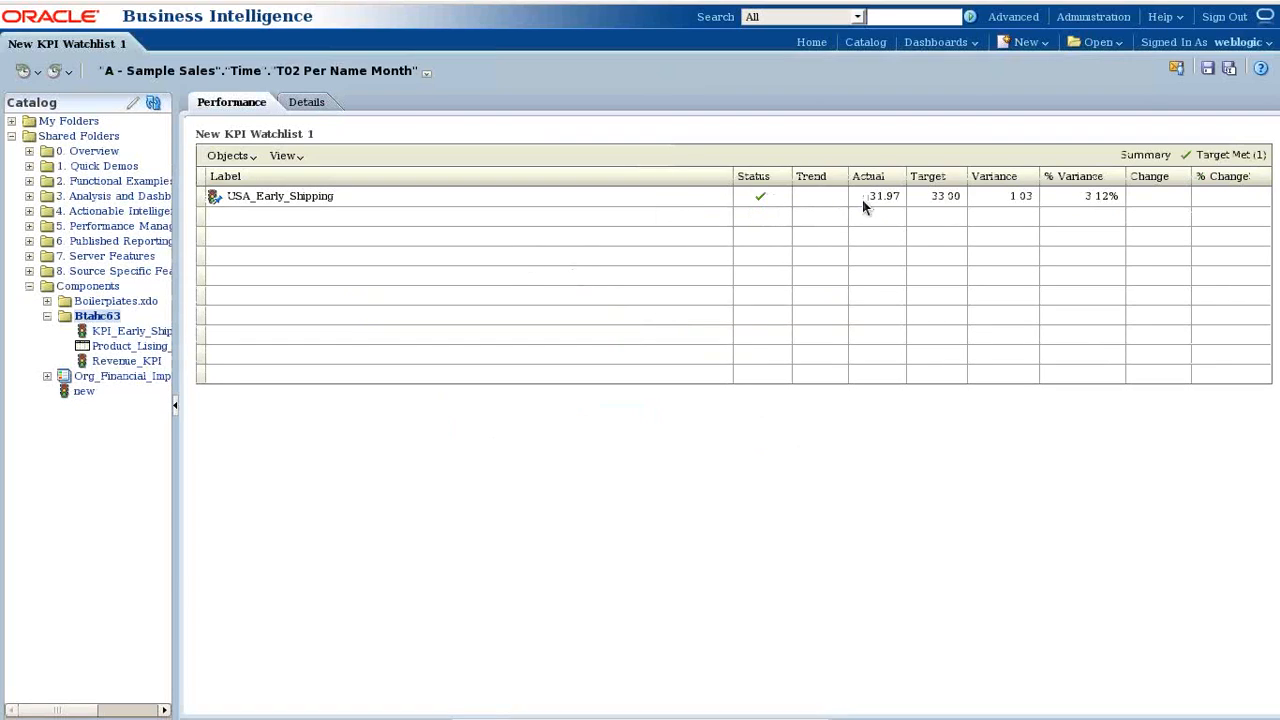
mouse_move(880, 205)
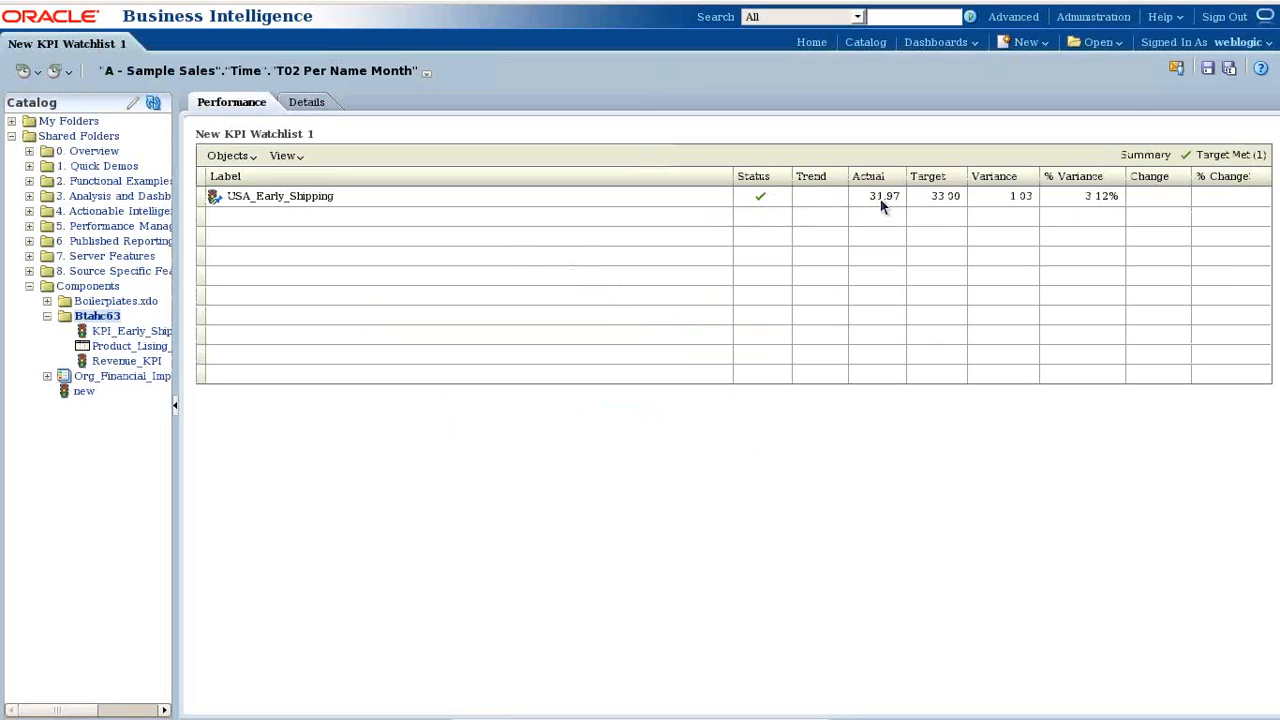
mouse_move(989, 208)
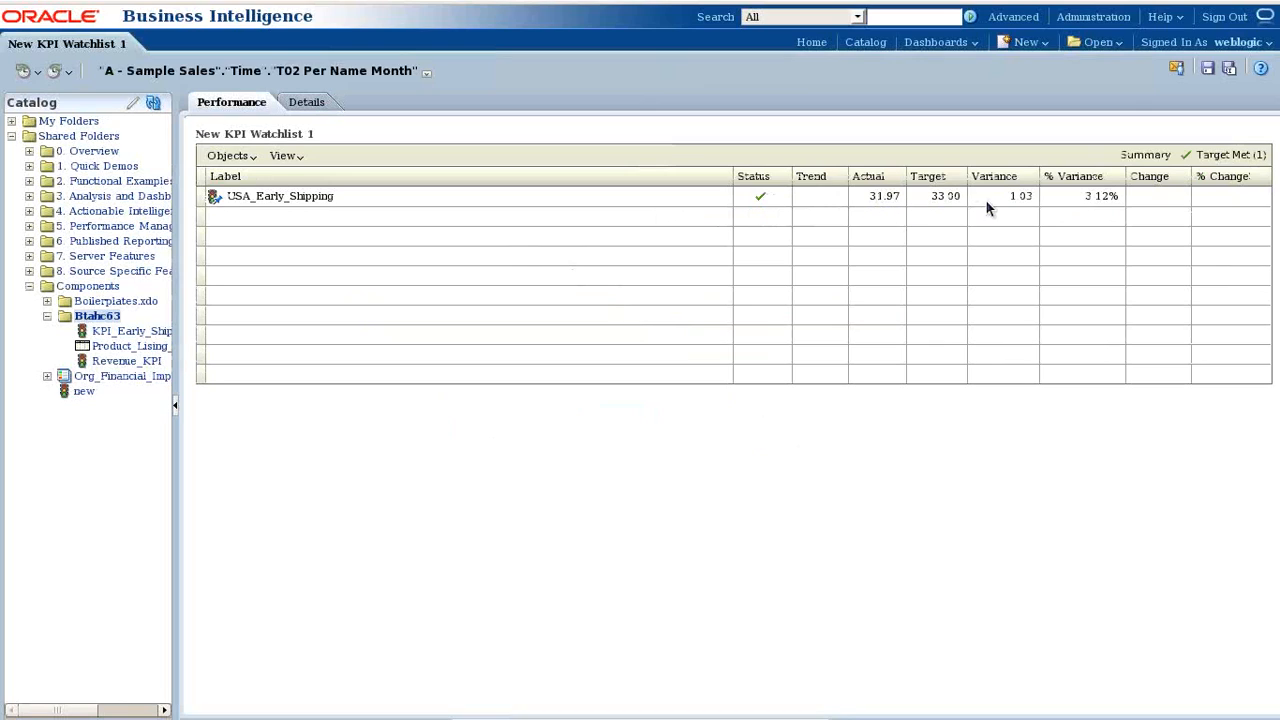
mouse_move(1062, 196)
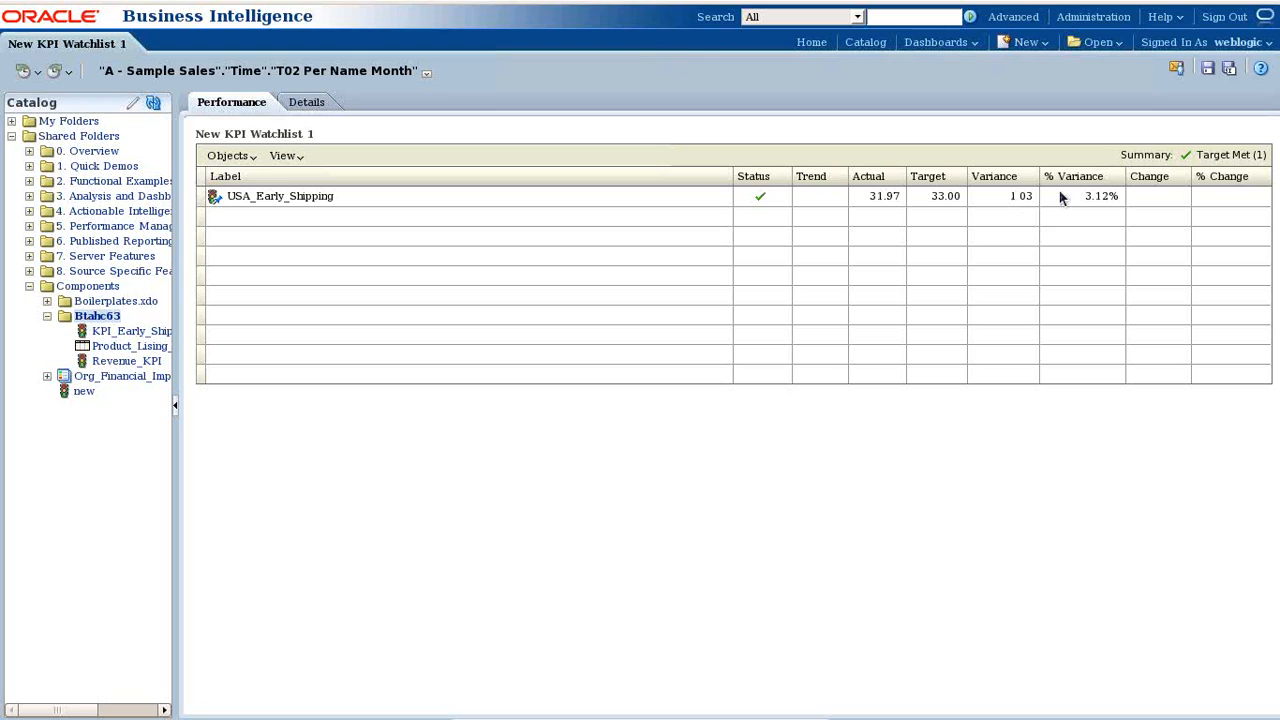
mouse_move(1108, 207)
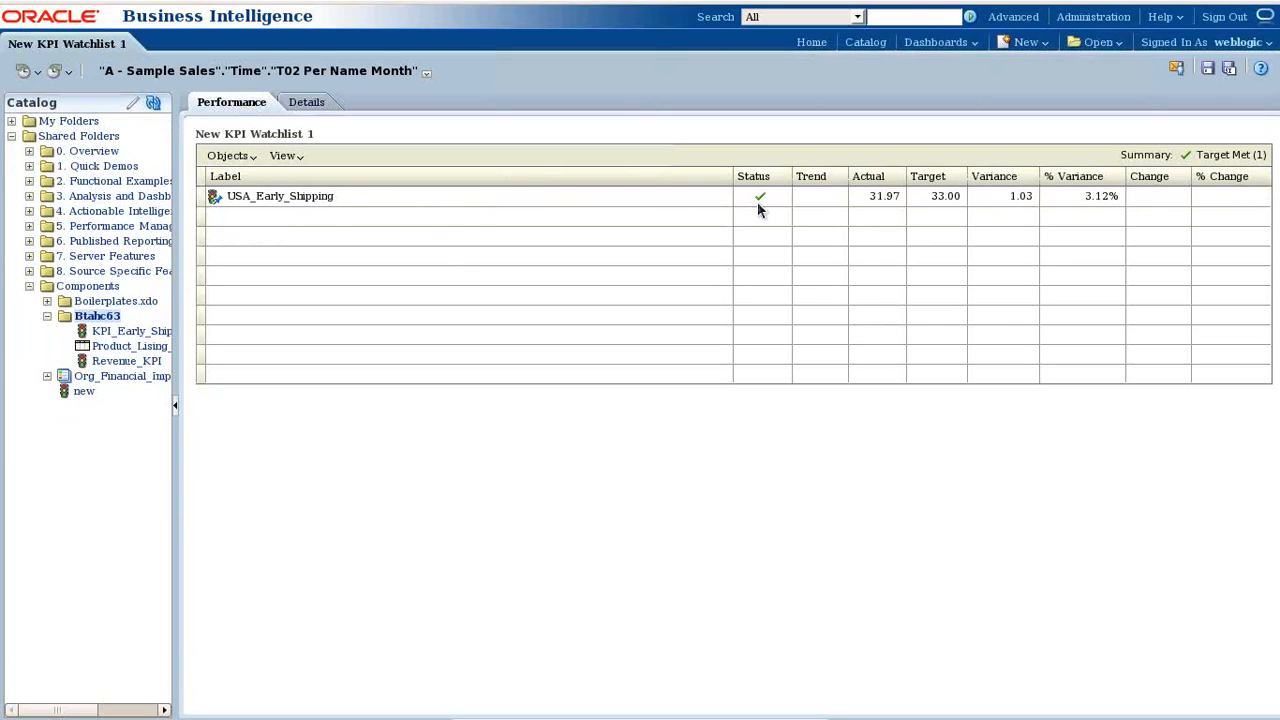
mouse_move(777, 213)
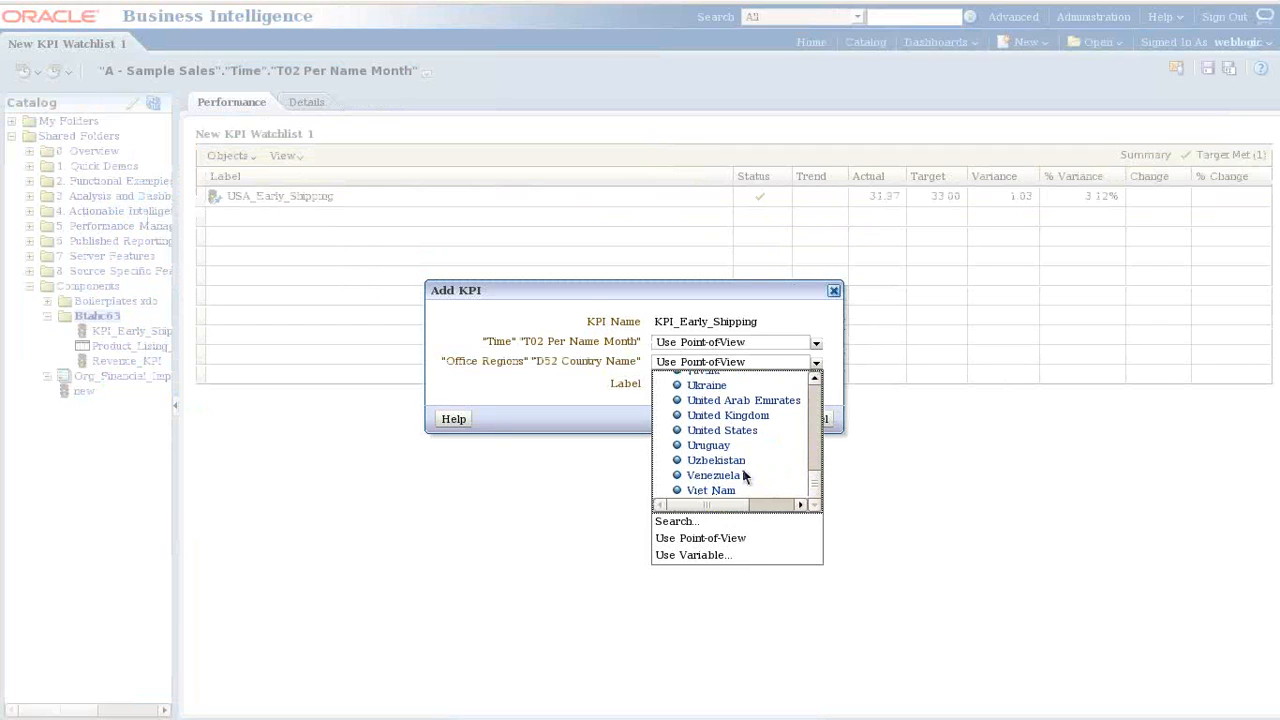
left_click(728, 415)
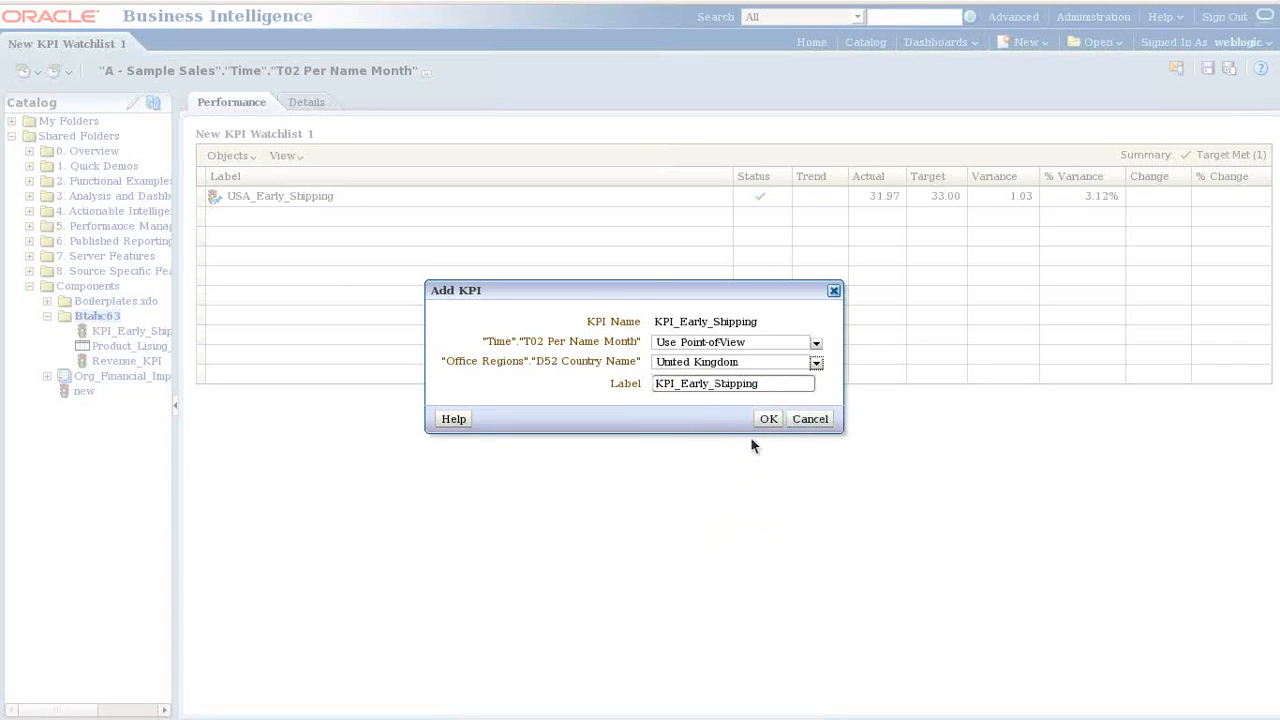
left_click(768, 418)
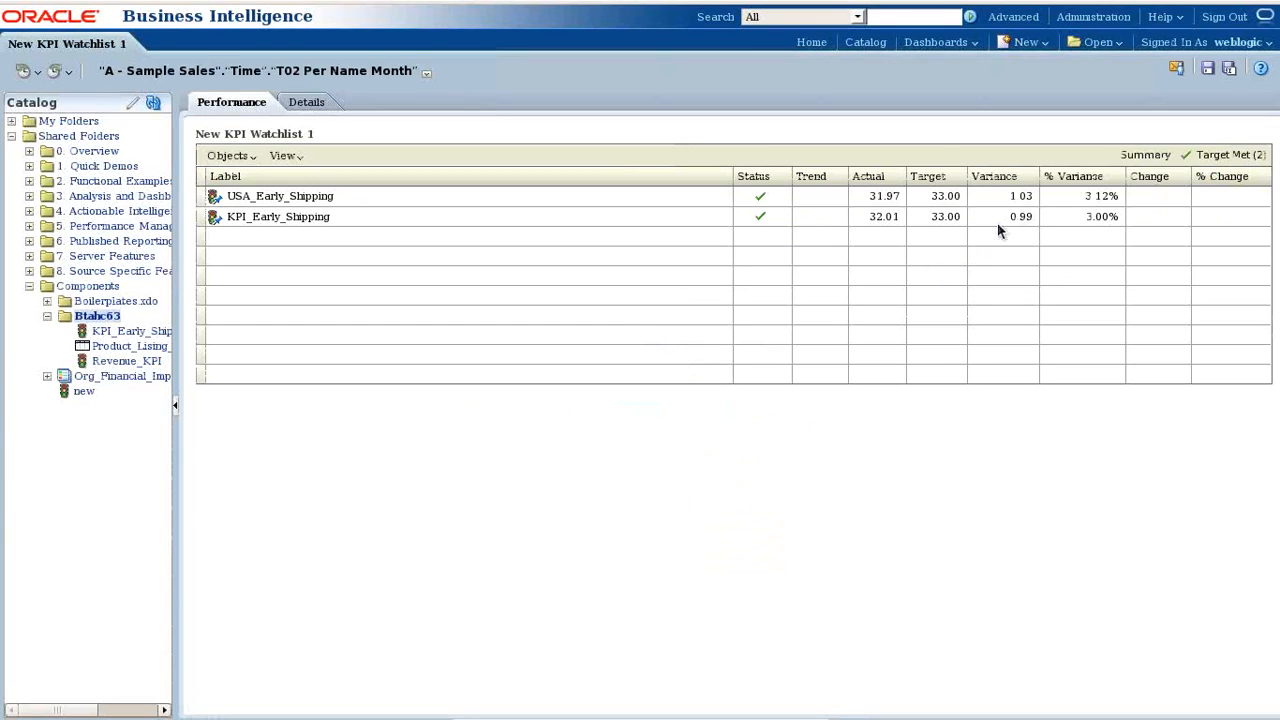
mouse_move(869, 233)
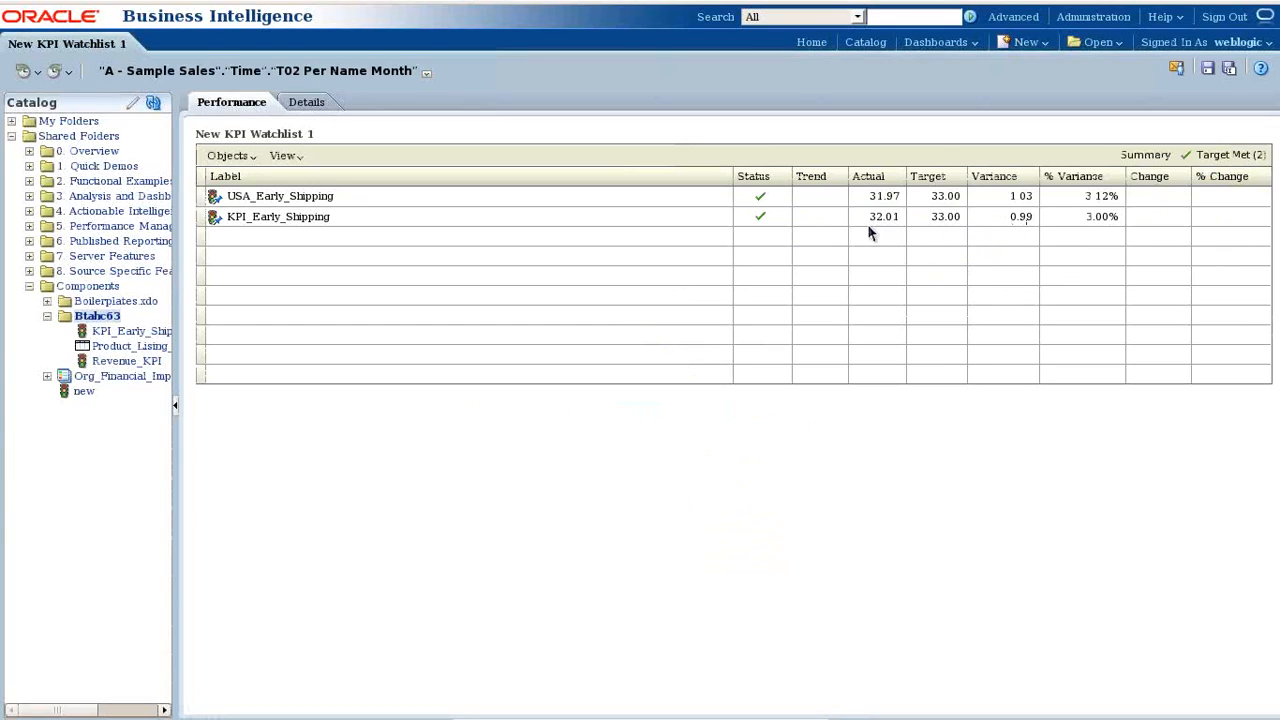
mouse_move(945, 222)
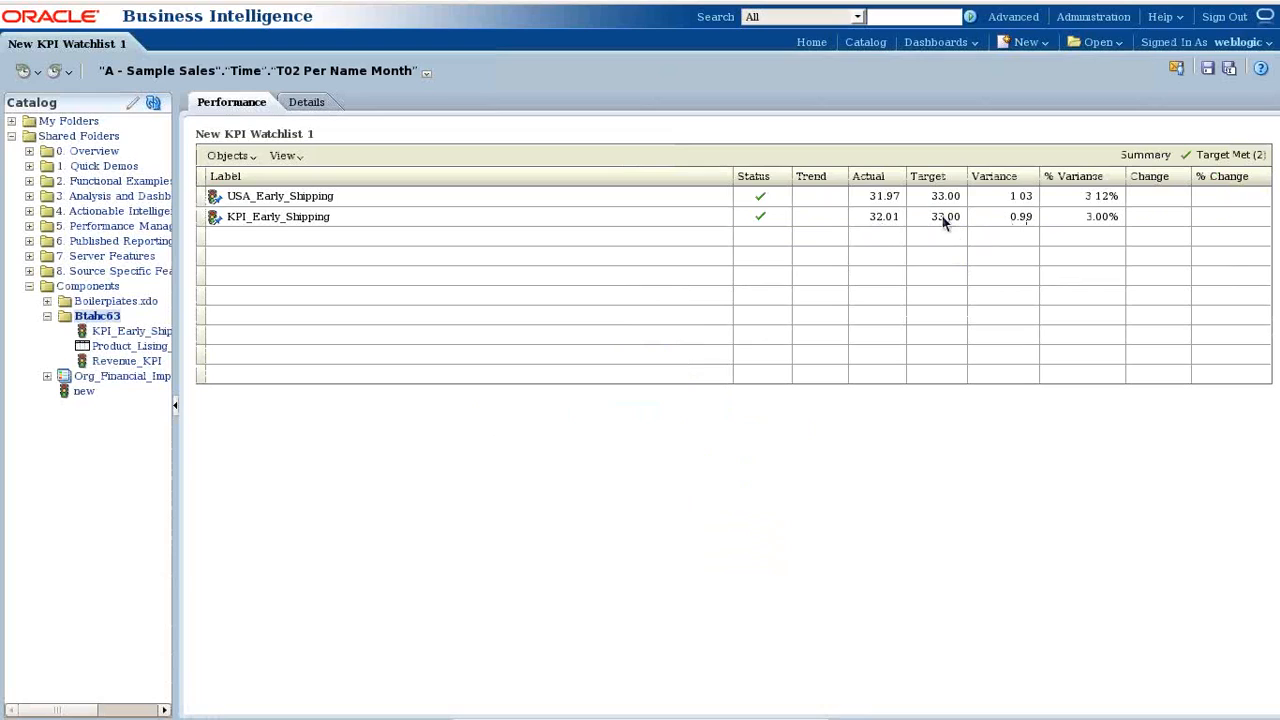
mouse_move(1017, 228)
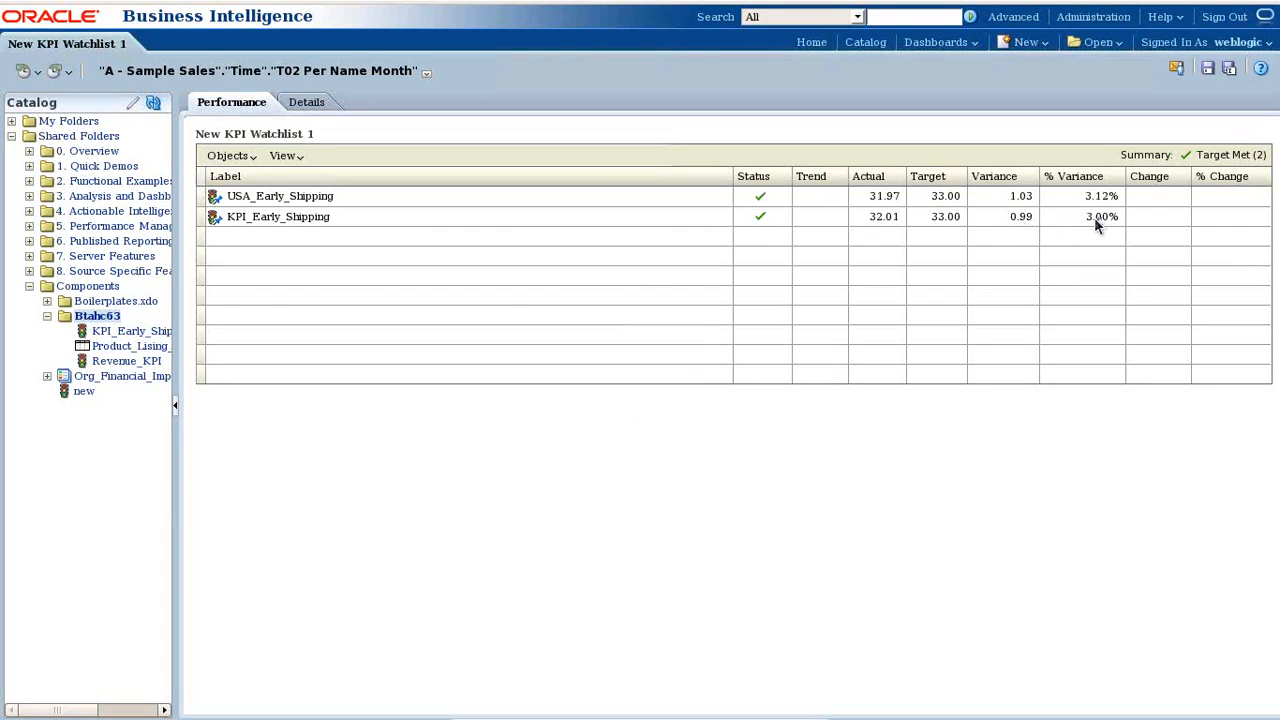
mouse_move(1092, 226)
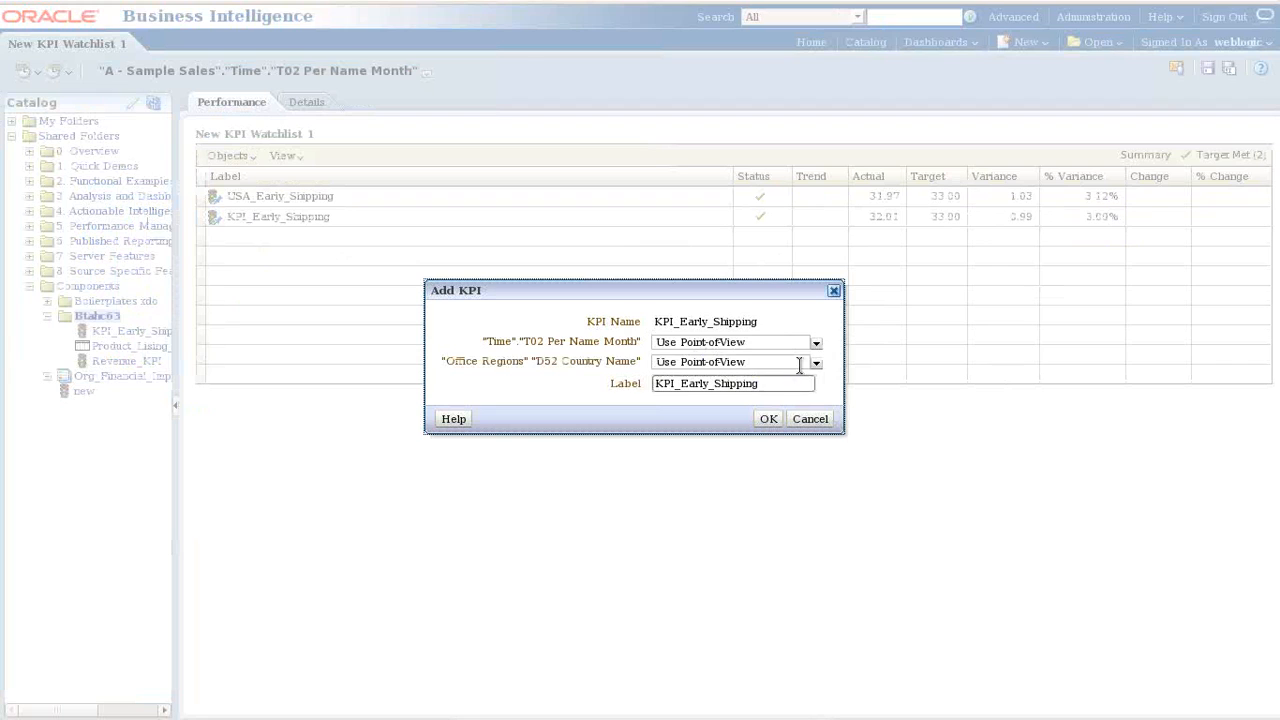
Add a KPI_Early_Shipping entry with D52 Country Name set to India
left_click(815, 342)
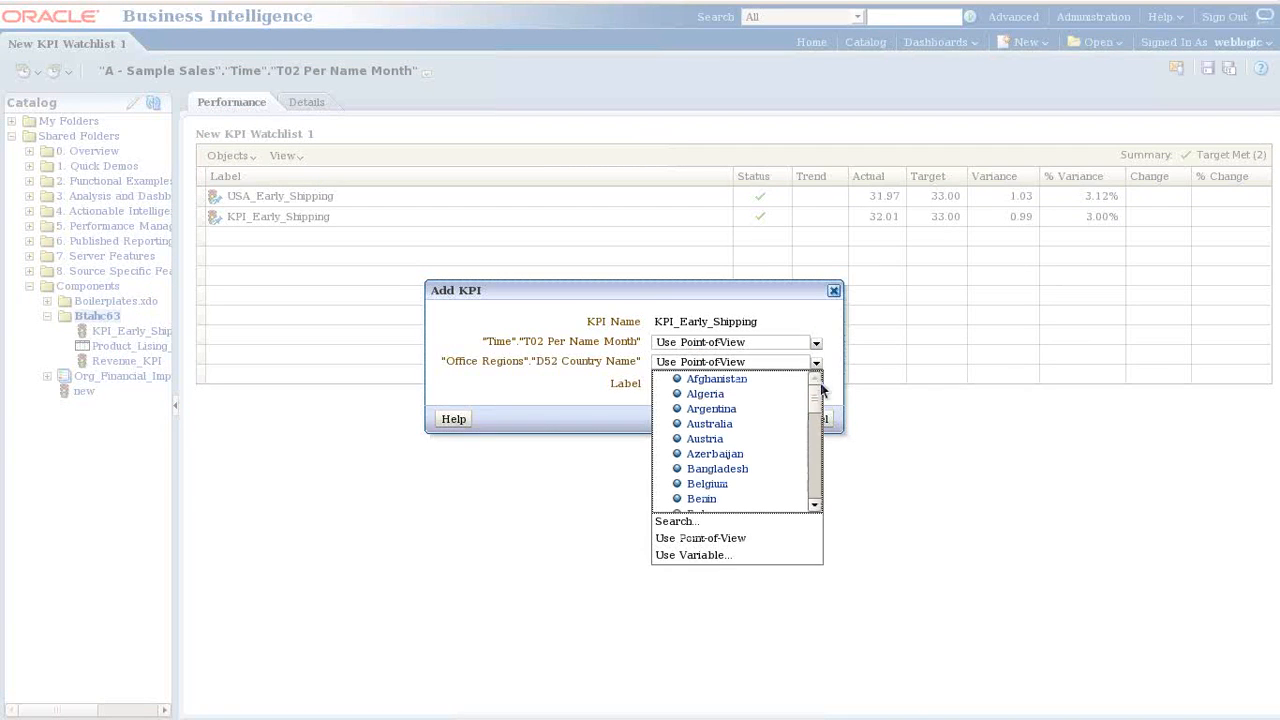
scroll("down", 3)
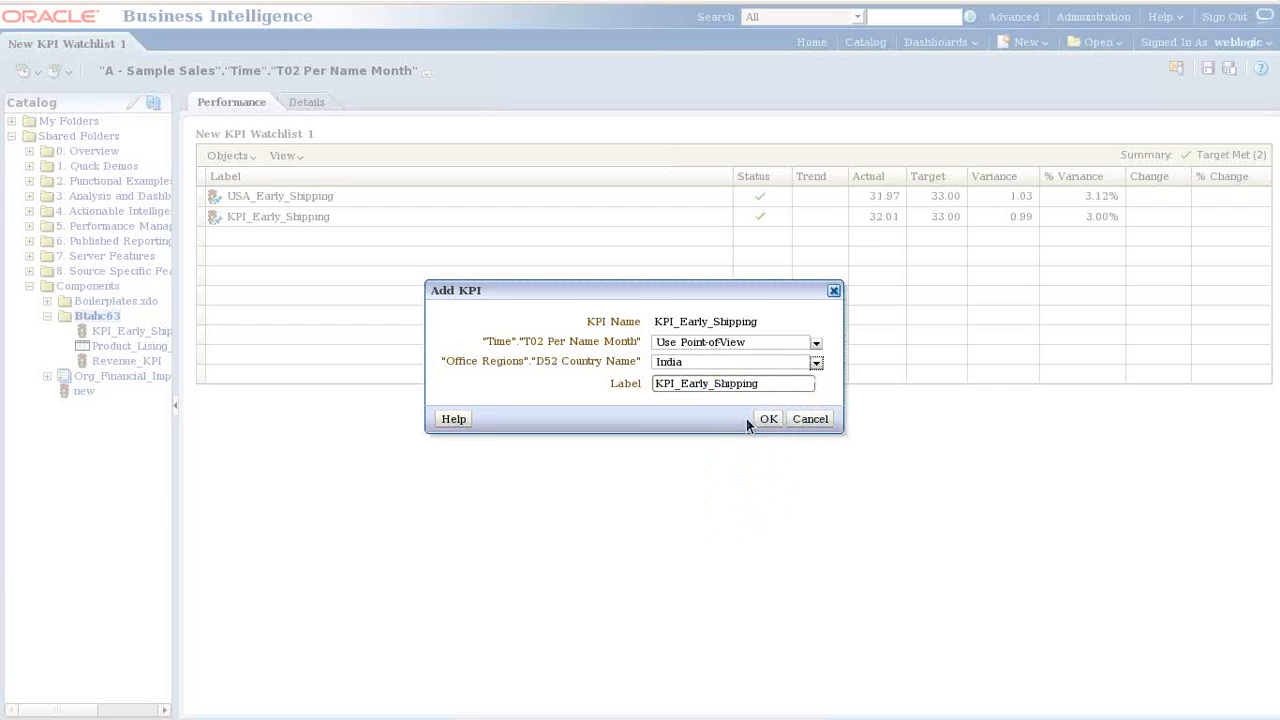
left_click(768, 418)
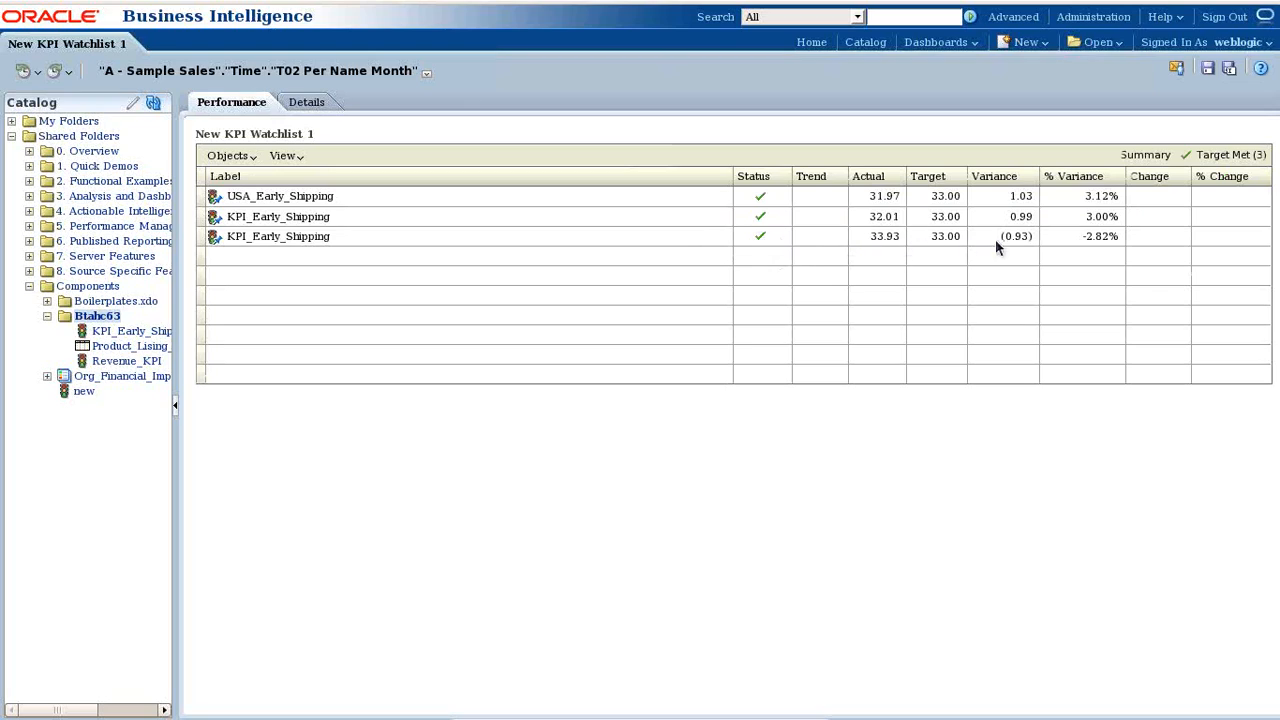
mouse_move(913, 244)
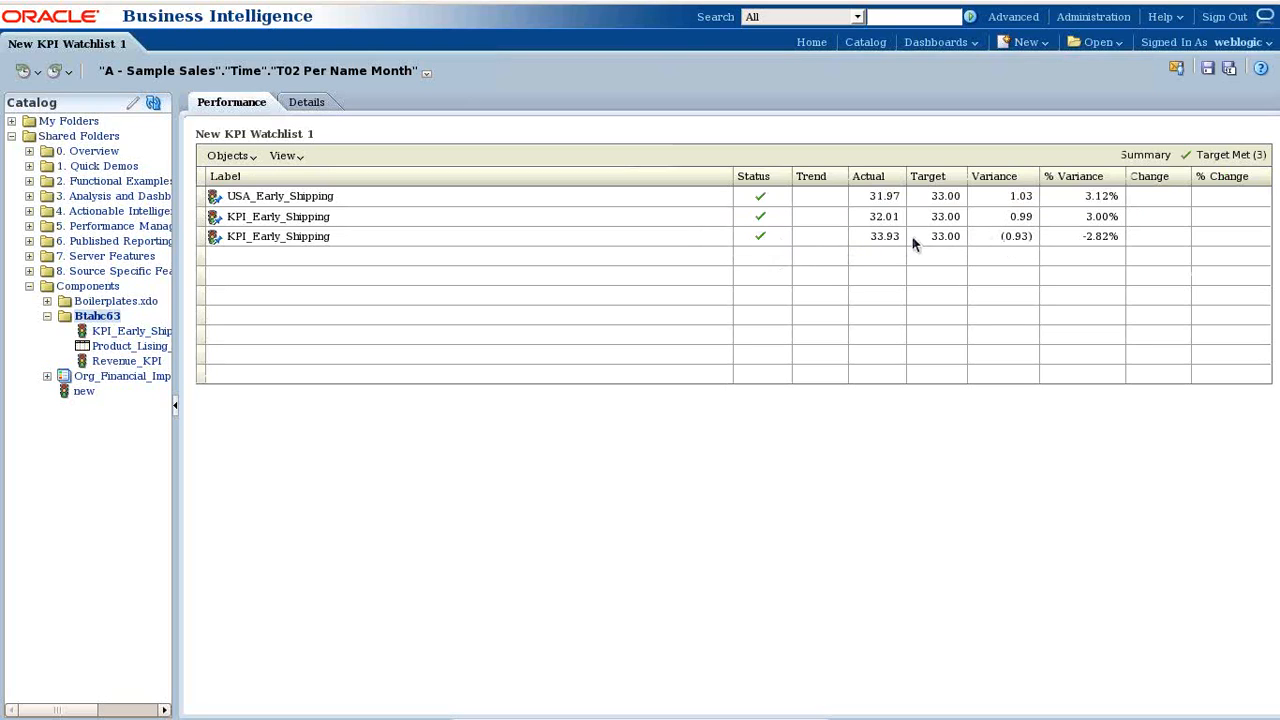
mouse_move(973, 251)
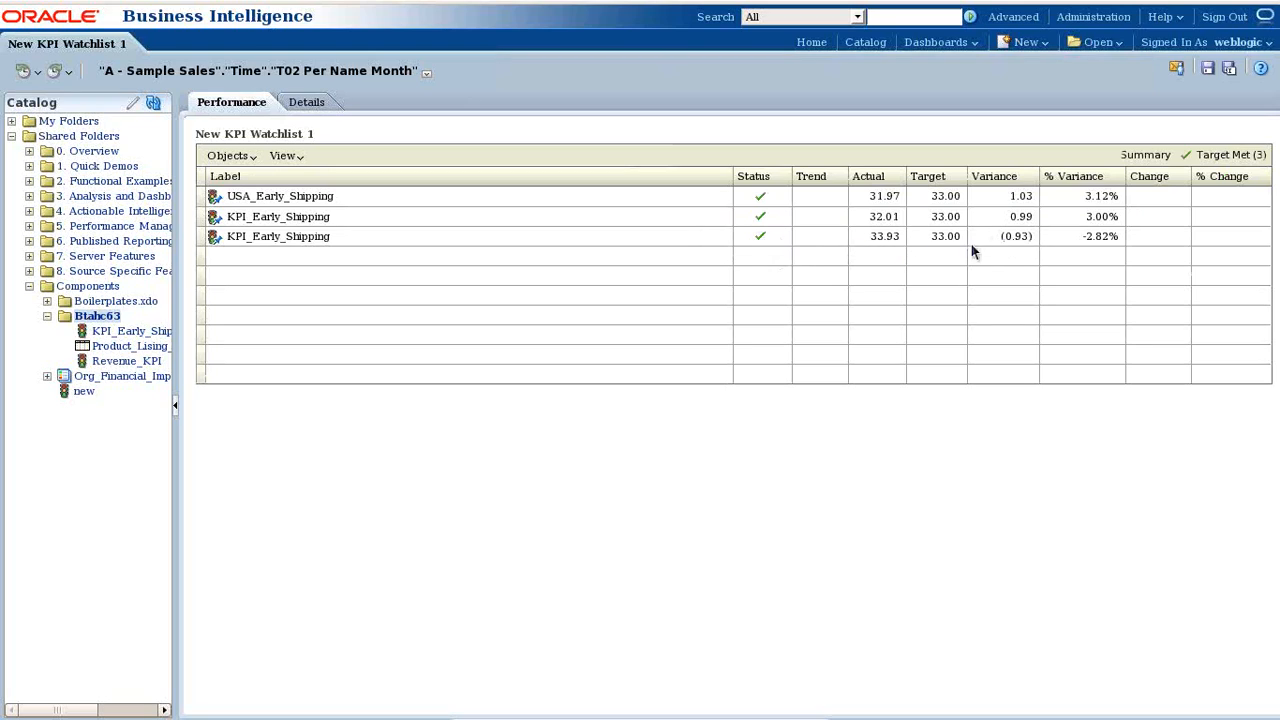
mouse_move(755, 240)
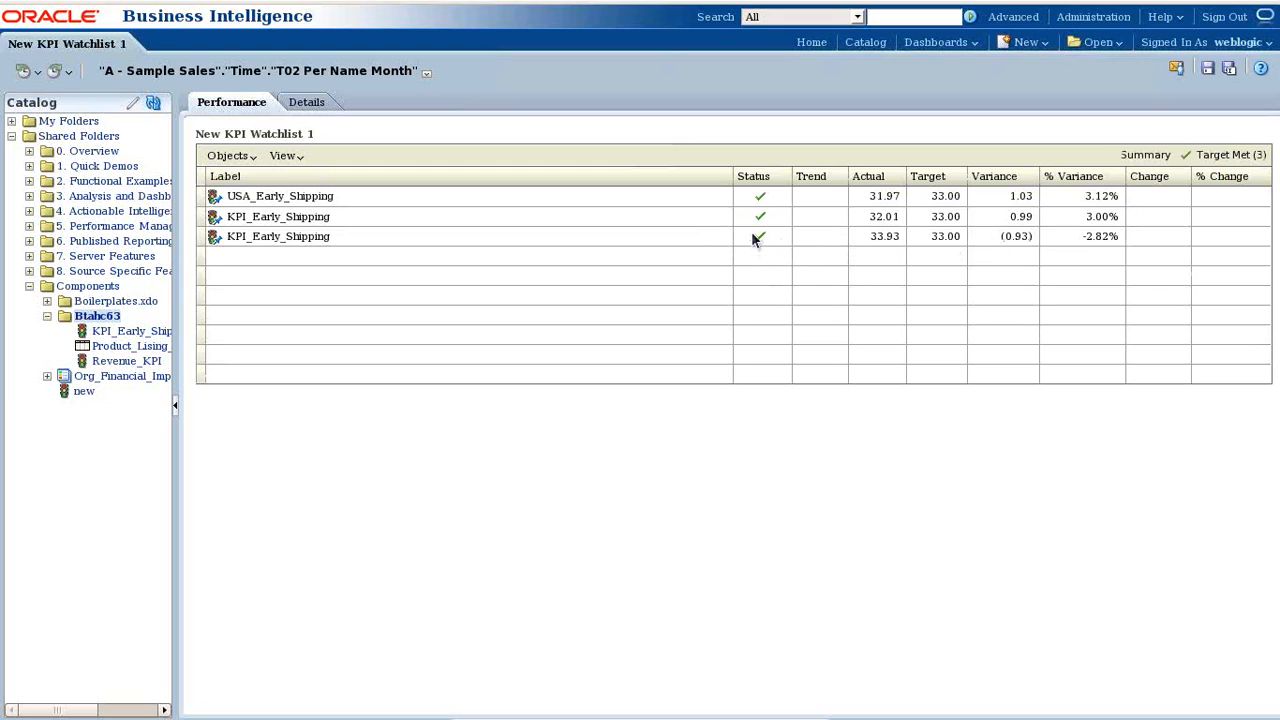
mouse_move(744, 246)
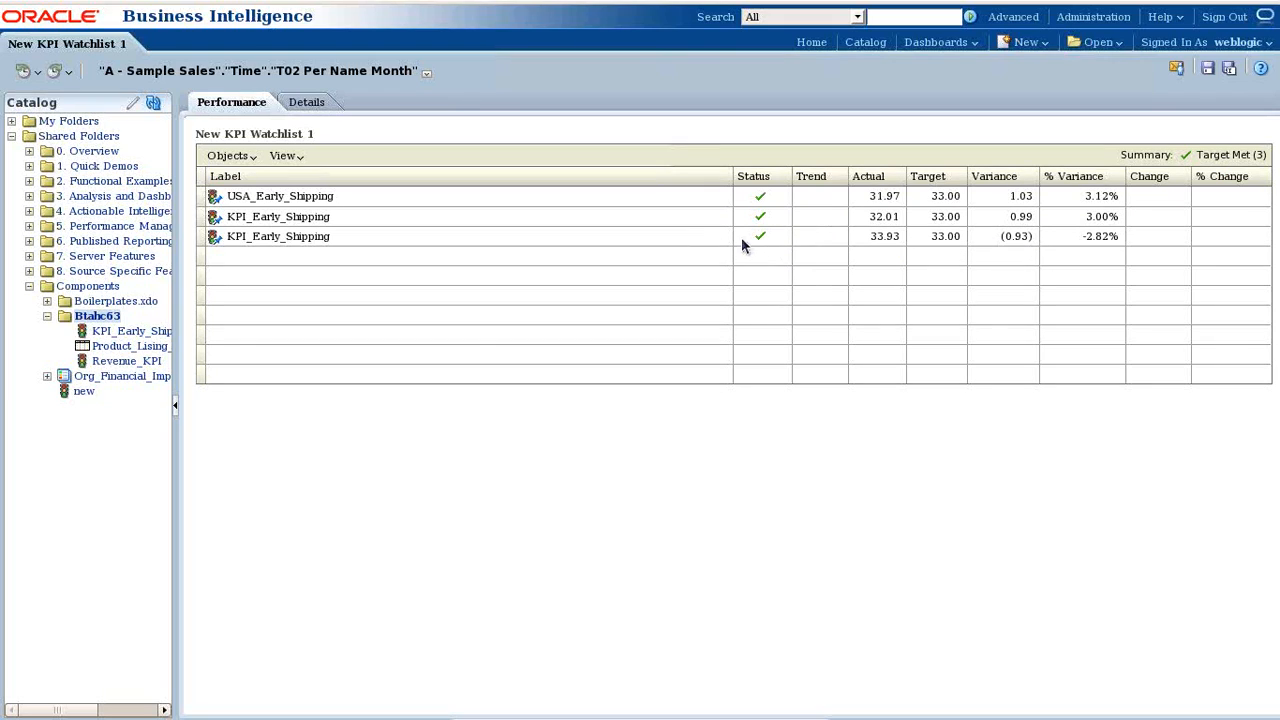
mouse_move(855, 247)
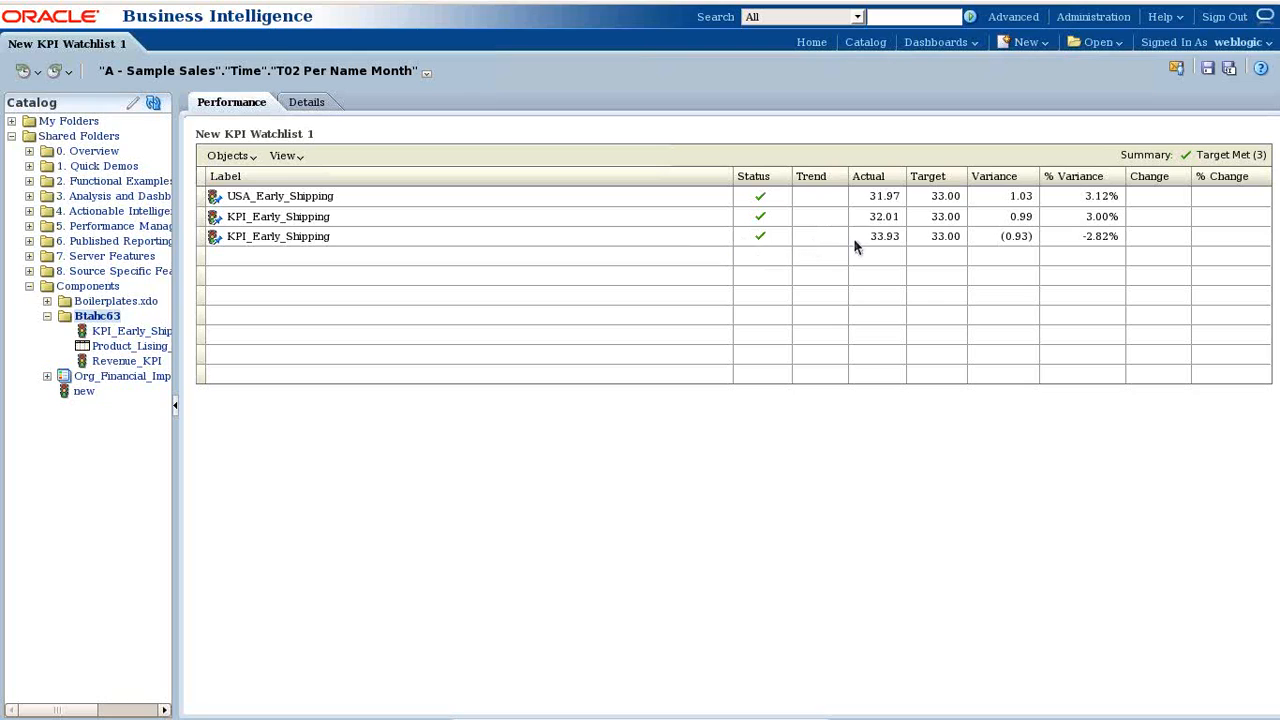
mouse_move(762, 253)
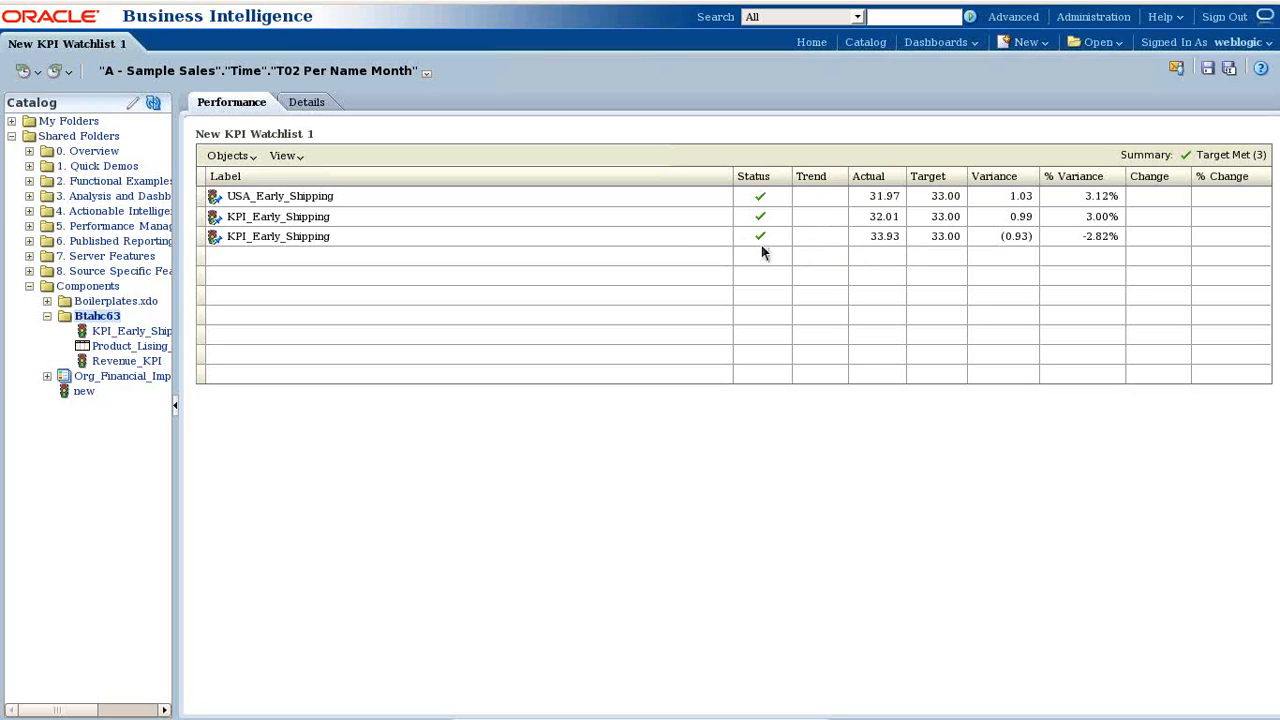
mouse_move(1147, 78)
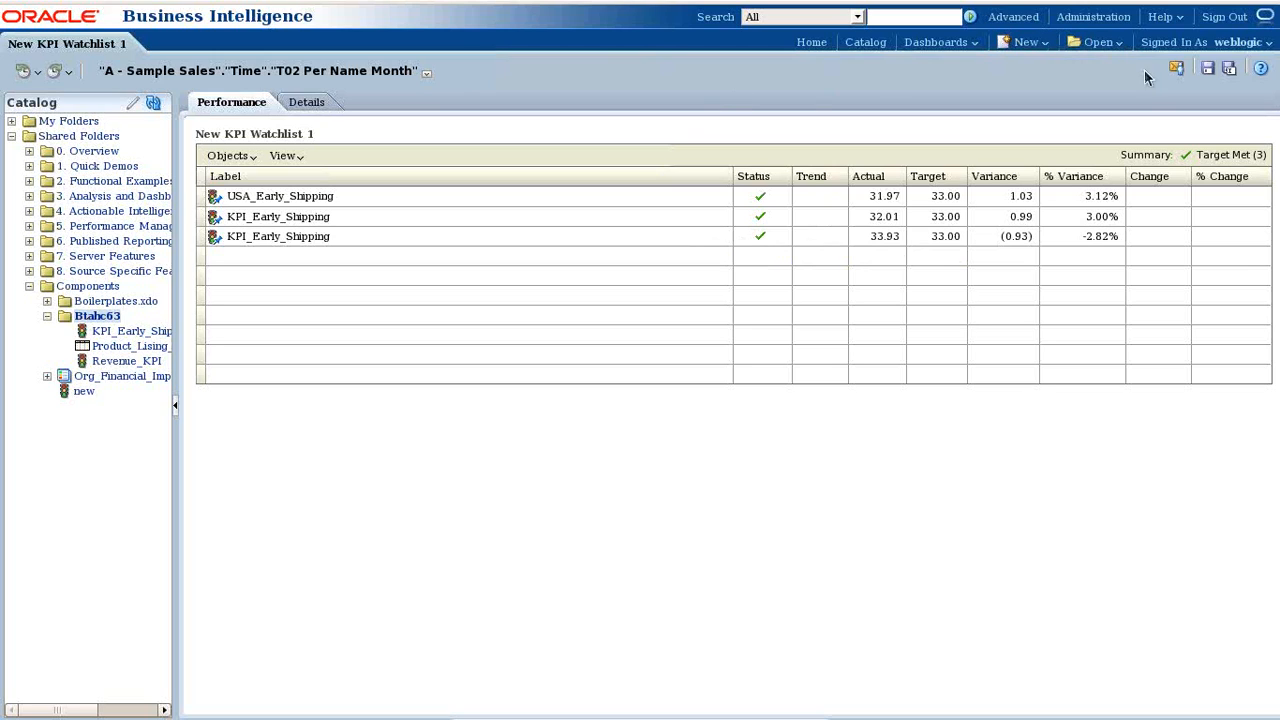
Use Save As to choose Shared Folders > Components > Btahc63 as the location
left_click(1207, 68)
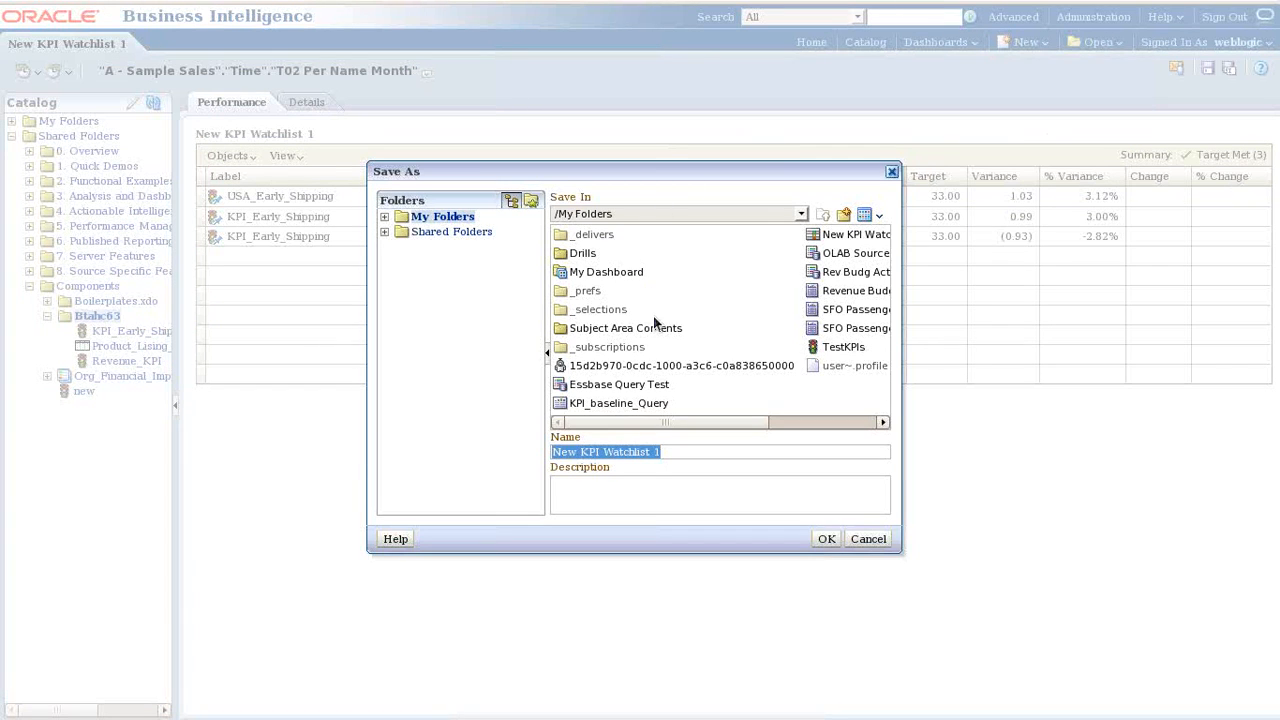
left_click(385, 231)
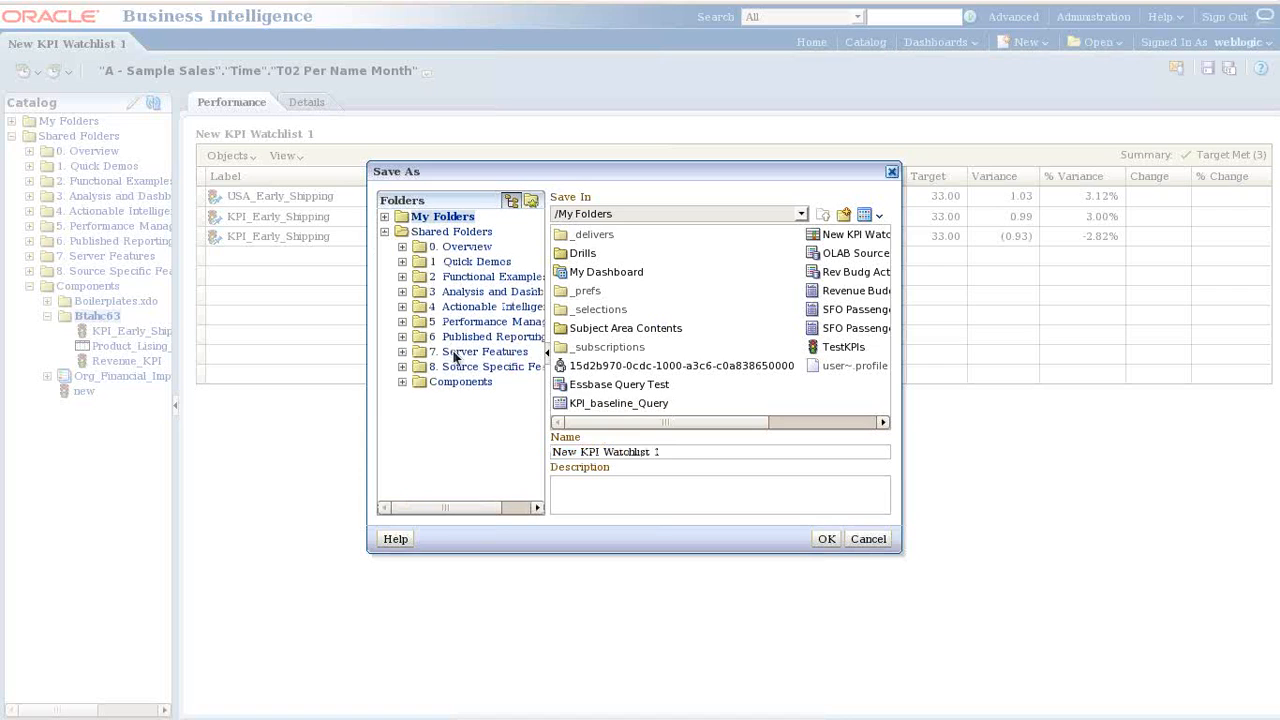
left_click(461, 381)
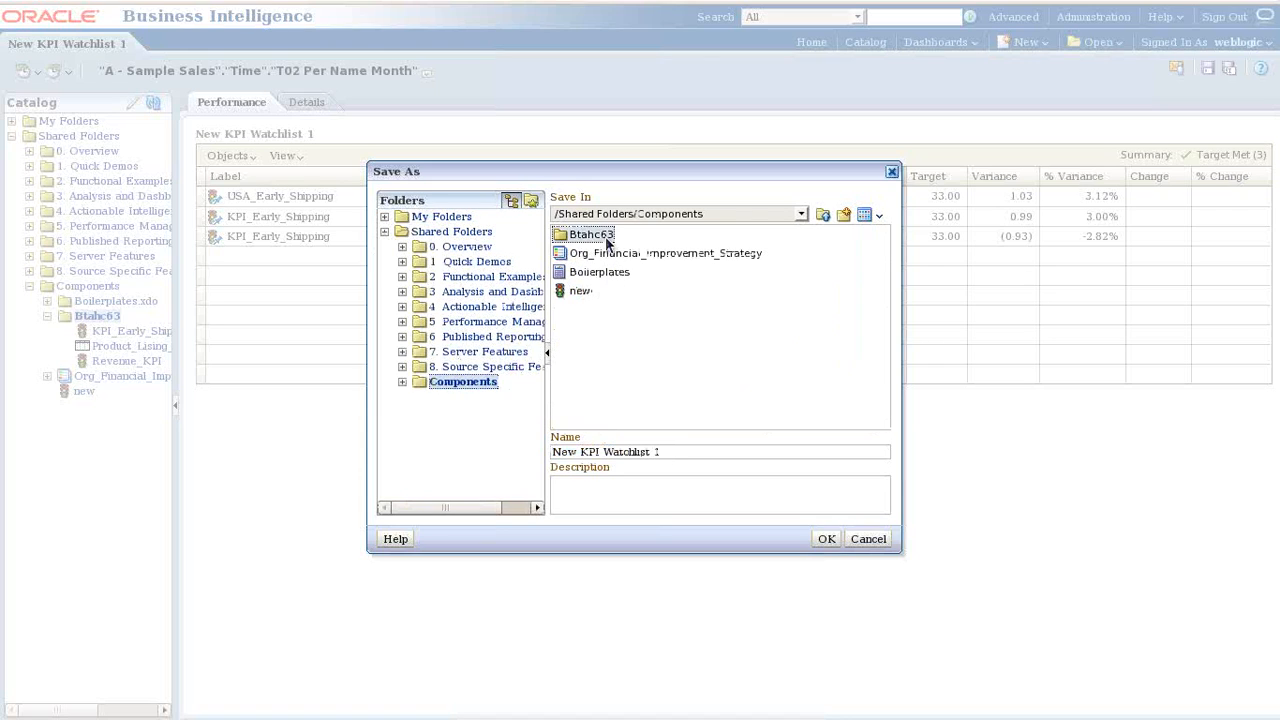
double_click(591, 234)
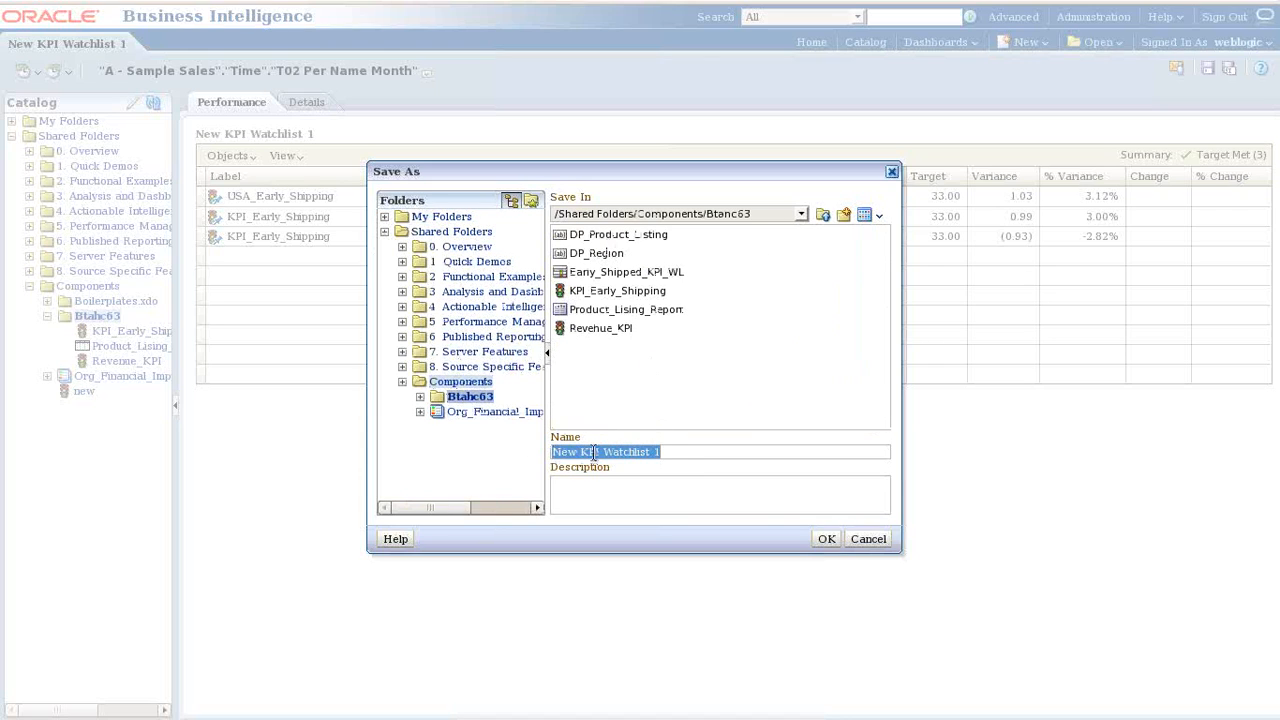
Edit the watchlist name and confirm the save
left_click(600, 451)
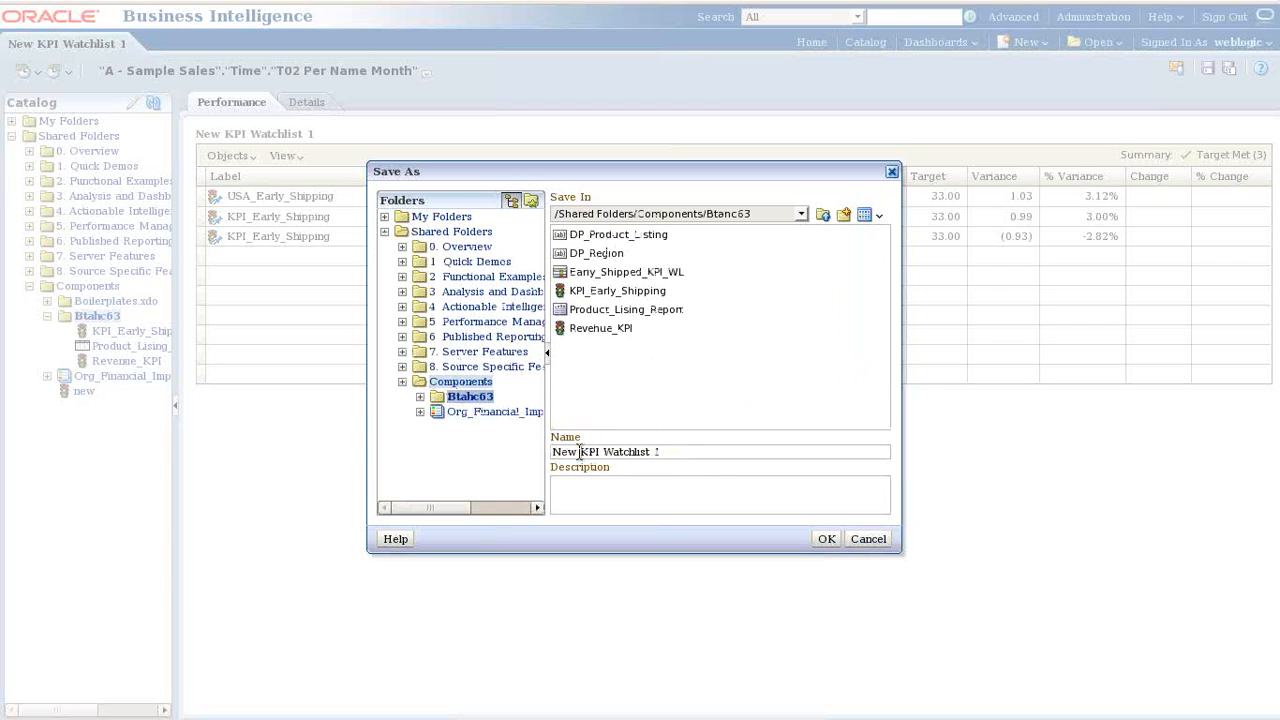
left_click(826, 538)
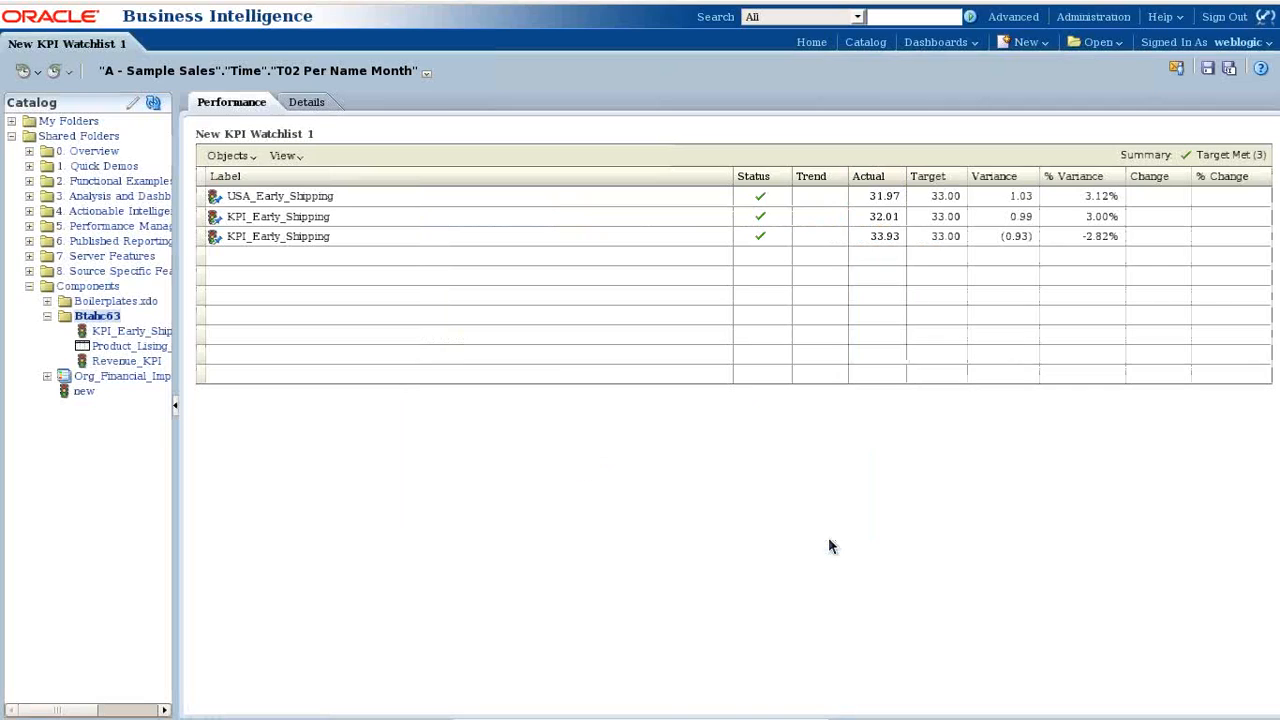
Open the context menu on the USA_Early_Shipping watchlist row
right_click(280, 195)
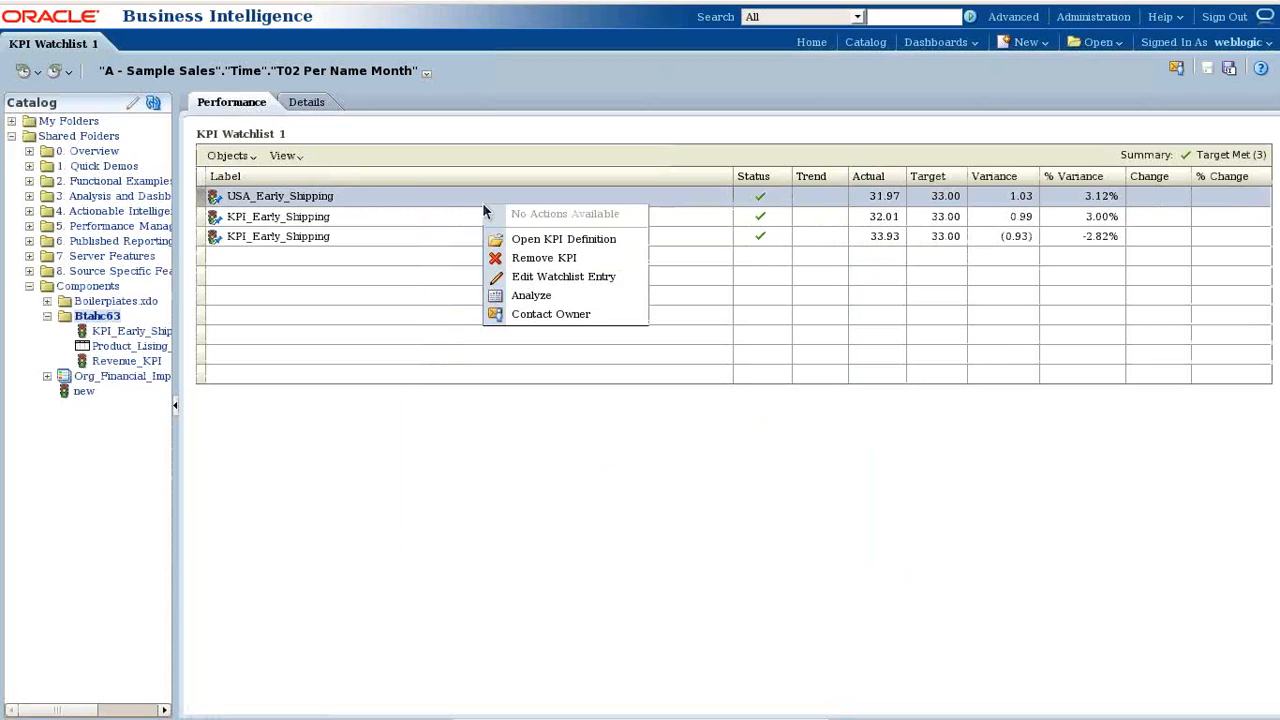
mouse_move(543, 258)
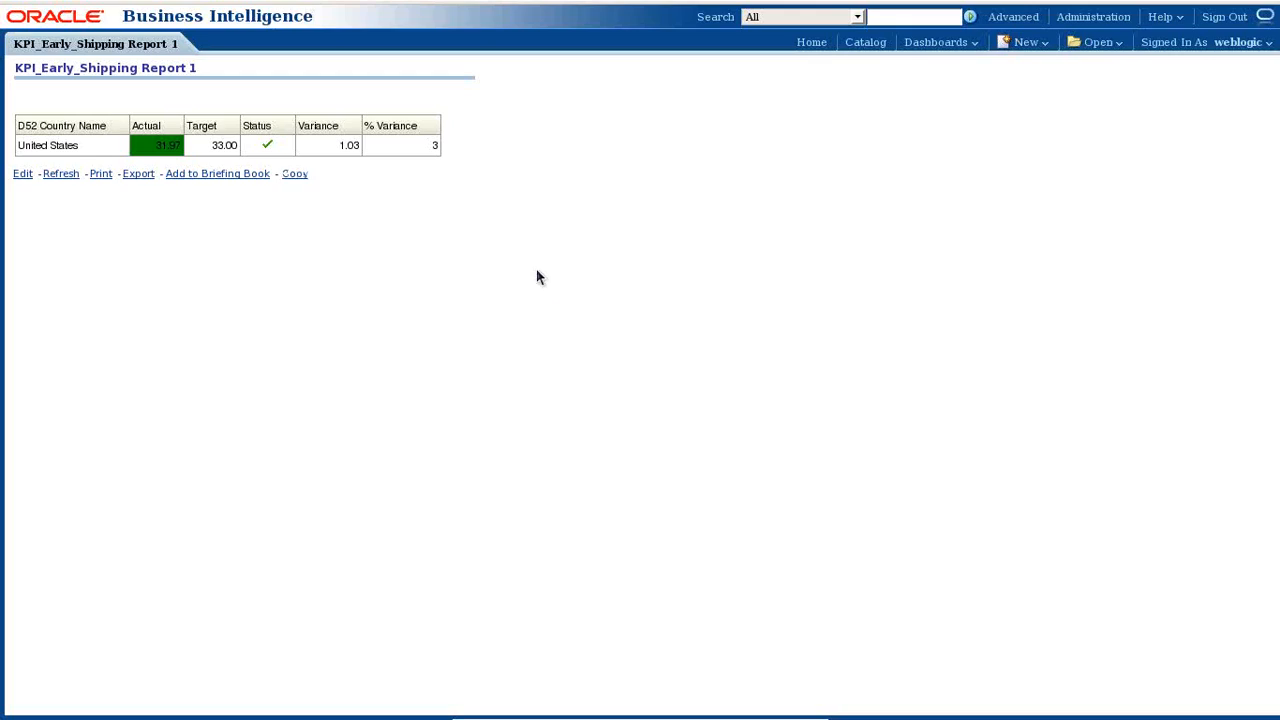
mouse_move(124, 172)
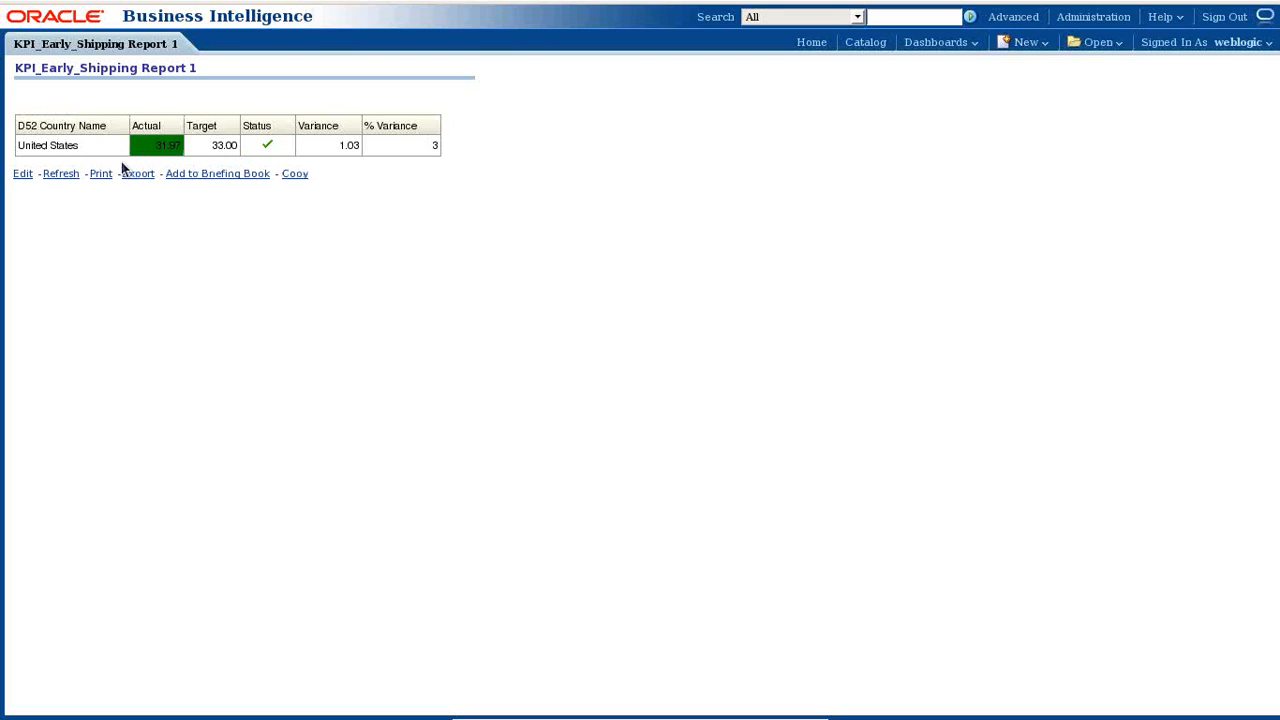
mouse_move(127, 206)
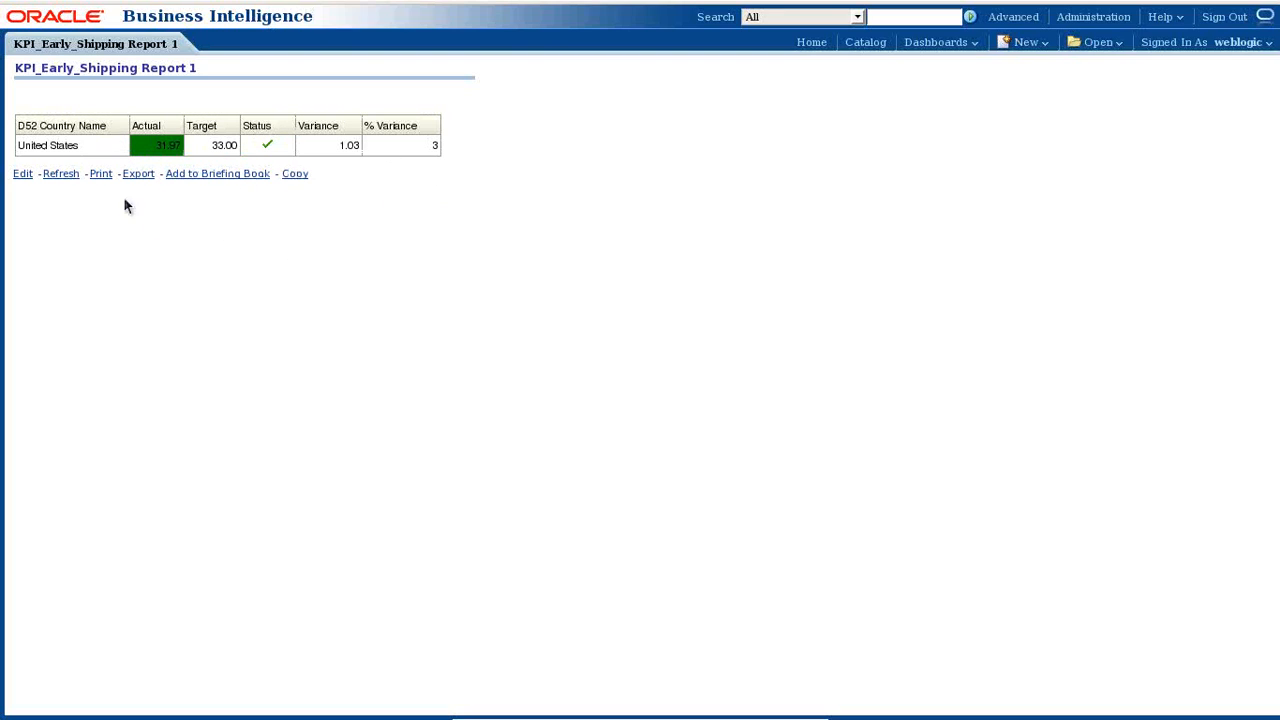
mouse_move(460, 166)
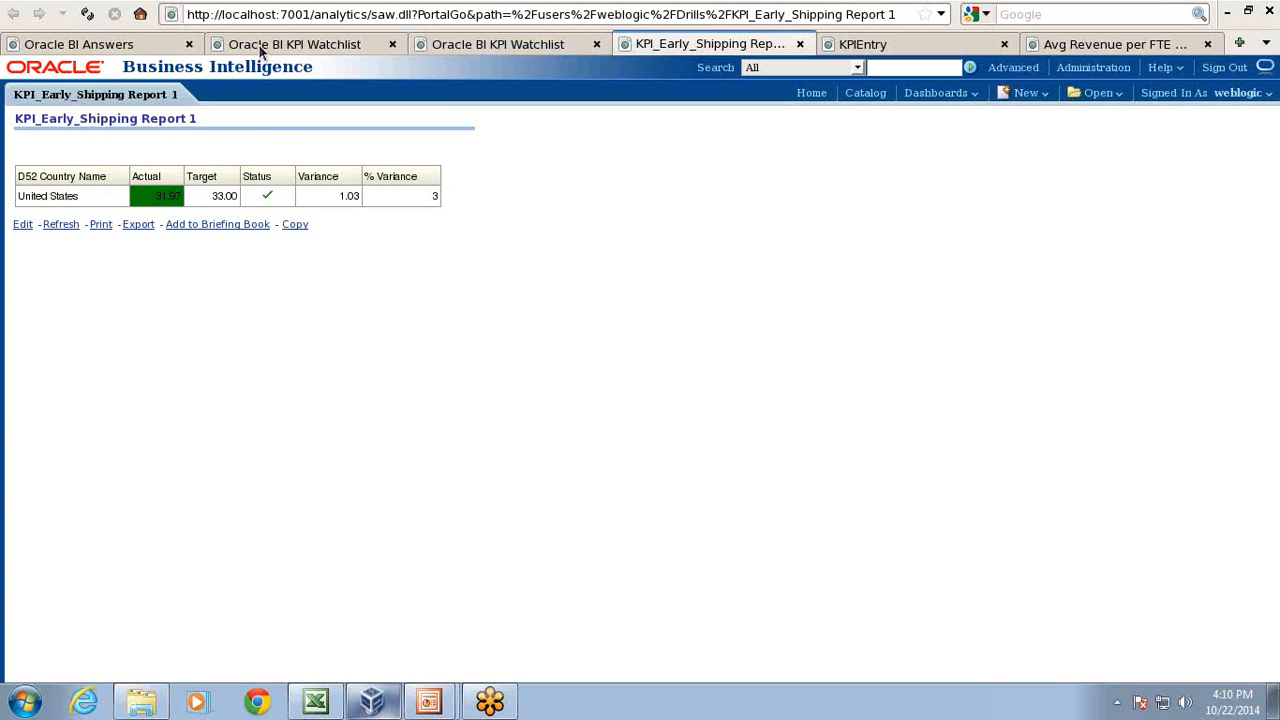
key("F11")
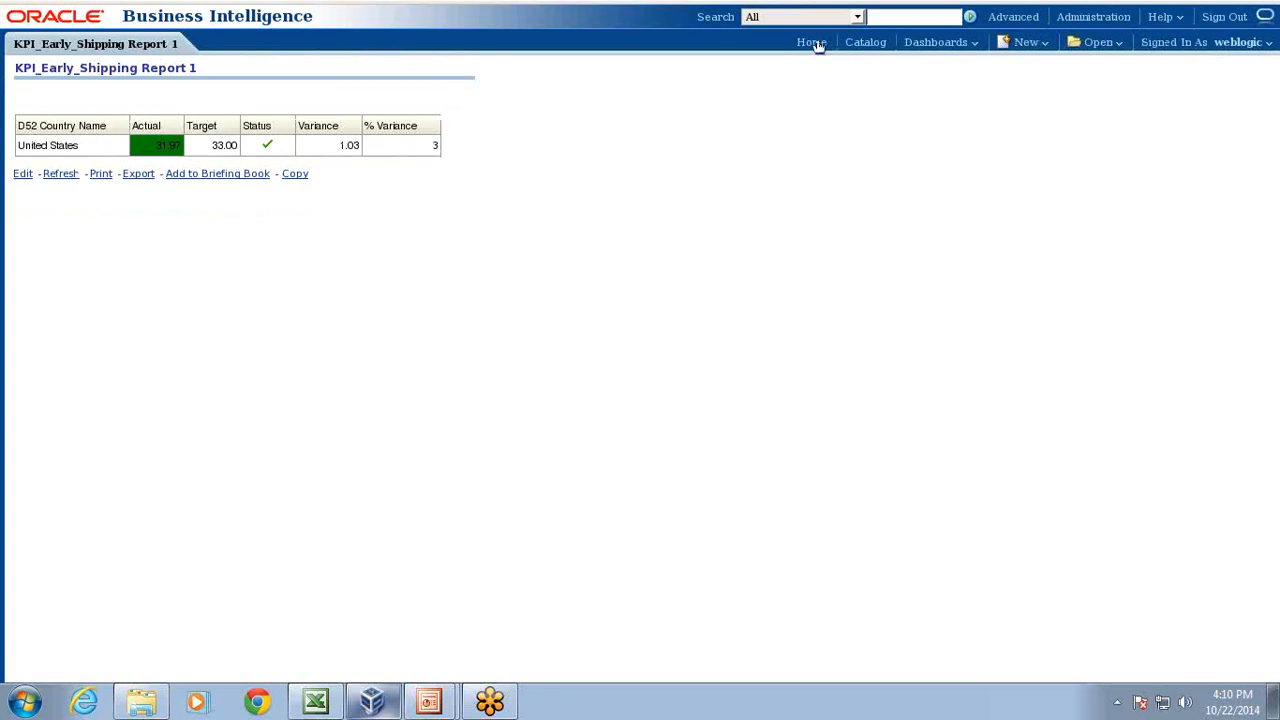
mouse_move(1272, 86)
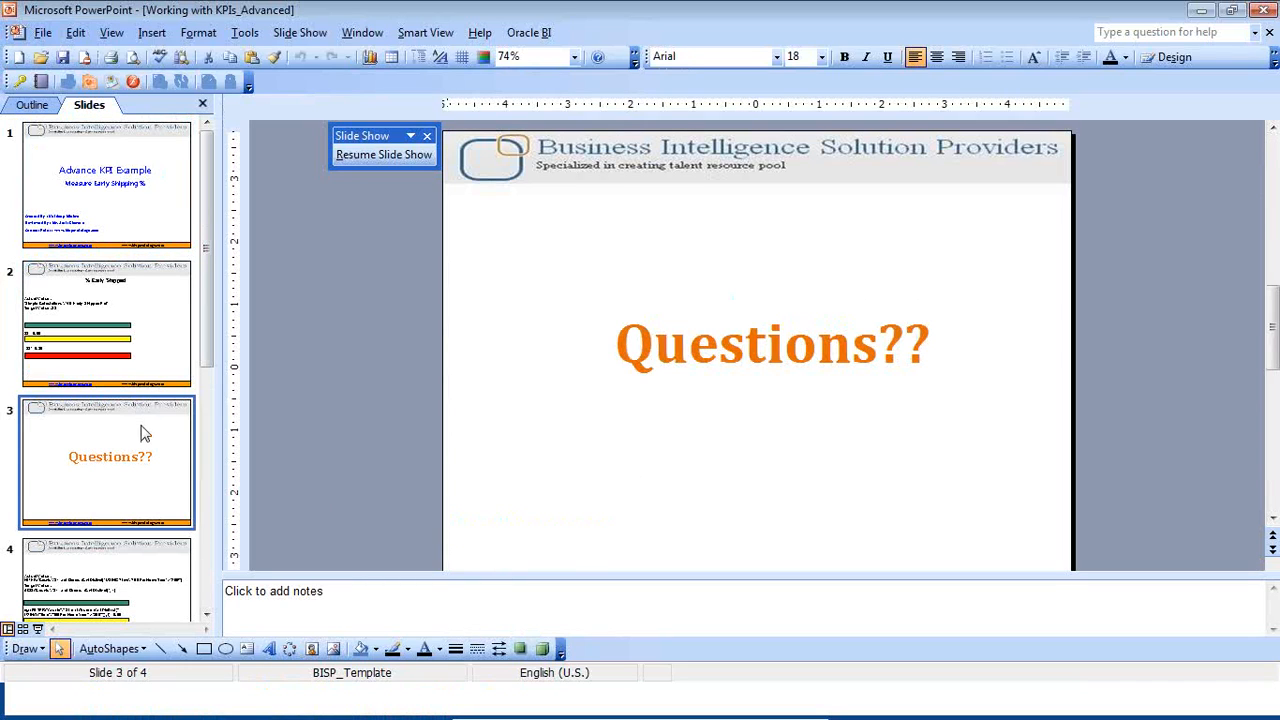
mouse_move(820, 138)
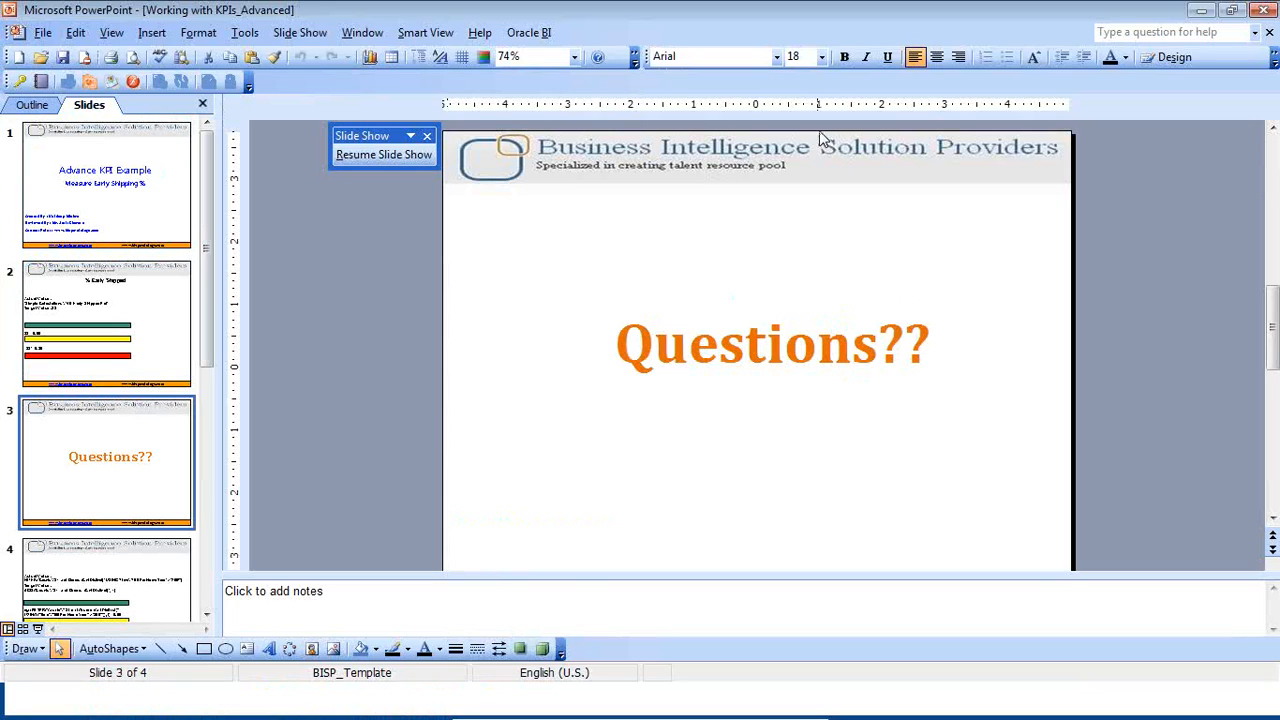
Resume the slide show from the Slide Show toolbar on the Questions?? slide
left_click(383, 154)
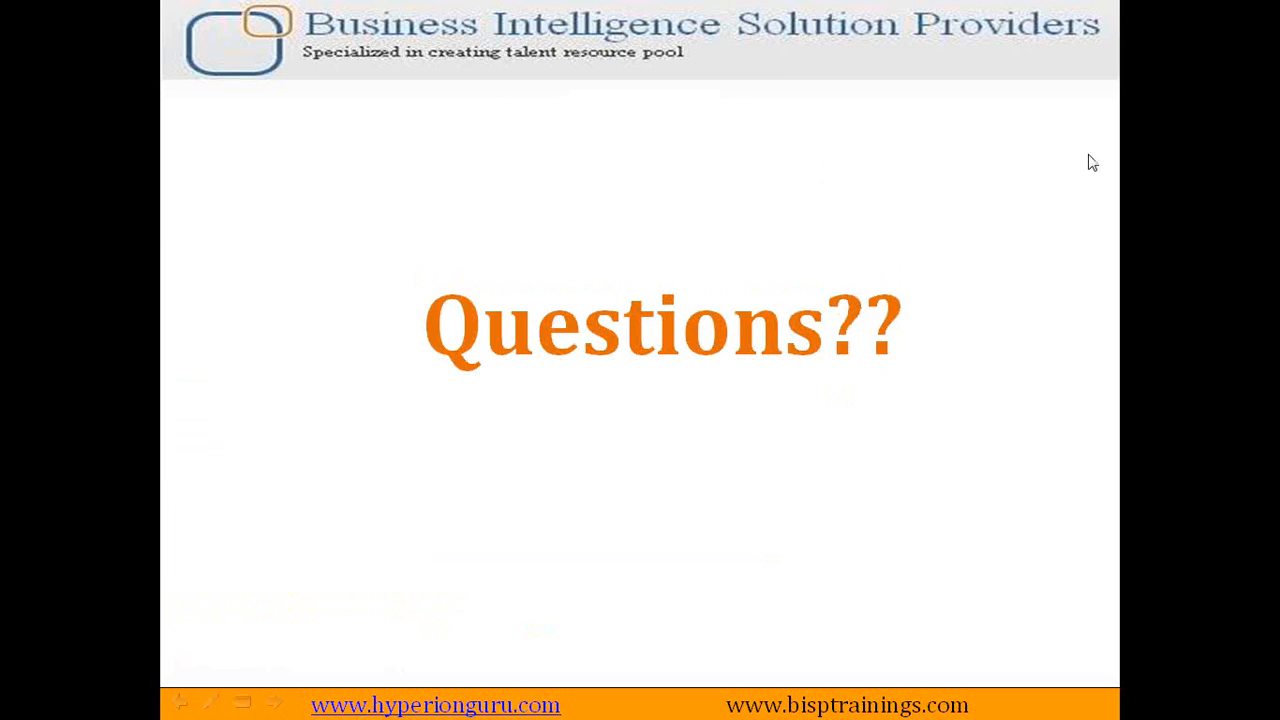
mouse_move(1093, 124)
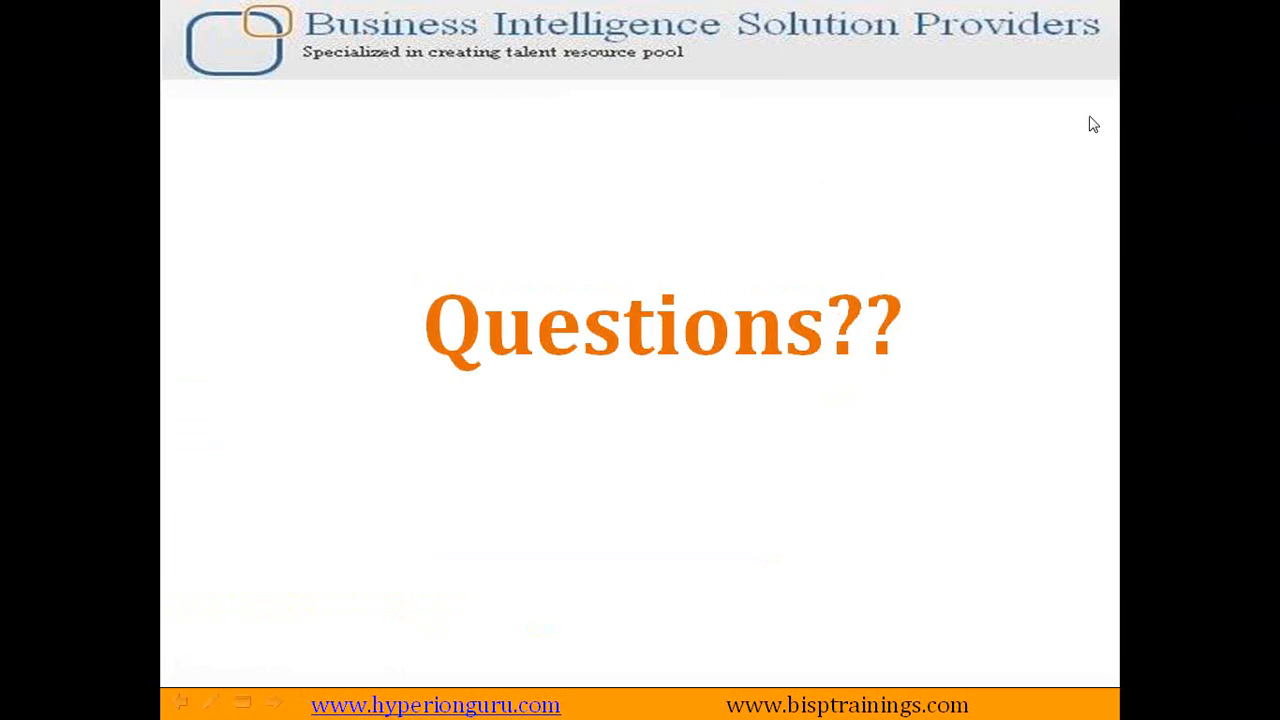